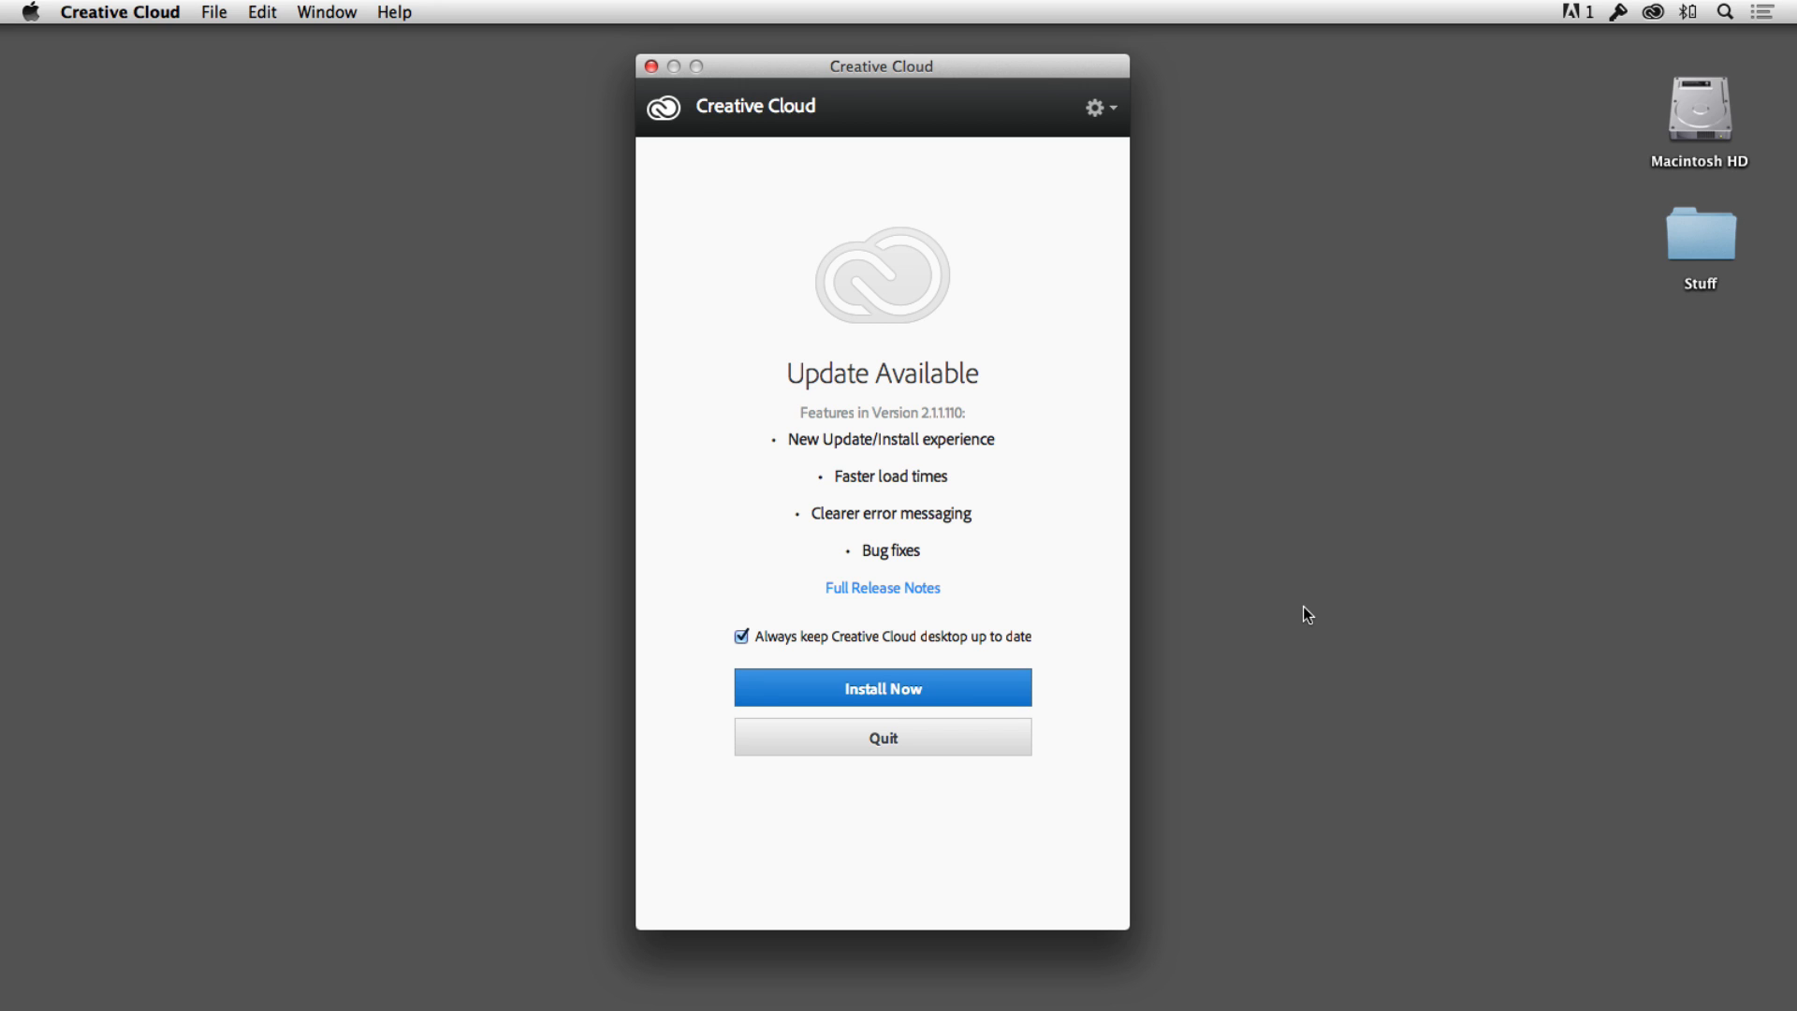
{"action": "mouse_move", "coordinate": [1261, 476]}
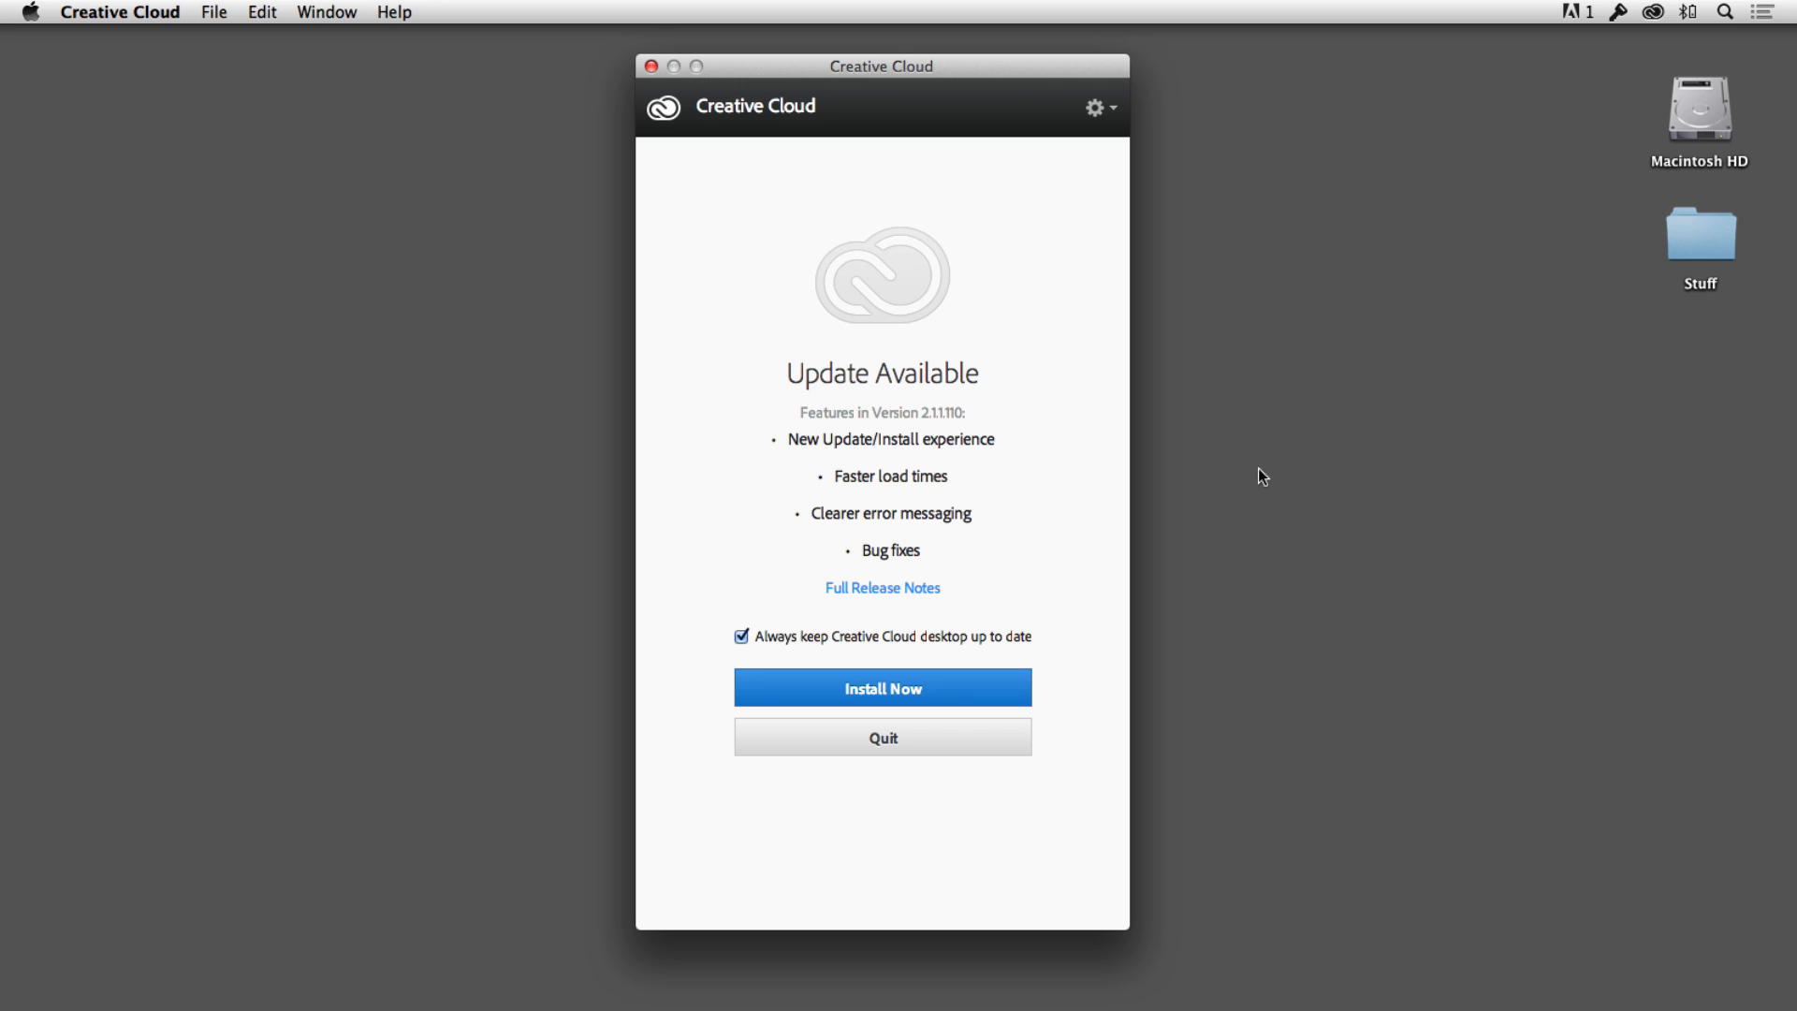
{"action": "mouse_move", "coordinate": [837, 123]}
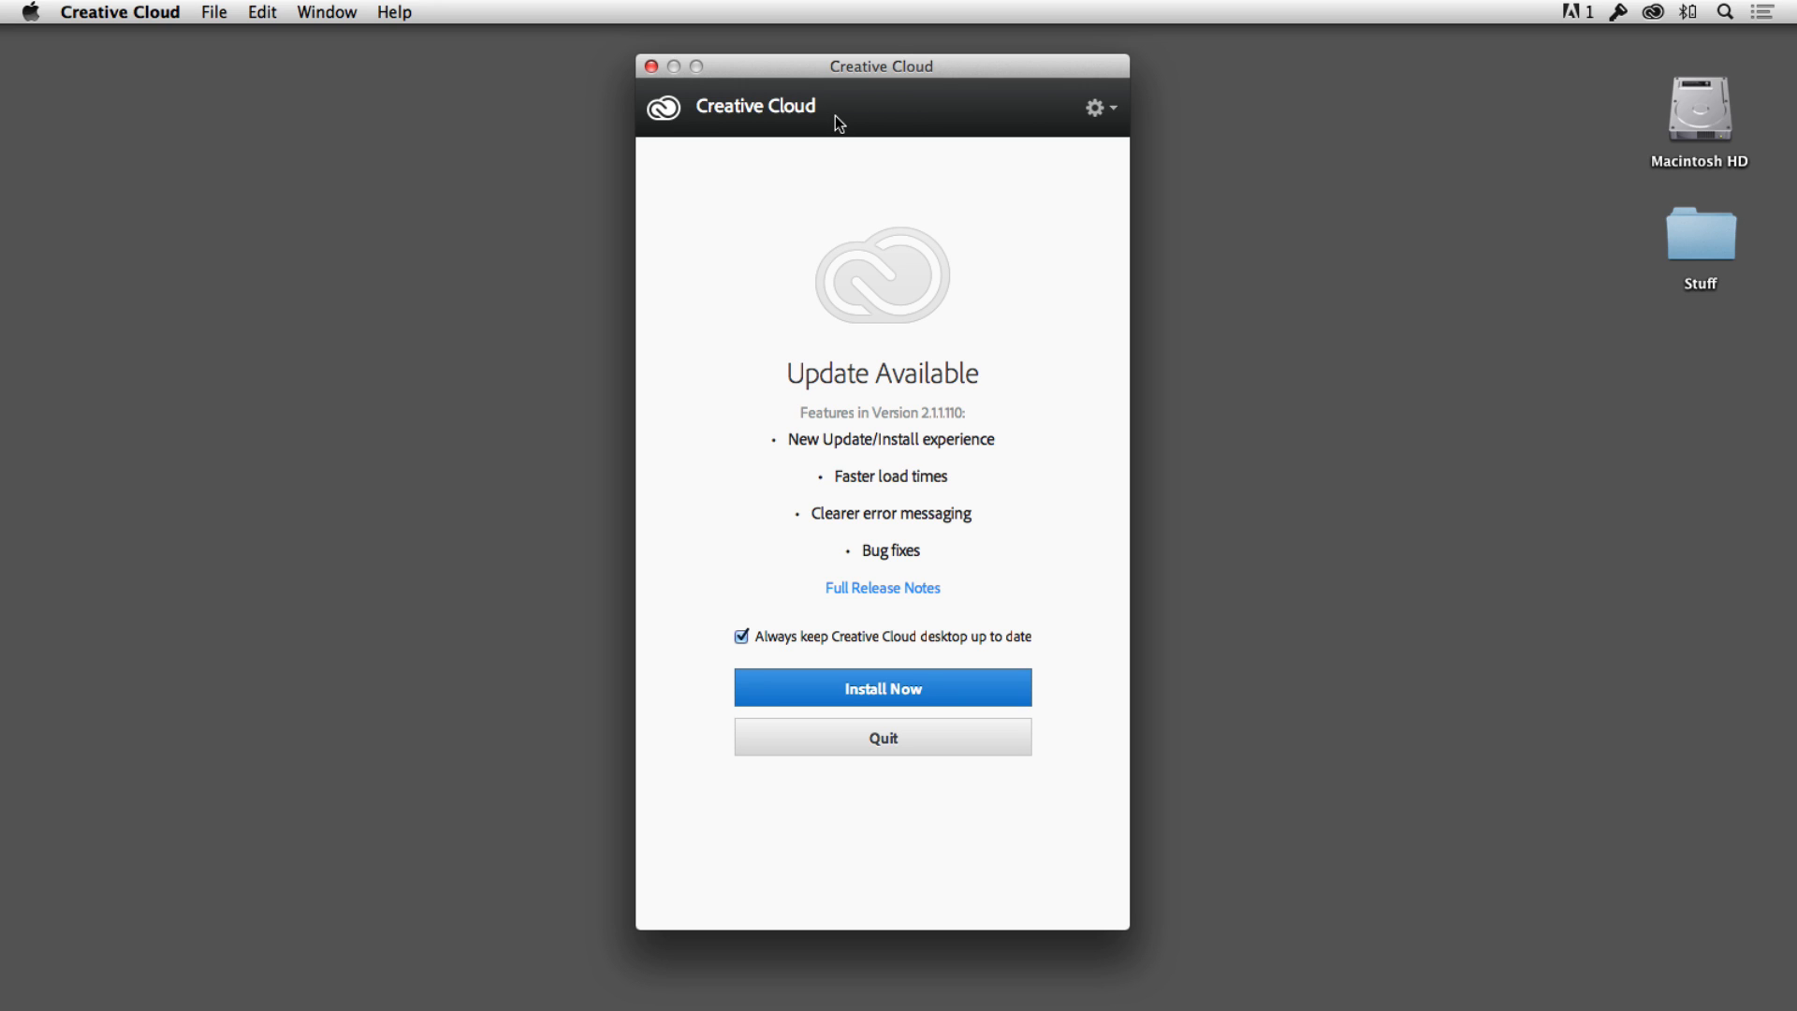
{"action": "mouse_move", "coordinate": [770, 669]}
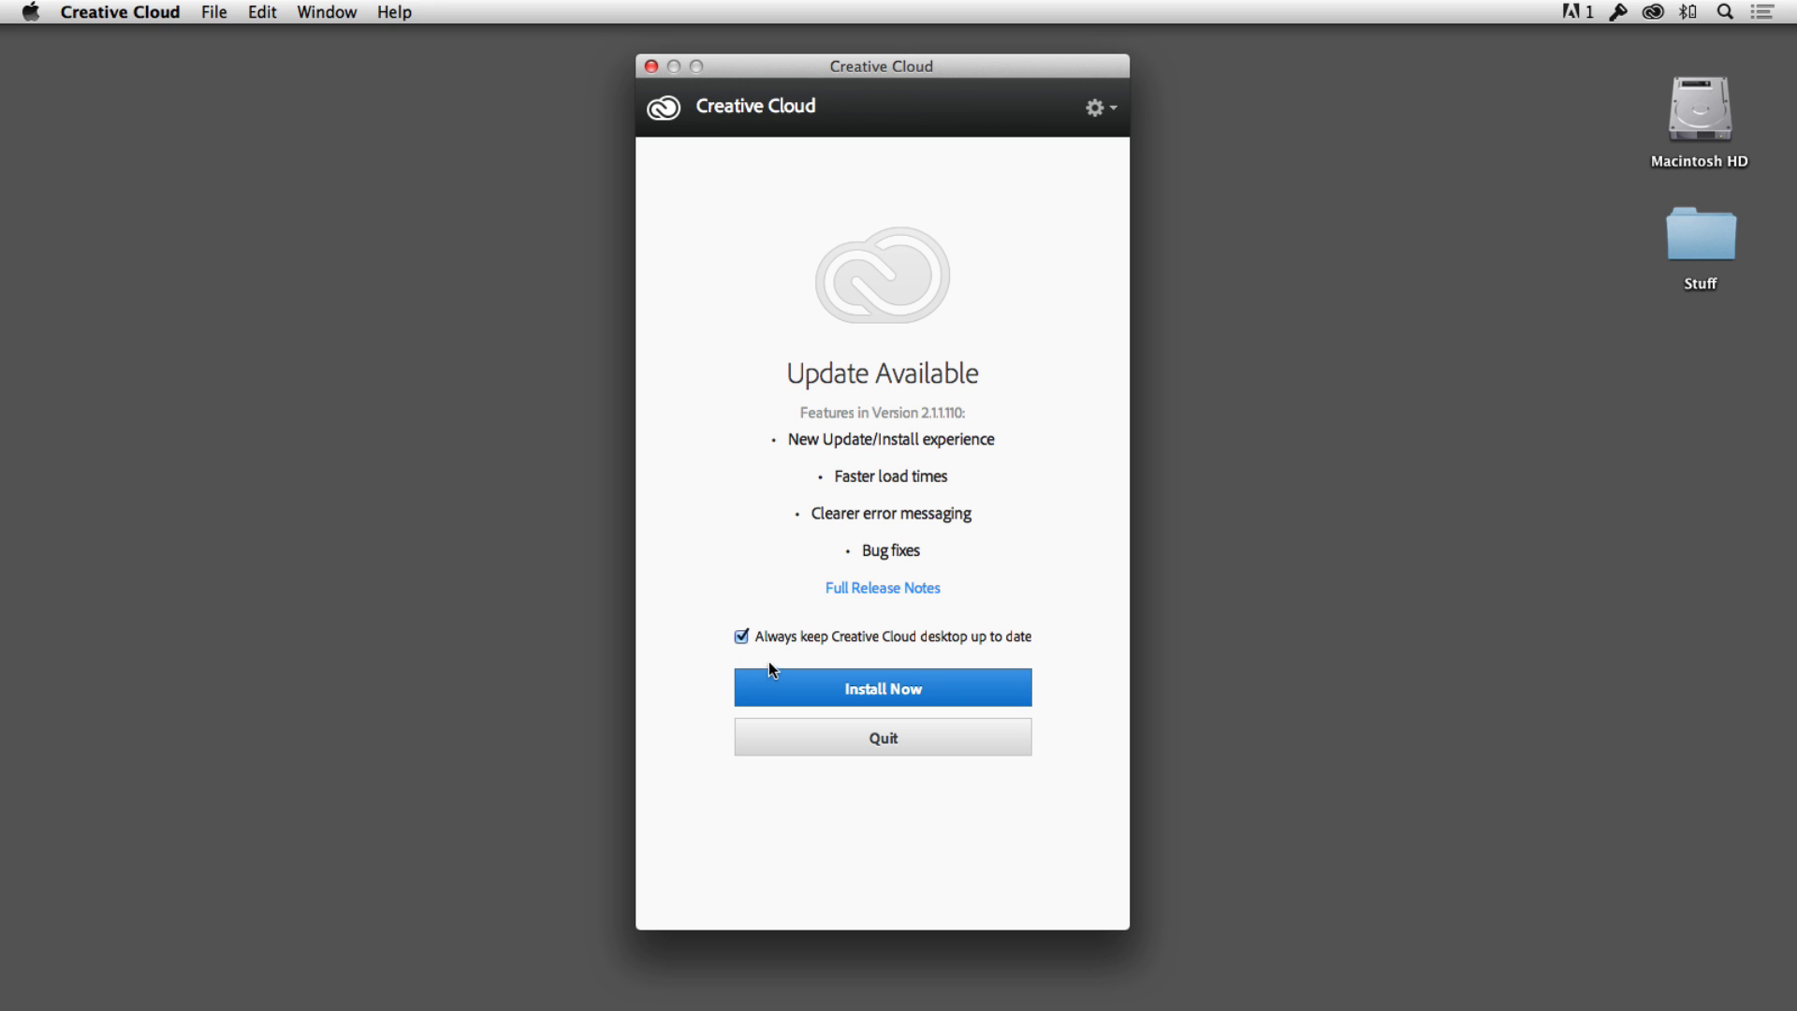
Step: Turn off automatic updating of the Creative Cloud desktop app on the Update Available prompt
{"action": "left_click", "coordinate": [740, 637]}
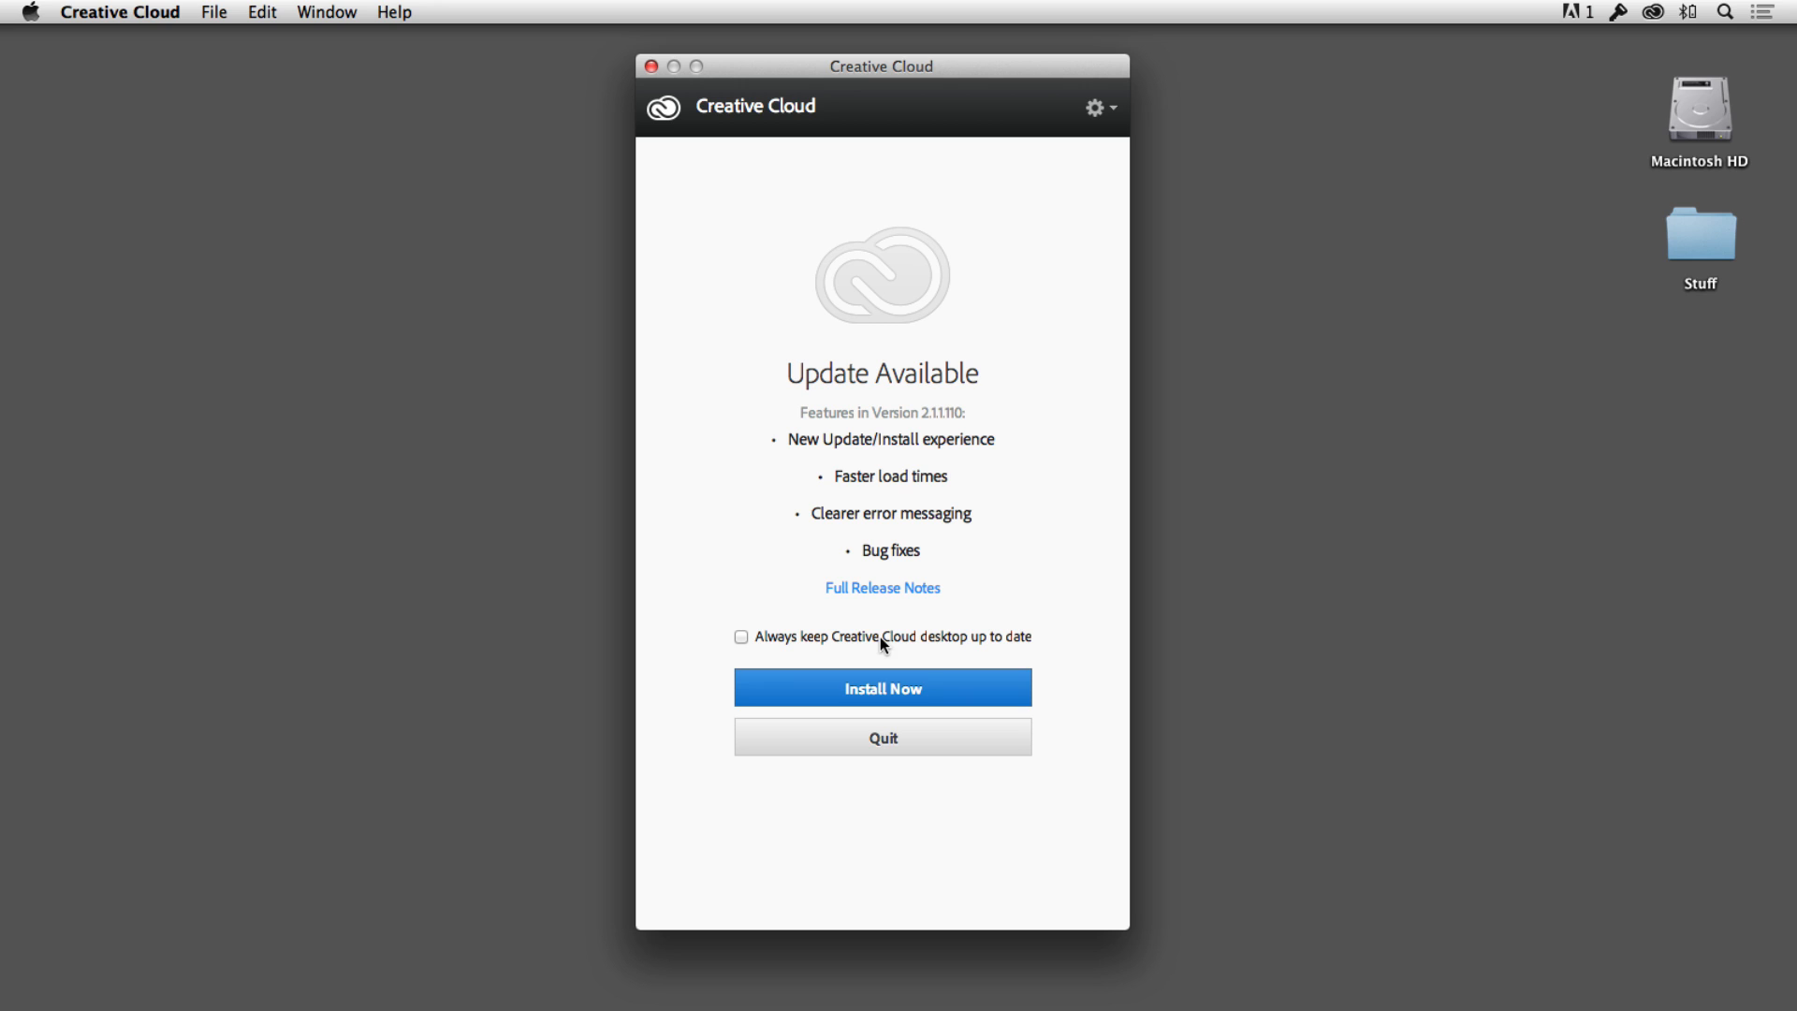
{"action": "mouse_move", "coordinate": [868, 646]}
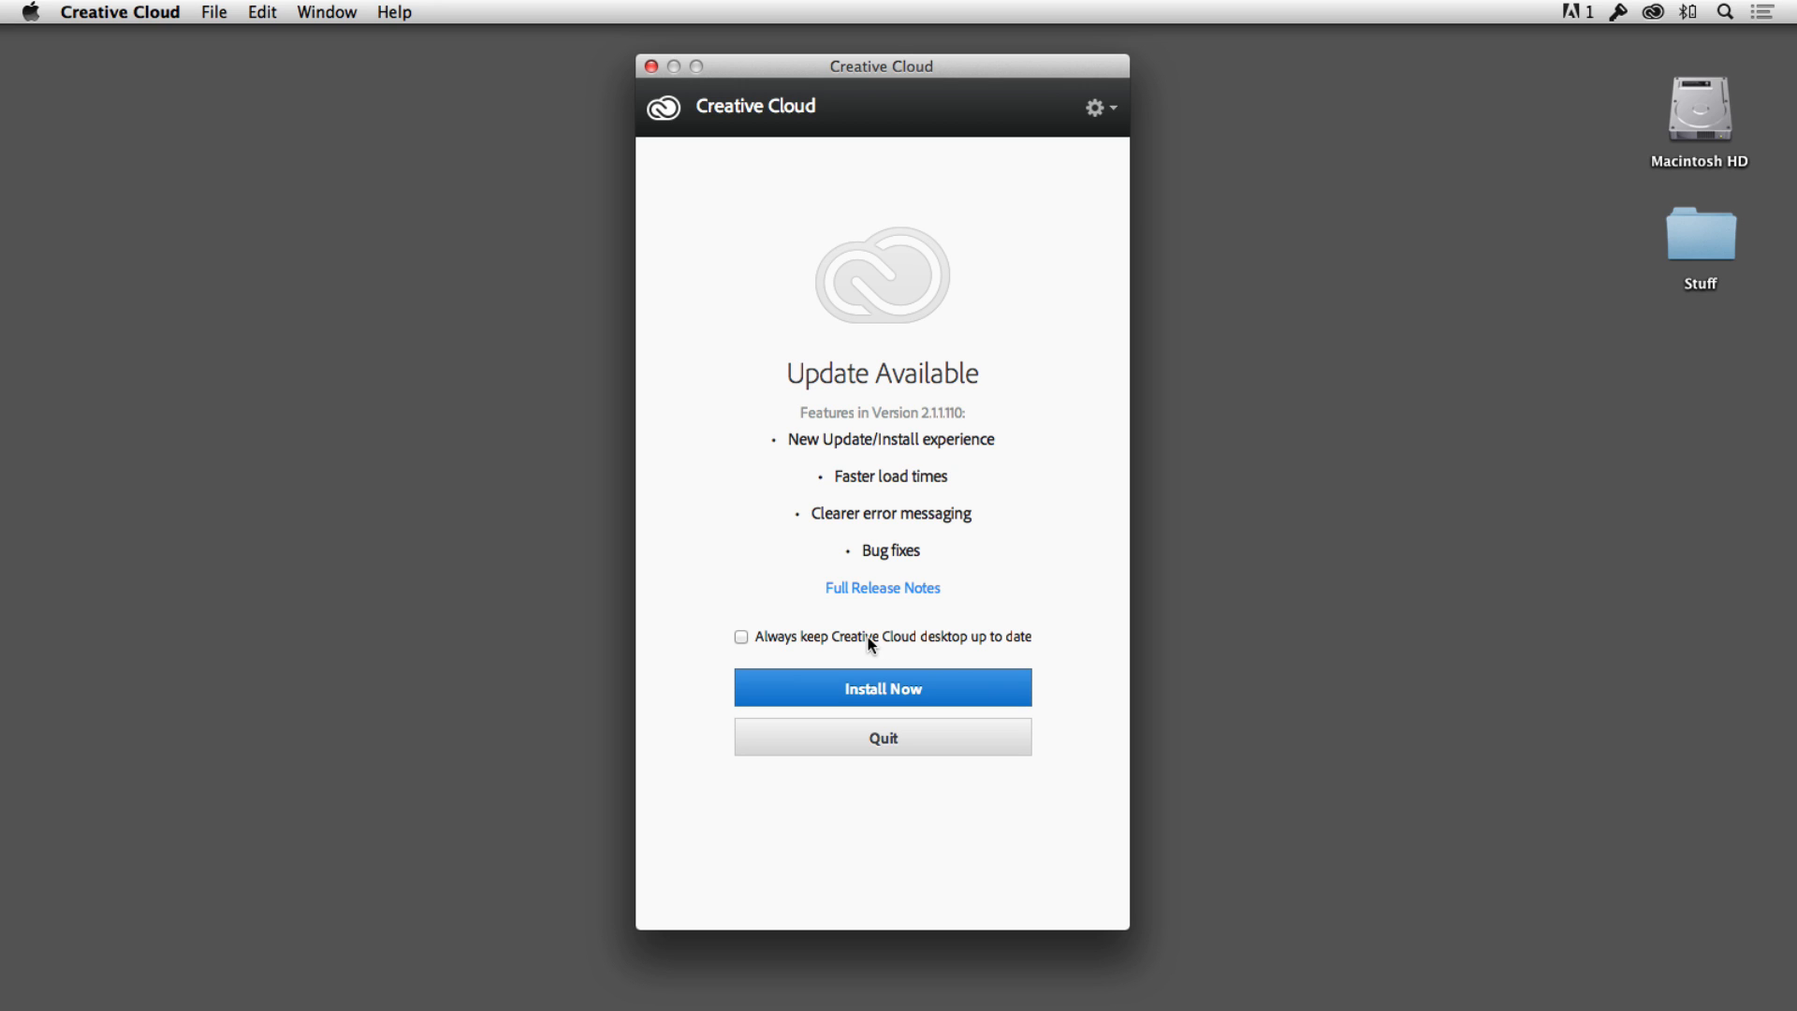
{"action": "mouse_move", "coordinate": [1016, 653]}
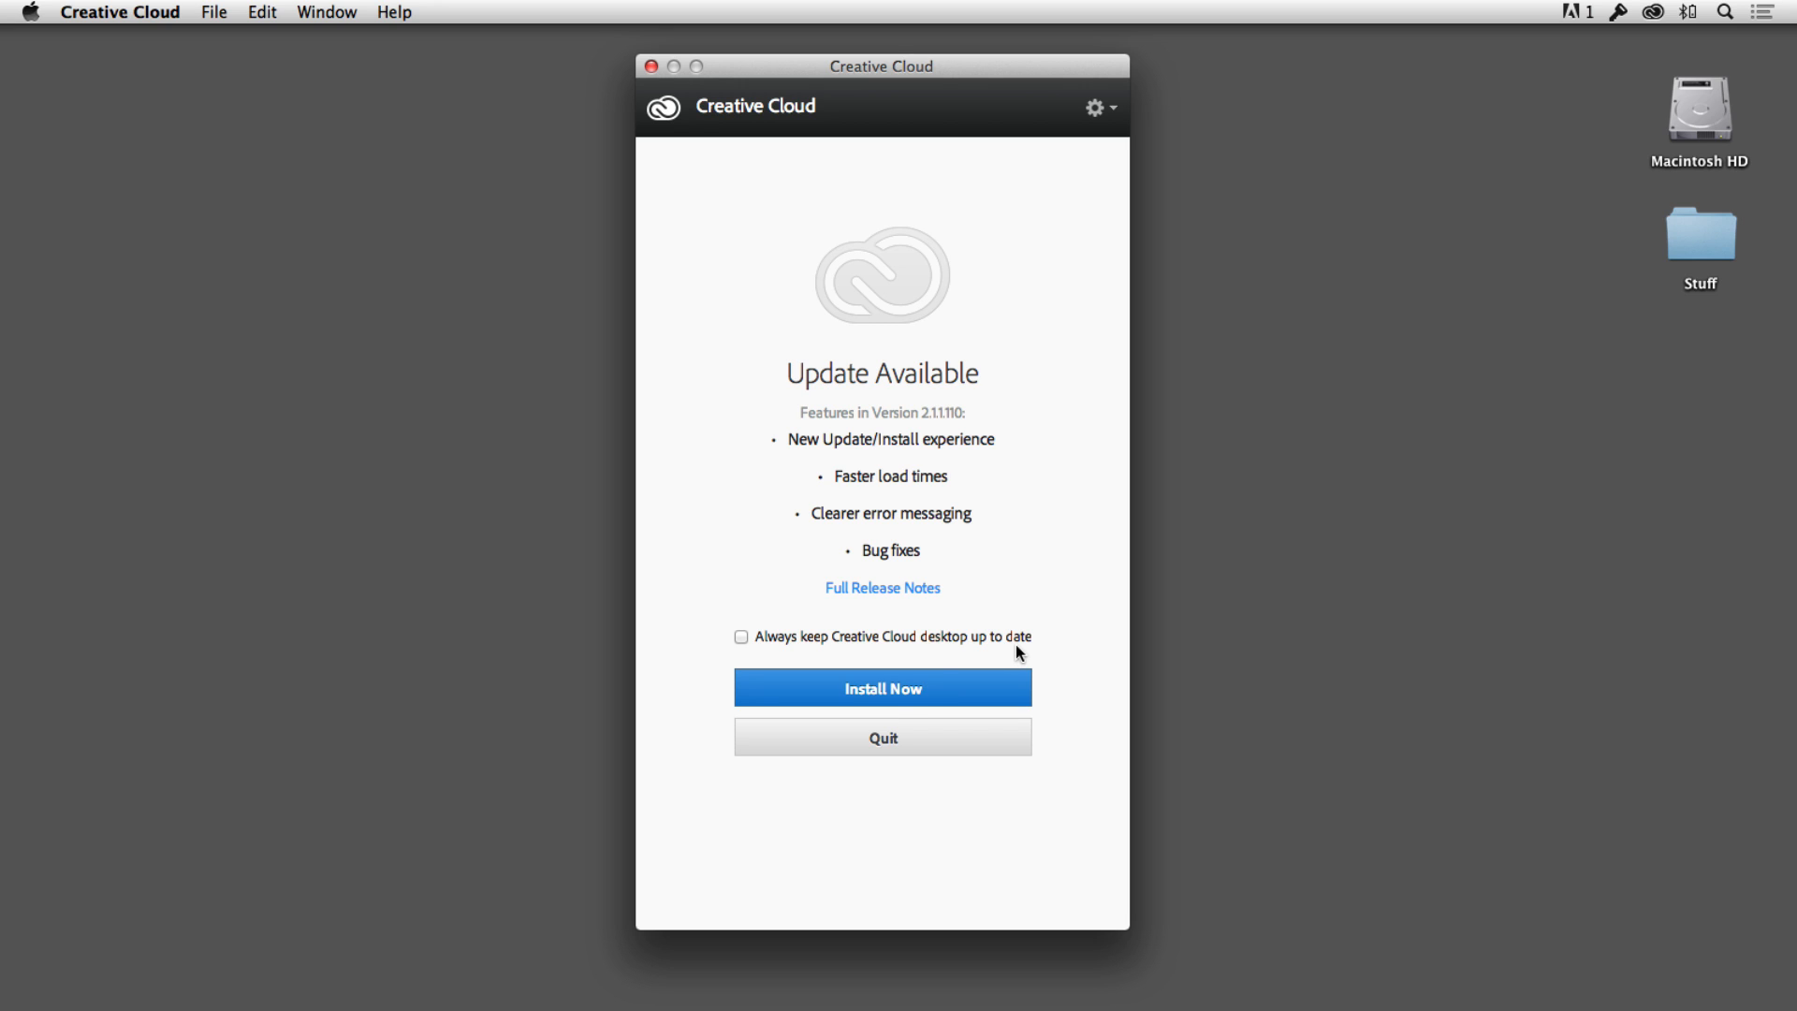
{"action": "mouse_move", "coordinate": [882, 688]}
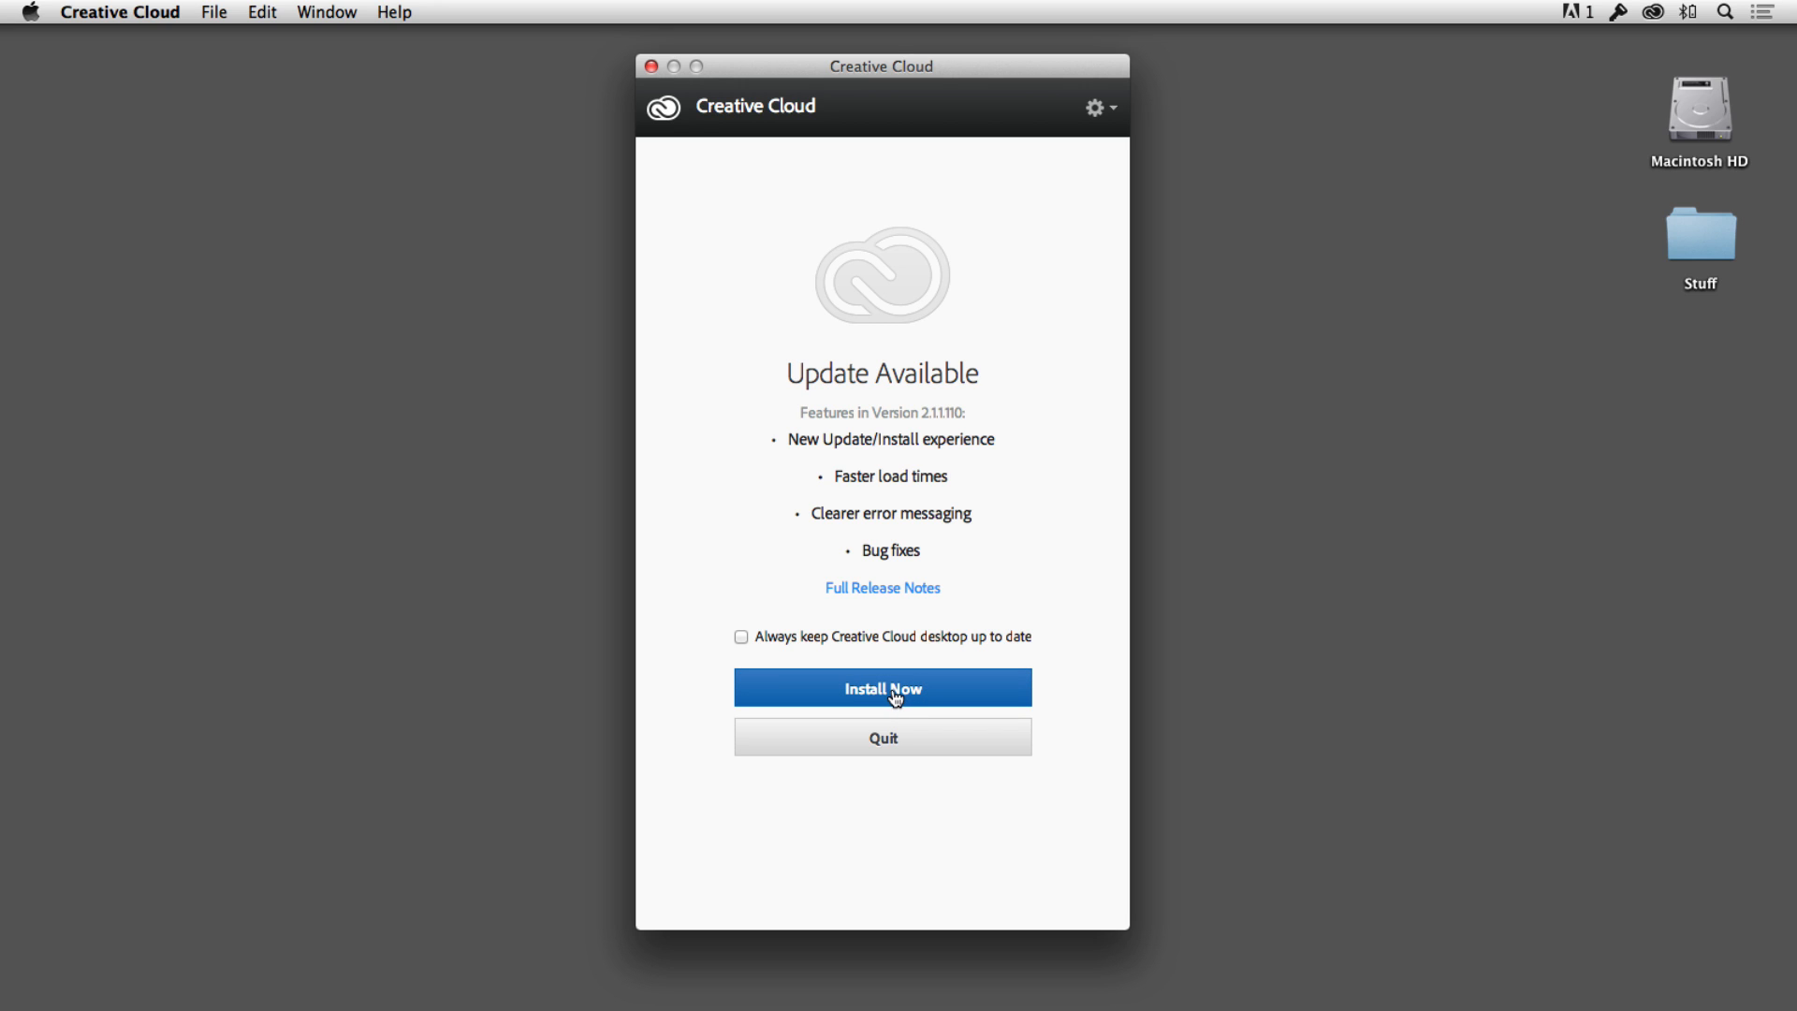
Step: Install Creative Cloud desktop update 2.1.1.110, authorising with the administrator name and password
{"action": "left_click", "coordinate": [882, 688]}
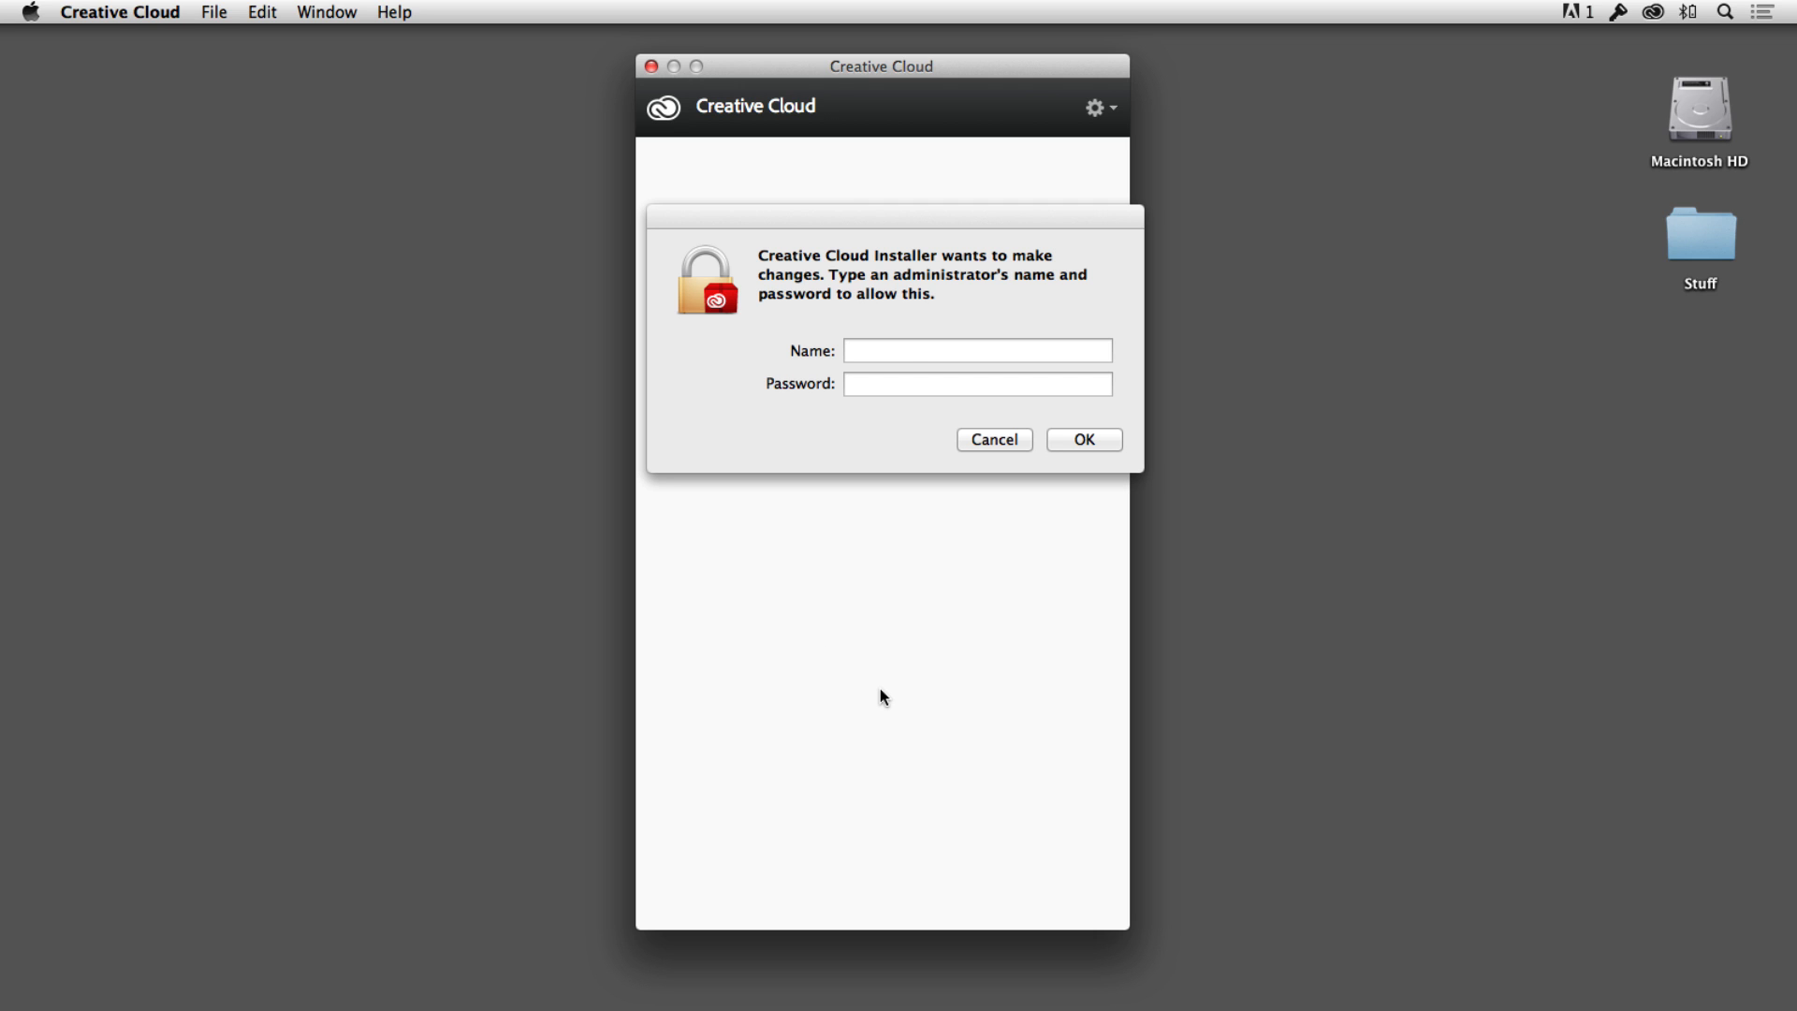
{"action": "left_click", "coordinate": [975, 349]}
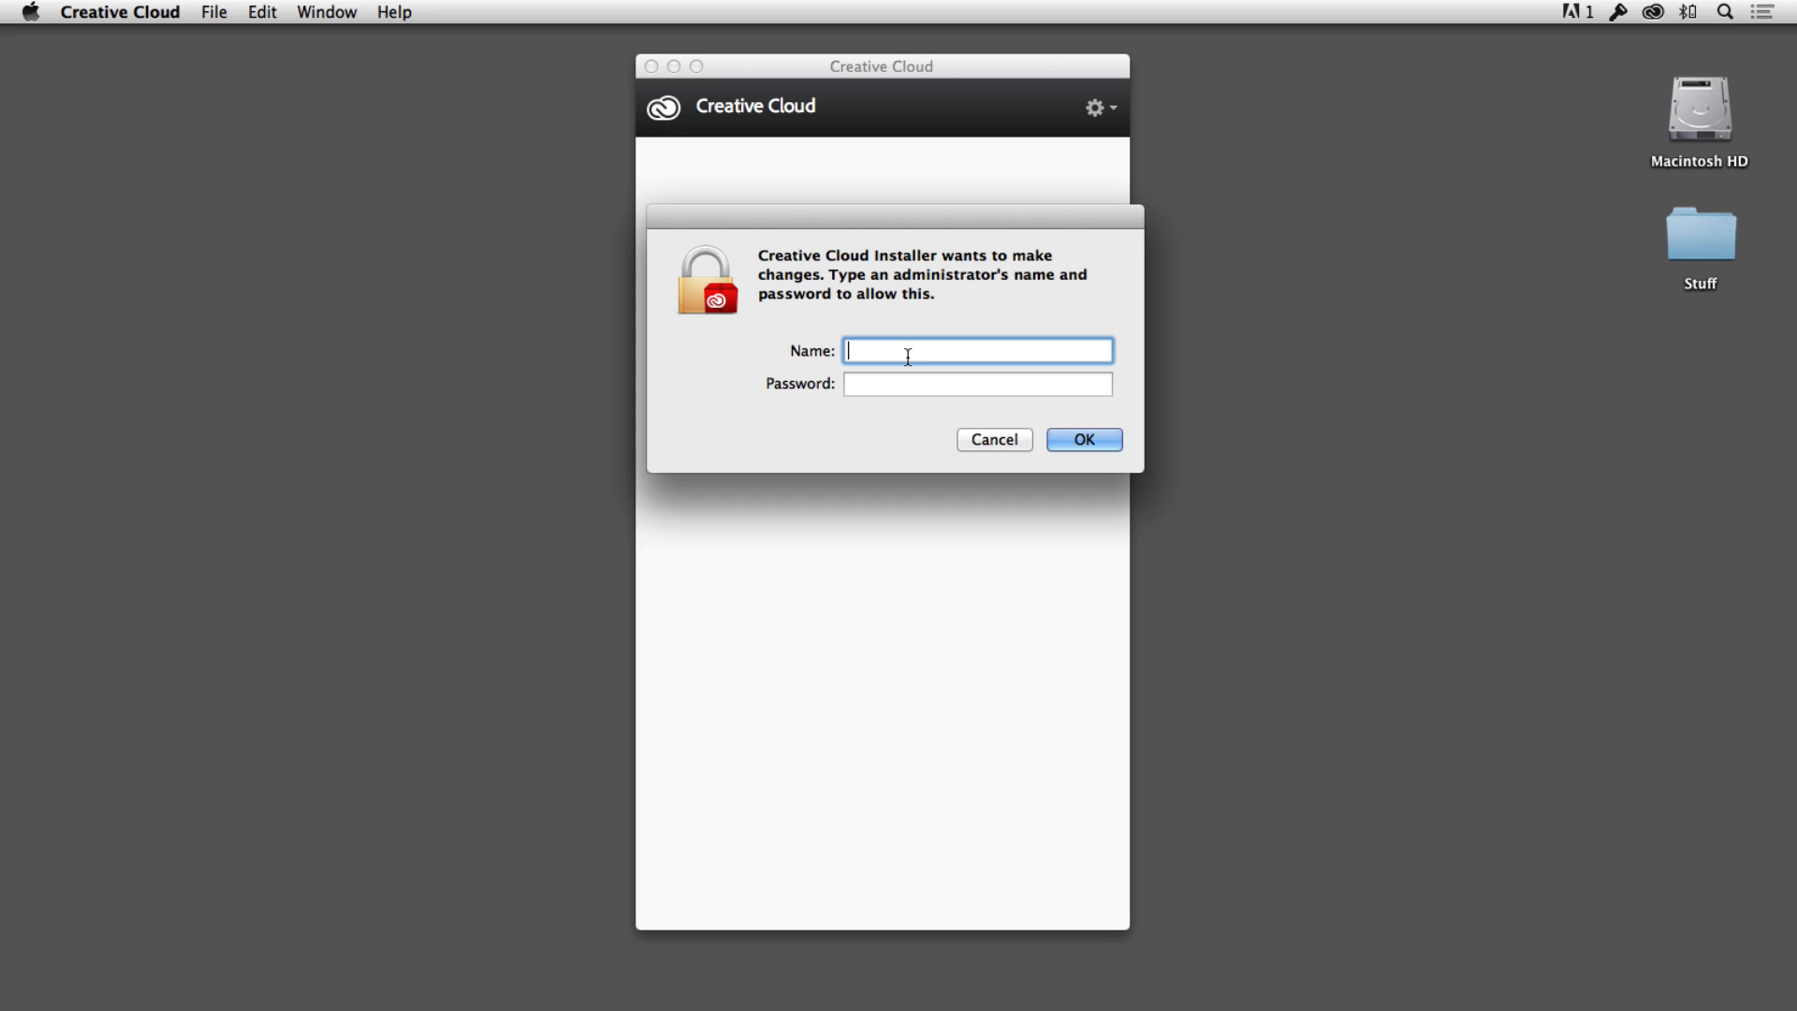
{"action": "type", "text": "A"}
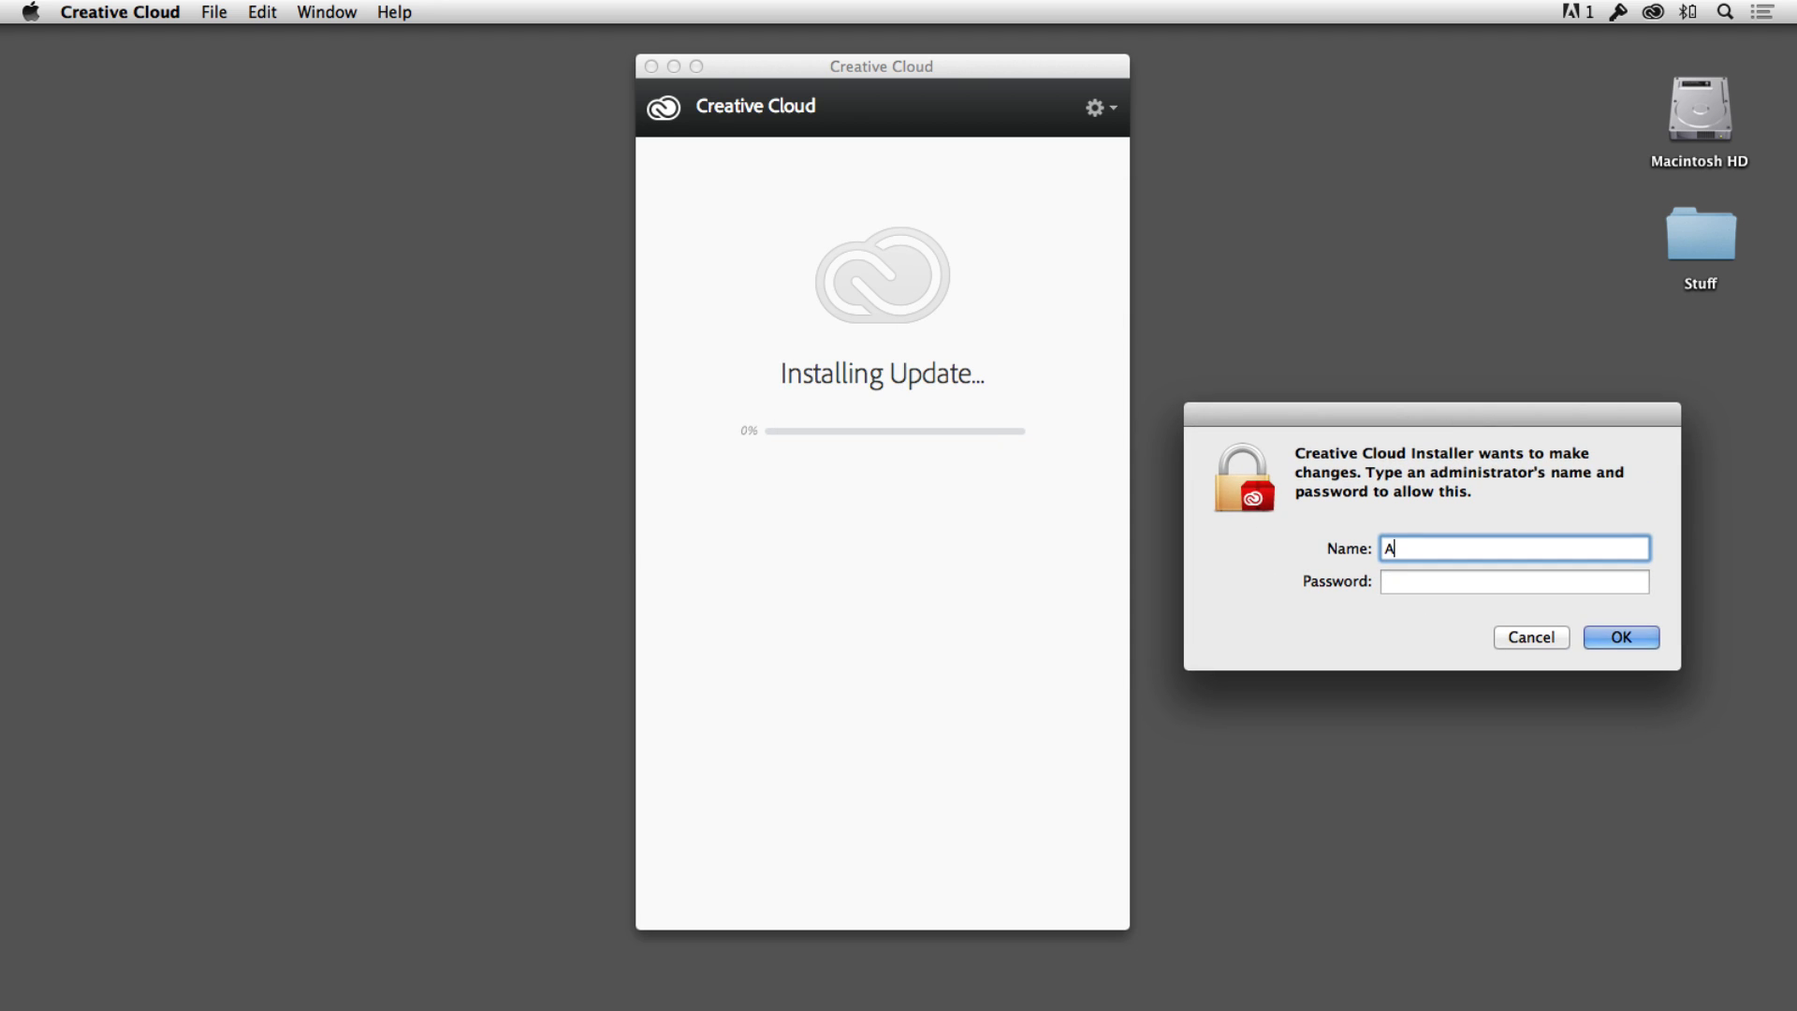
{"action": "type", "text": "ngie"}
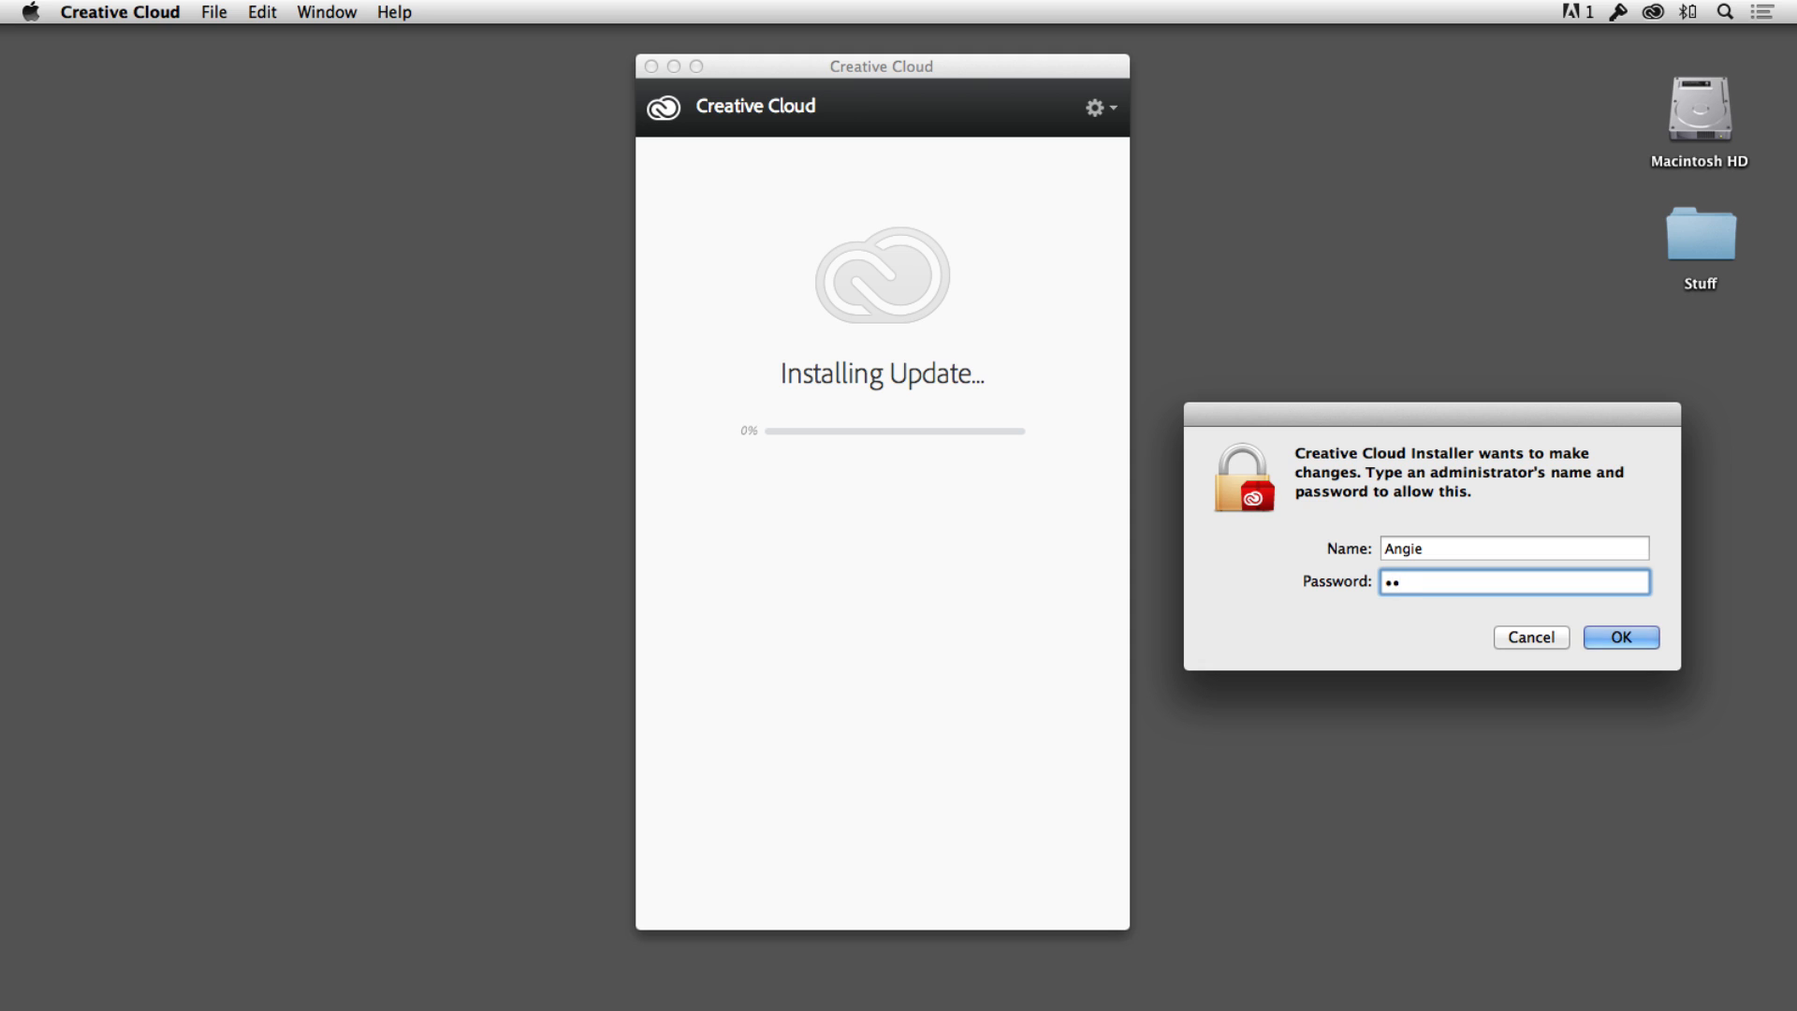
{"action": "type", "text": "password"}
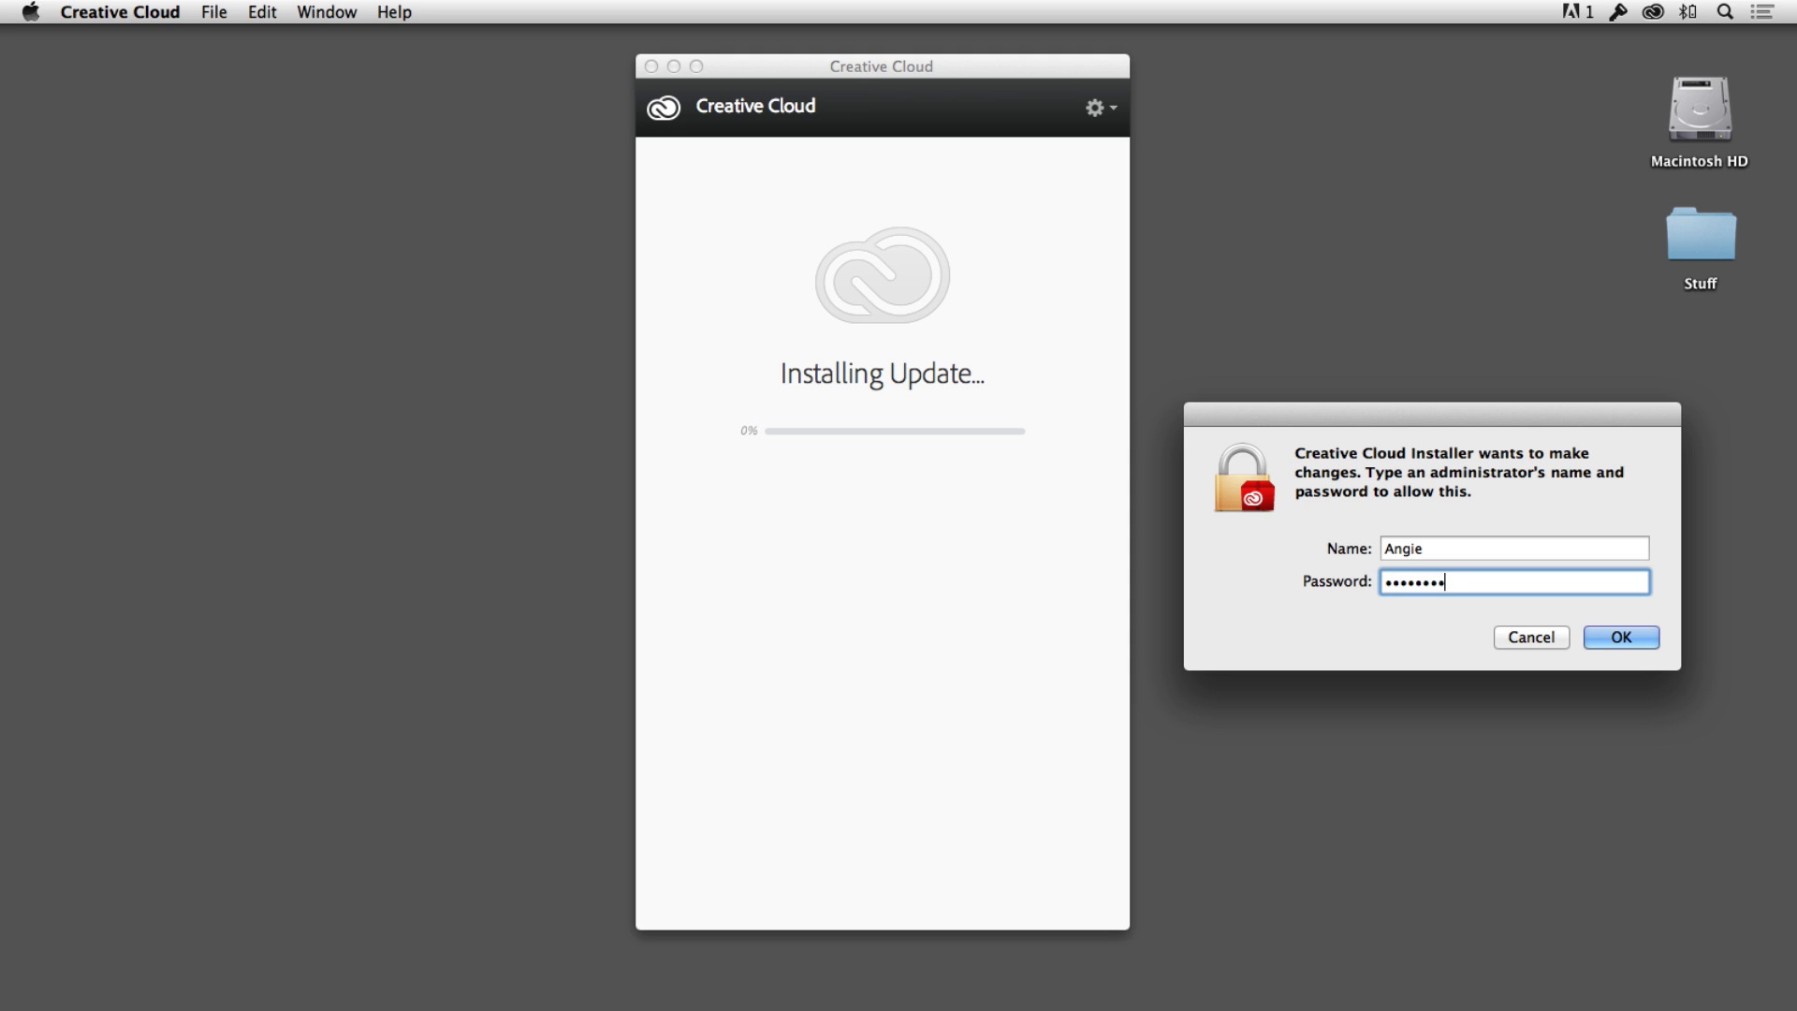
{"action": "left_click", "coordinate": [1619, 638]}
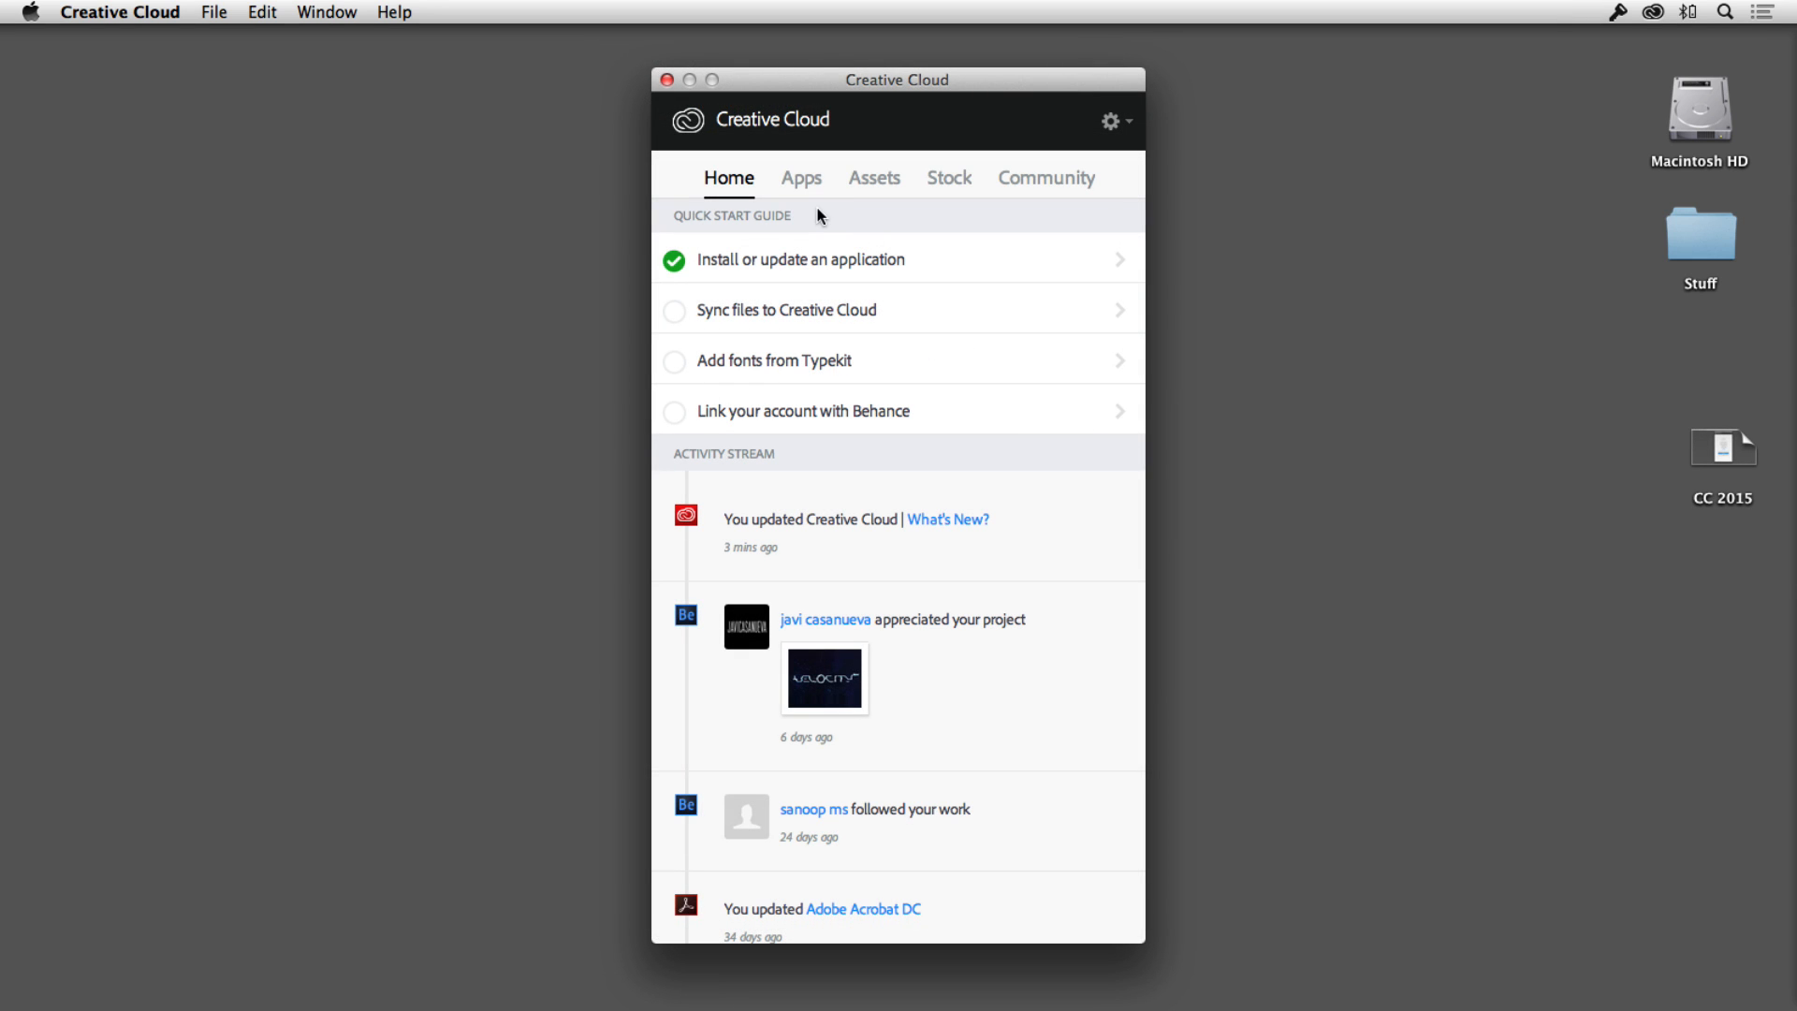
{"action": "mouse_move", "coordinate": [802, 183]}
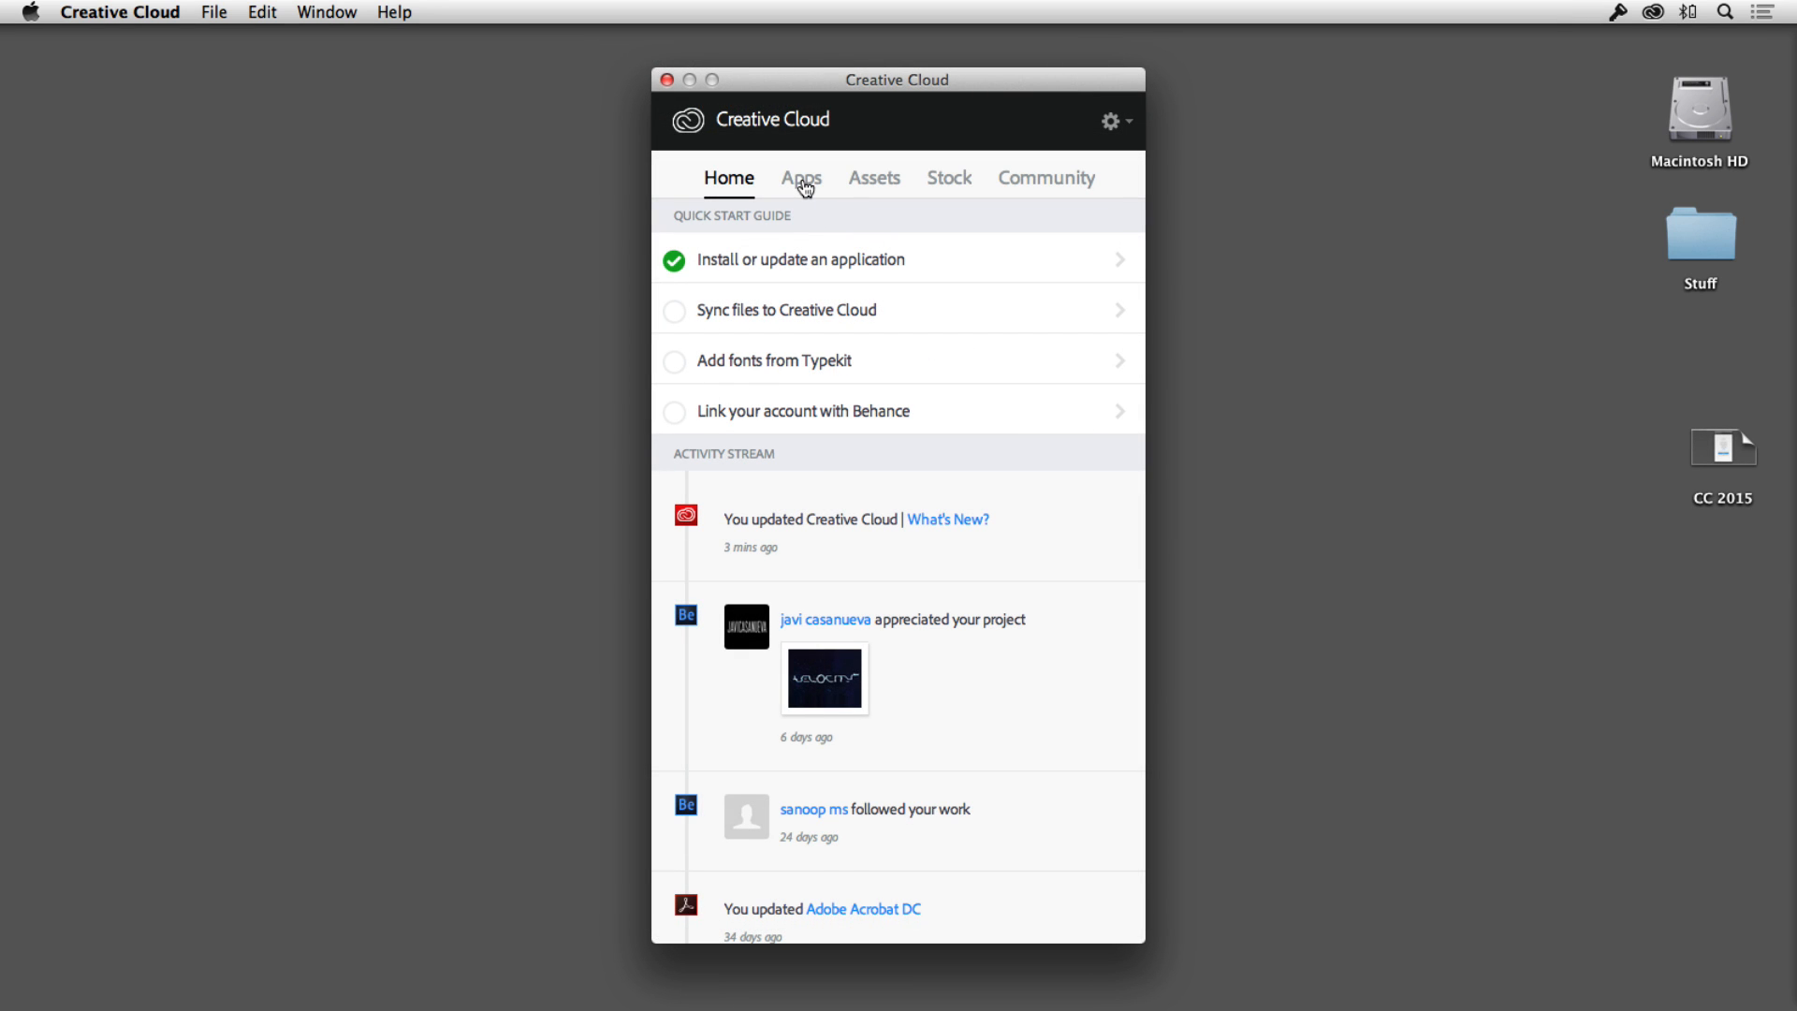
Step: Show the Apps list with eight CC (2015) updates, including Photoshop and Illustrator
{"action": "left_click", "coordinate": [800, 178]}
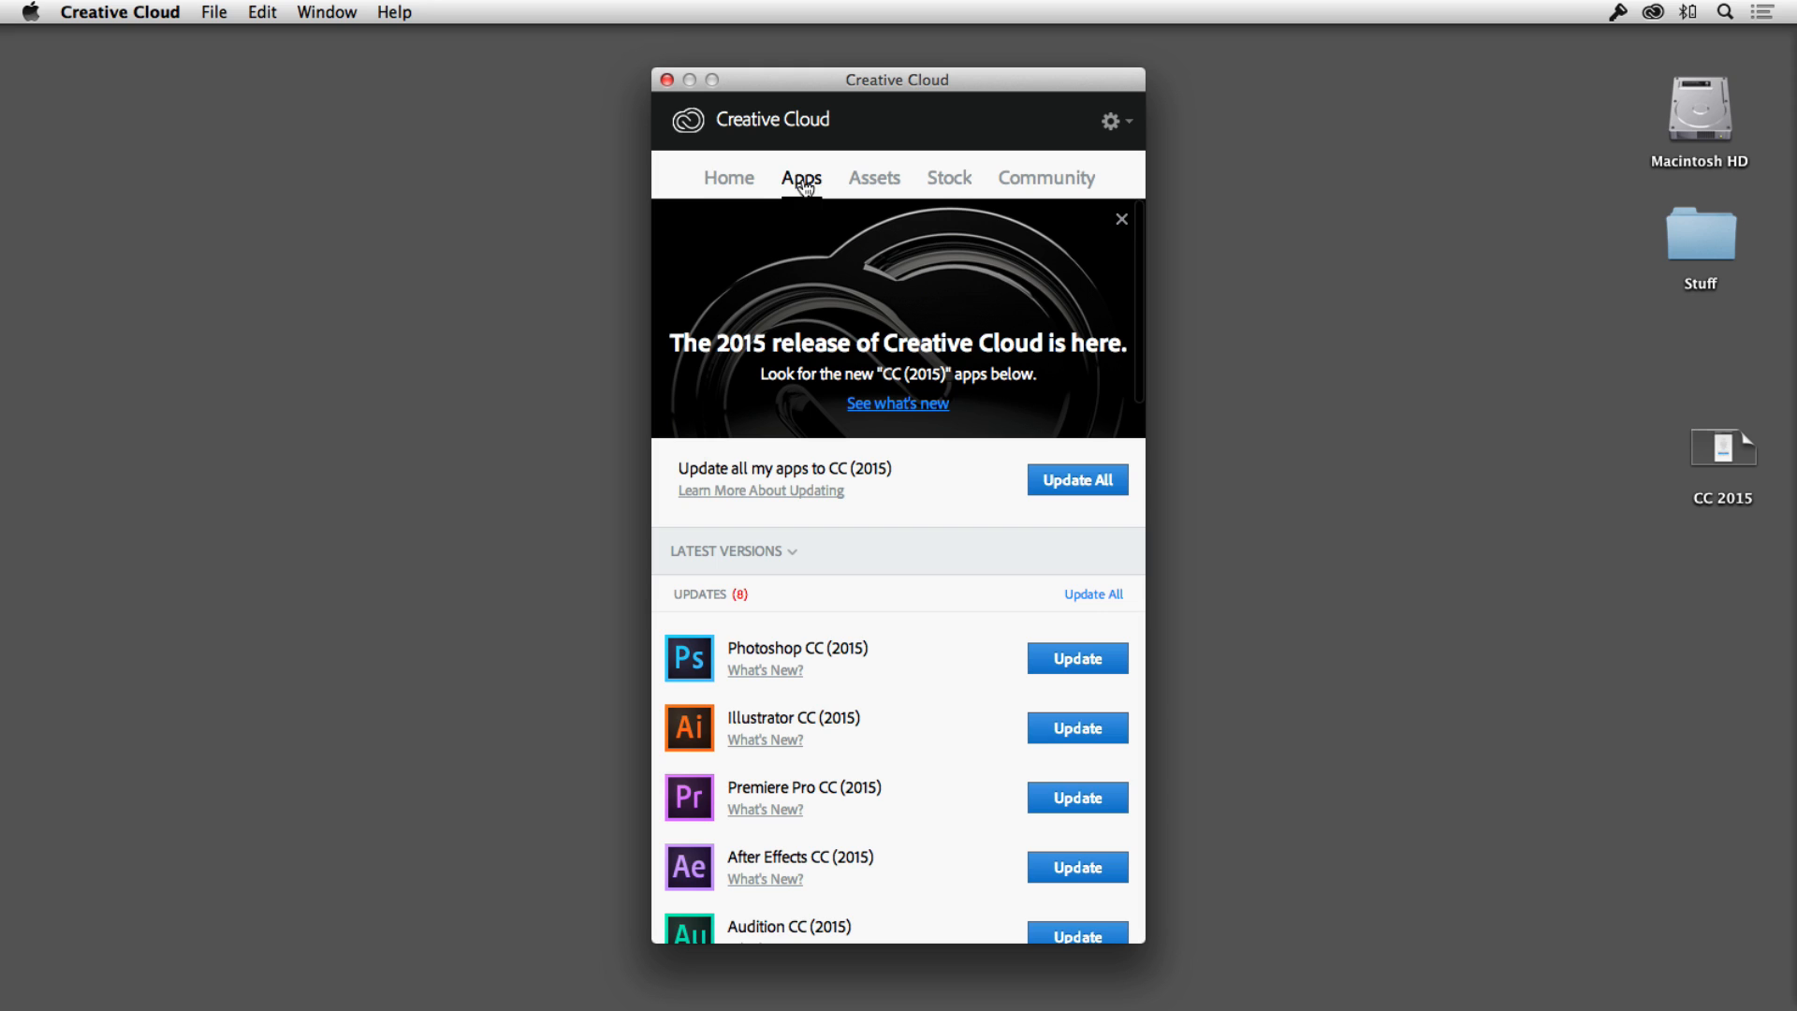
{"action": "mouse_move", "coordinate": [1106, 524]}
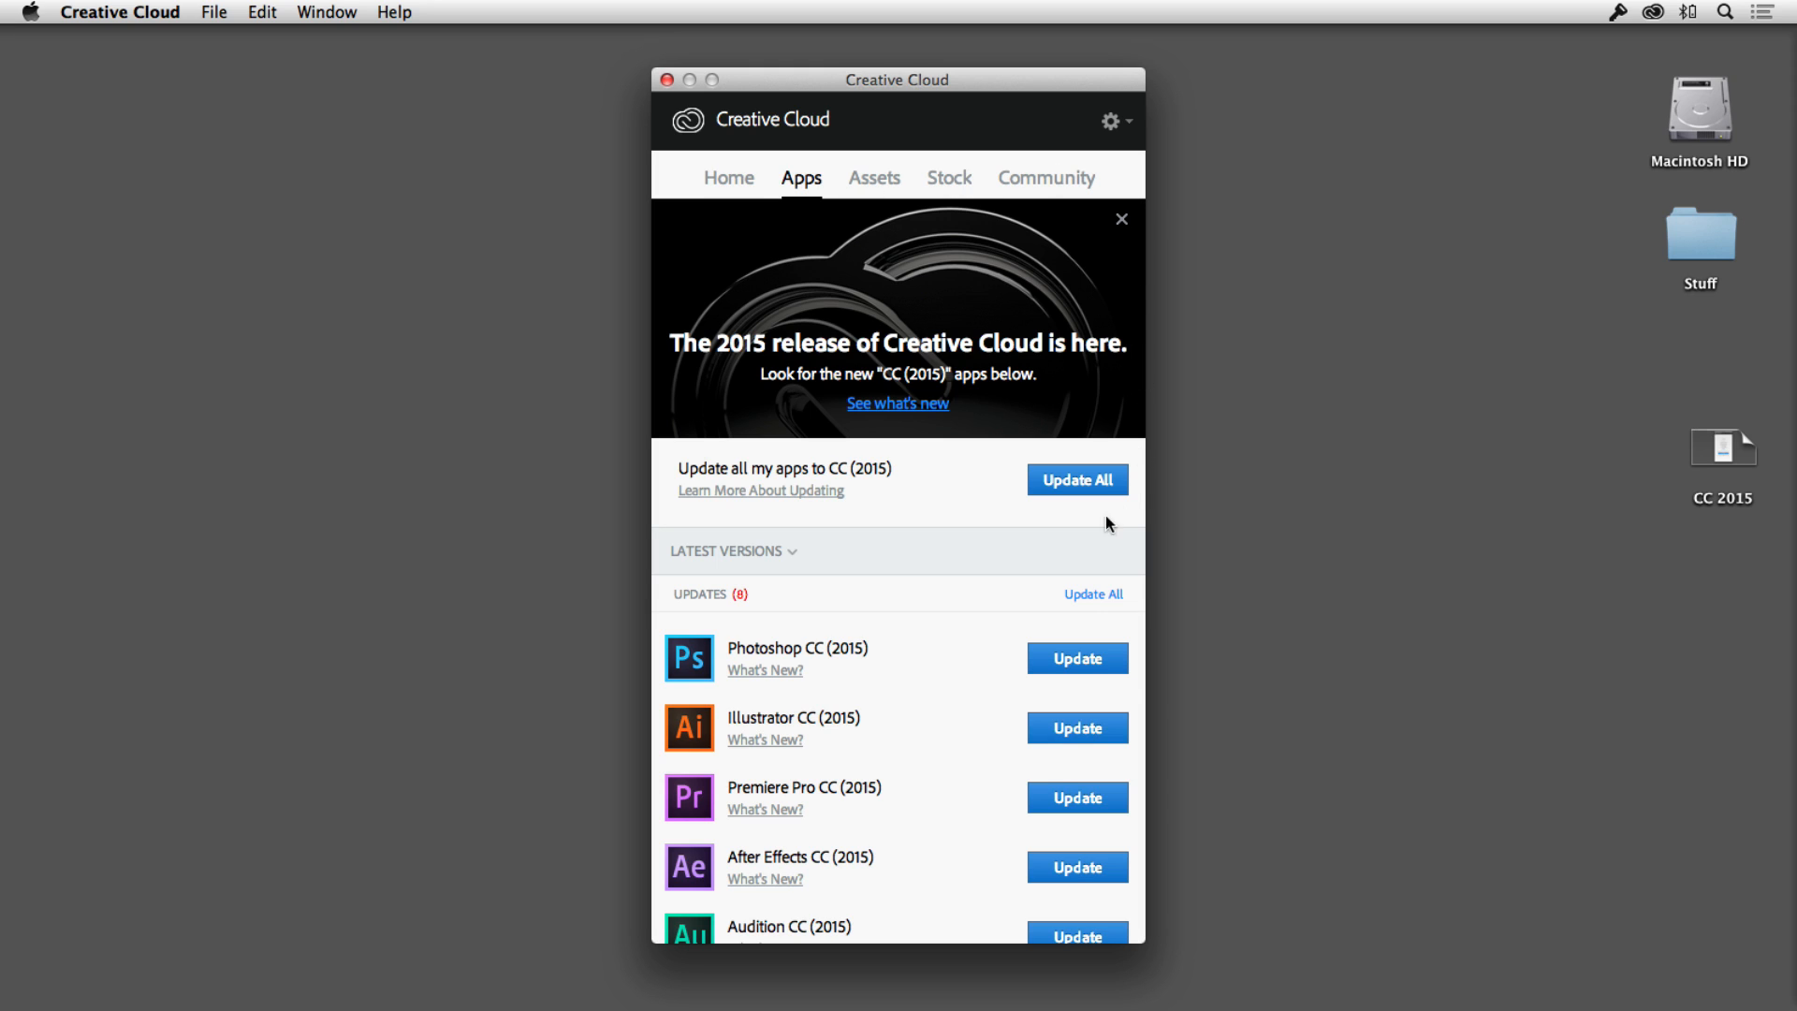
{"action": "mouse_move", "coordinate": [707, 372]}
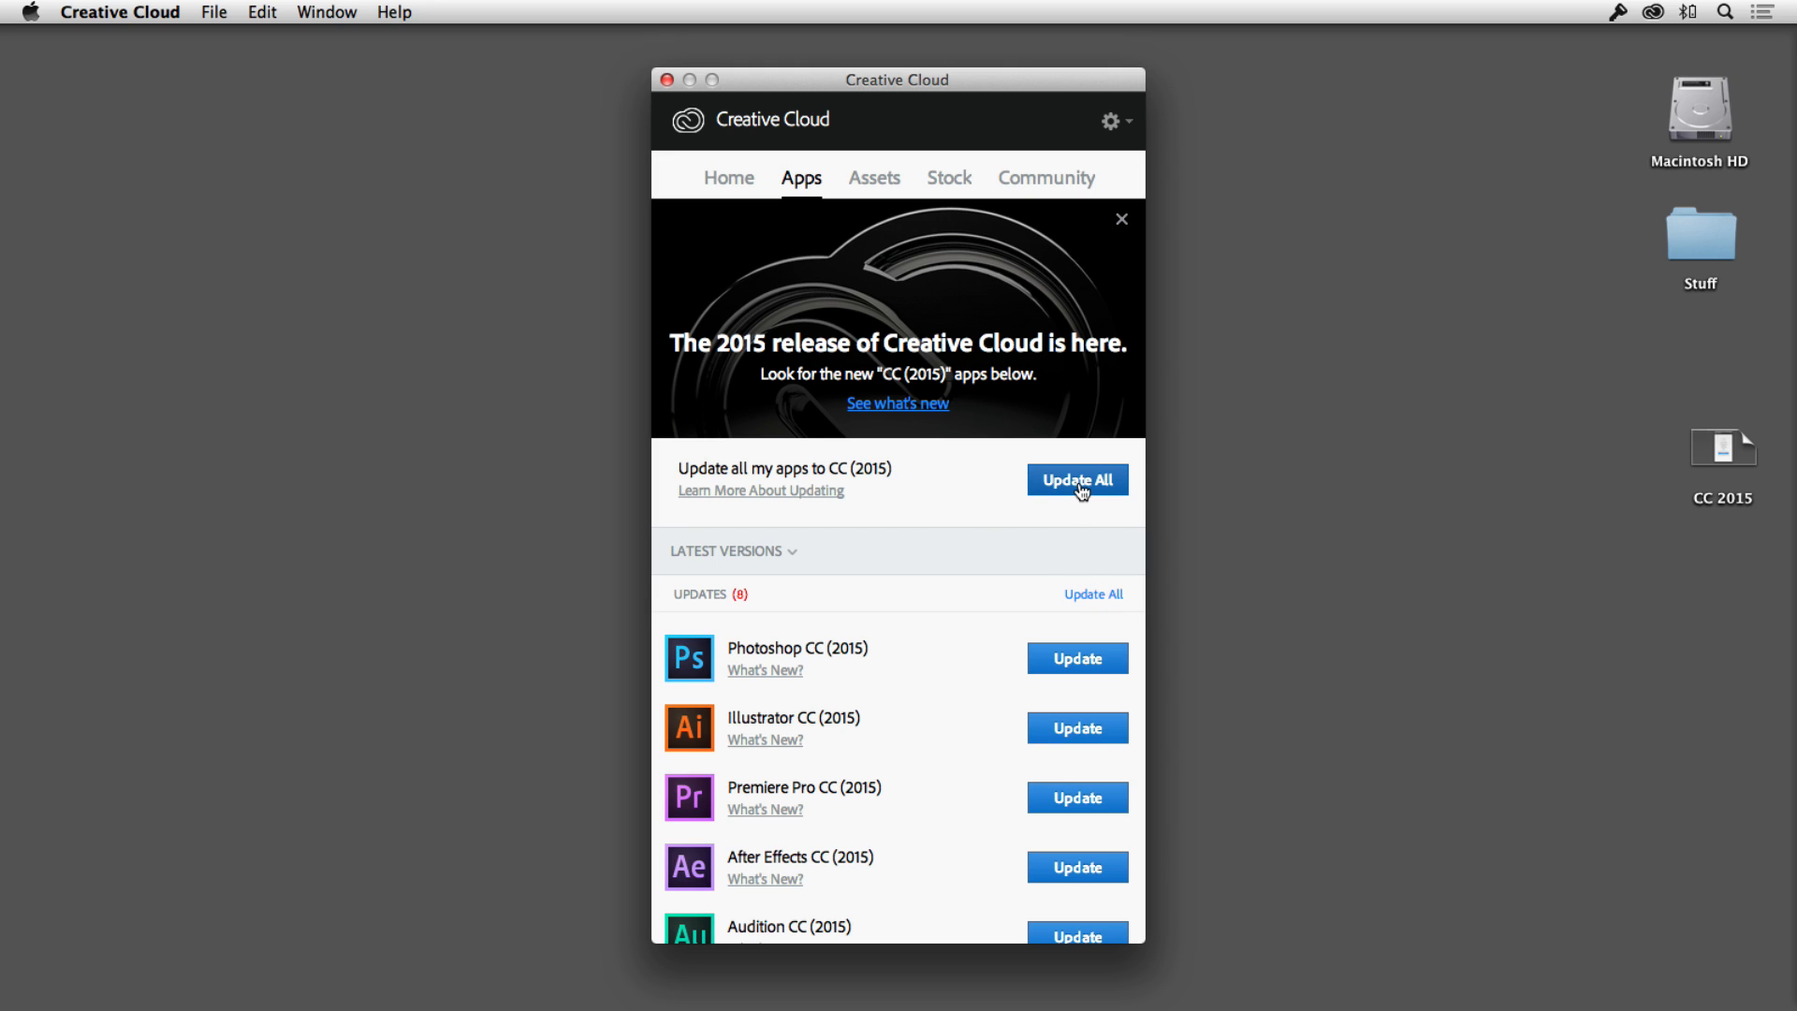
Step: Start Update All to CC (2015), authorising as administrator Angie with the password
{"action": "left_click", "coordinate": [1075, 479]}
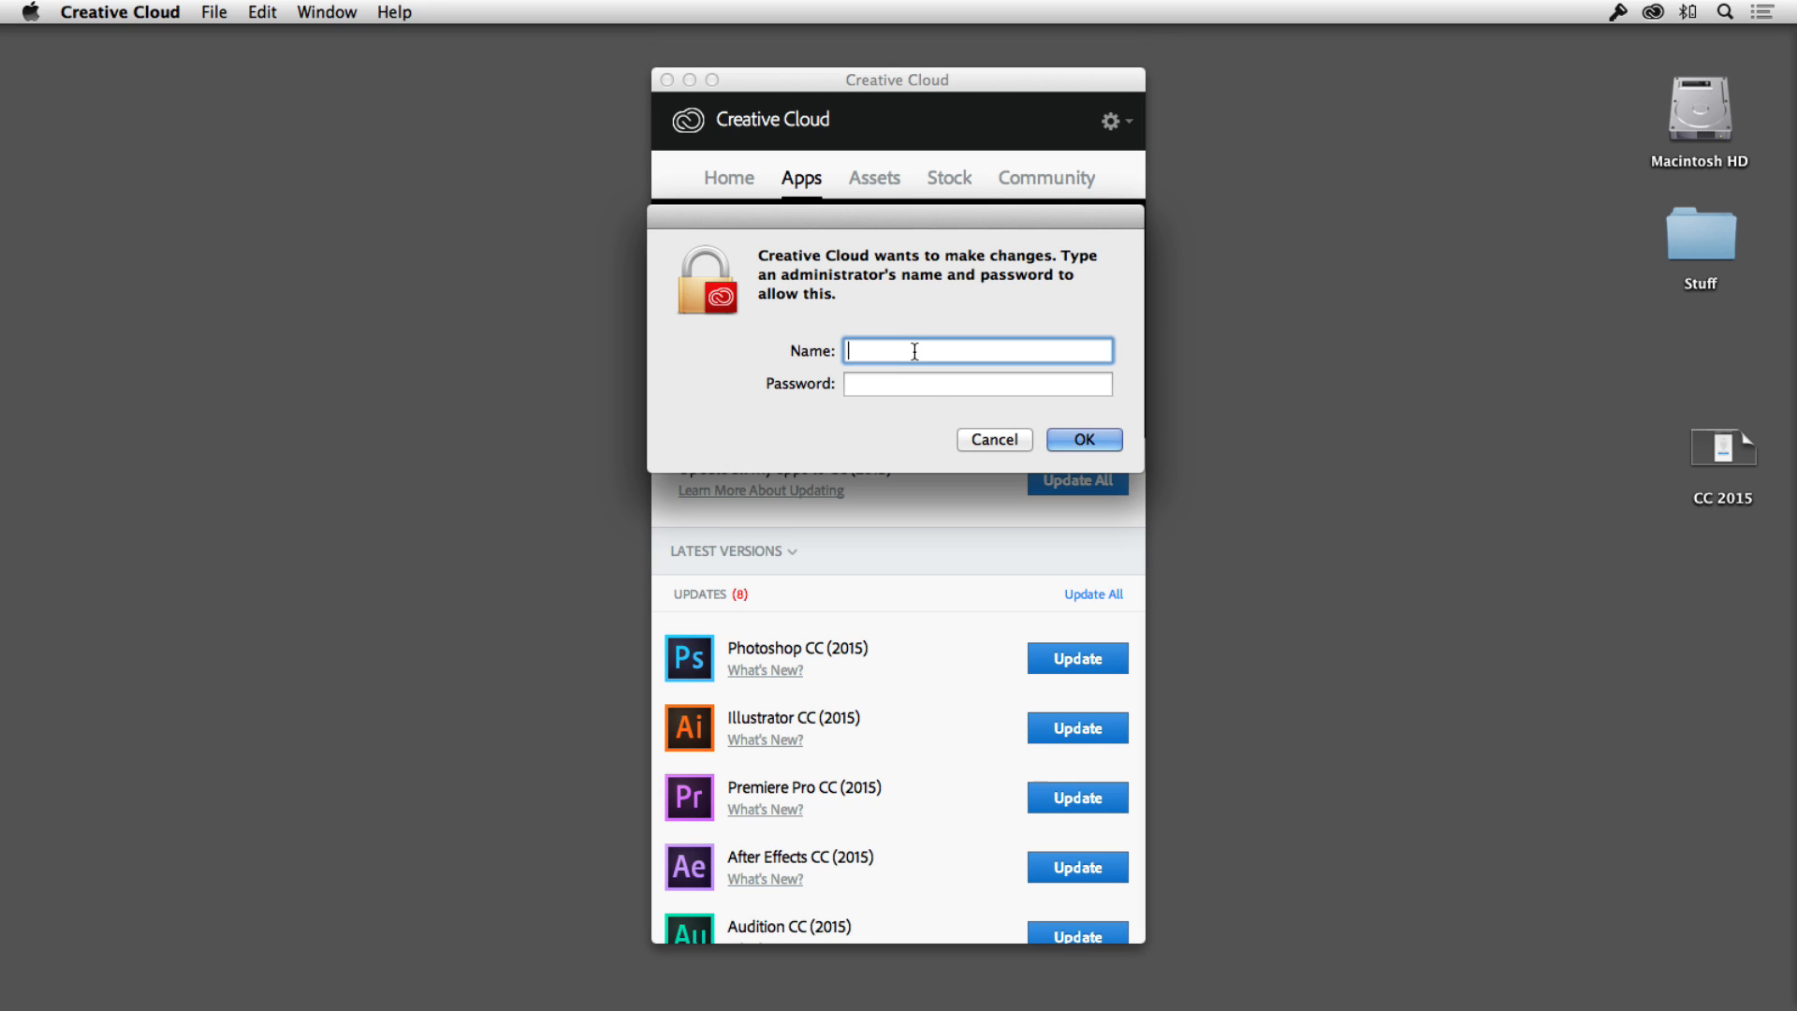
{"action": "type", "text": "Angie"}
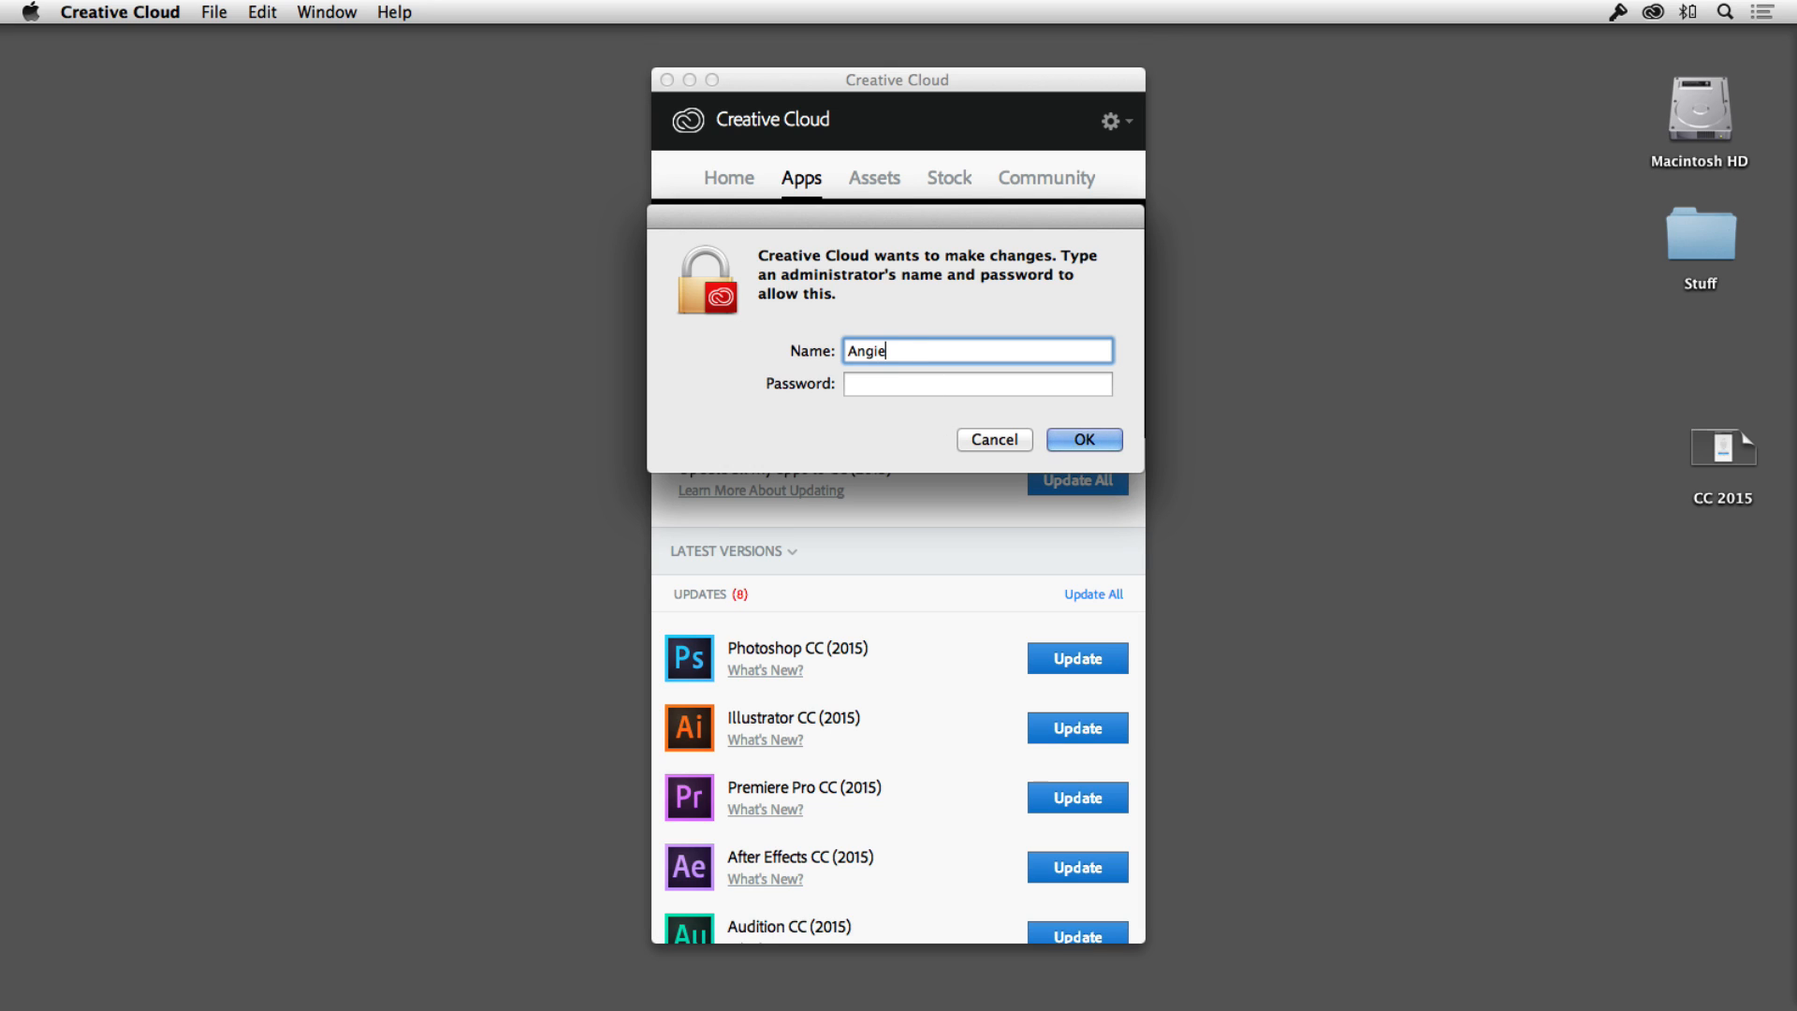
{"action": "type", "text": "•••"}
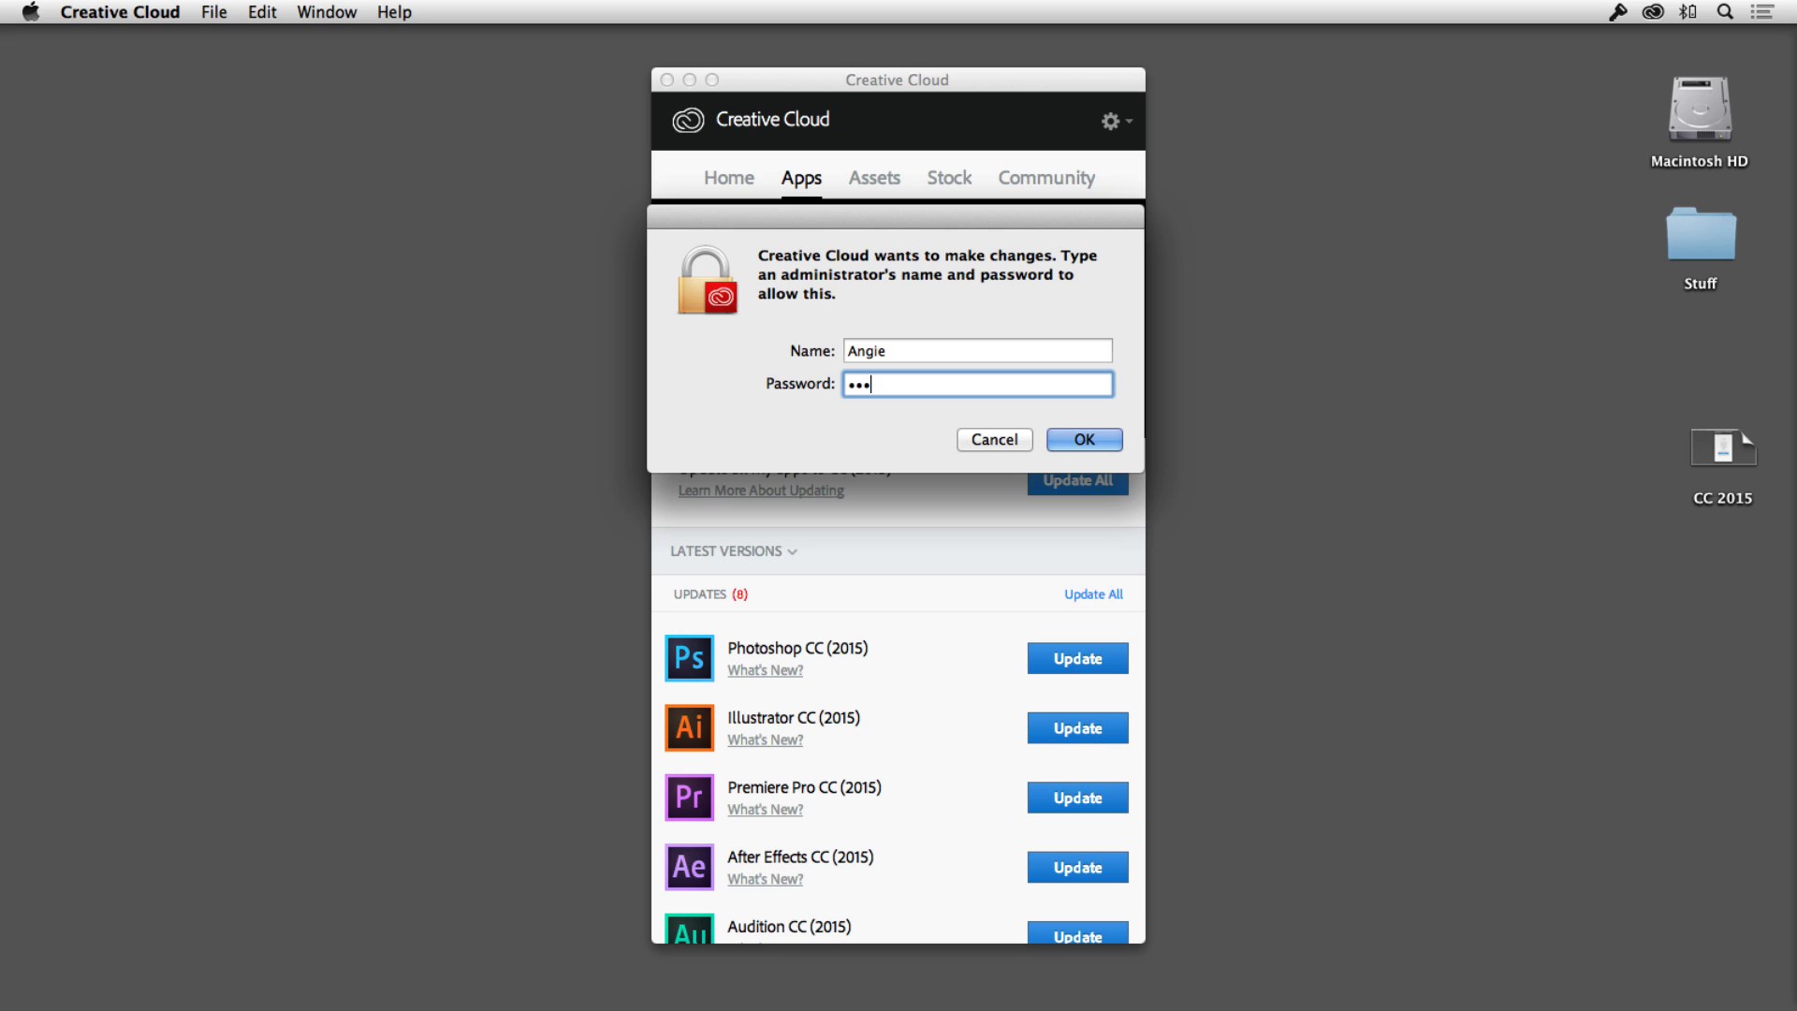
{"action": "left_click", "coordinate": [1081, 439]}
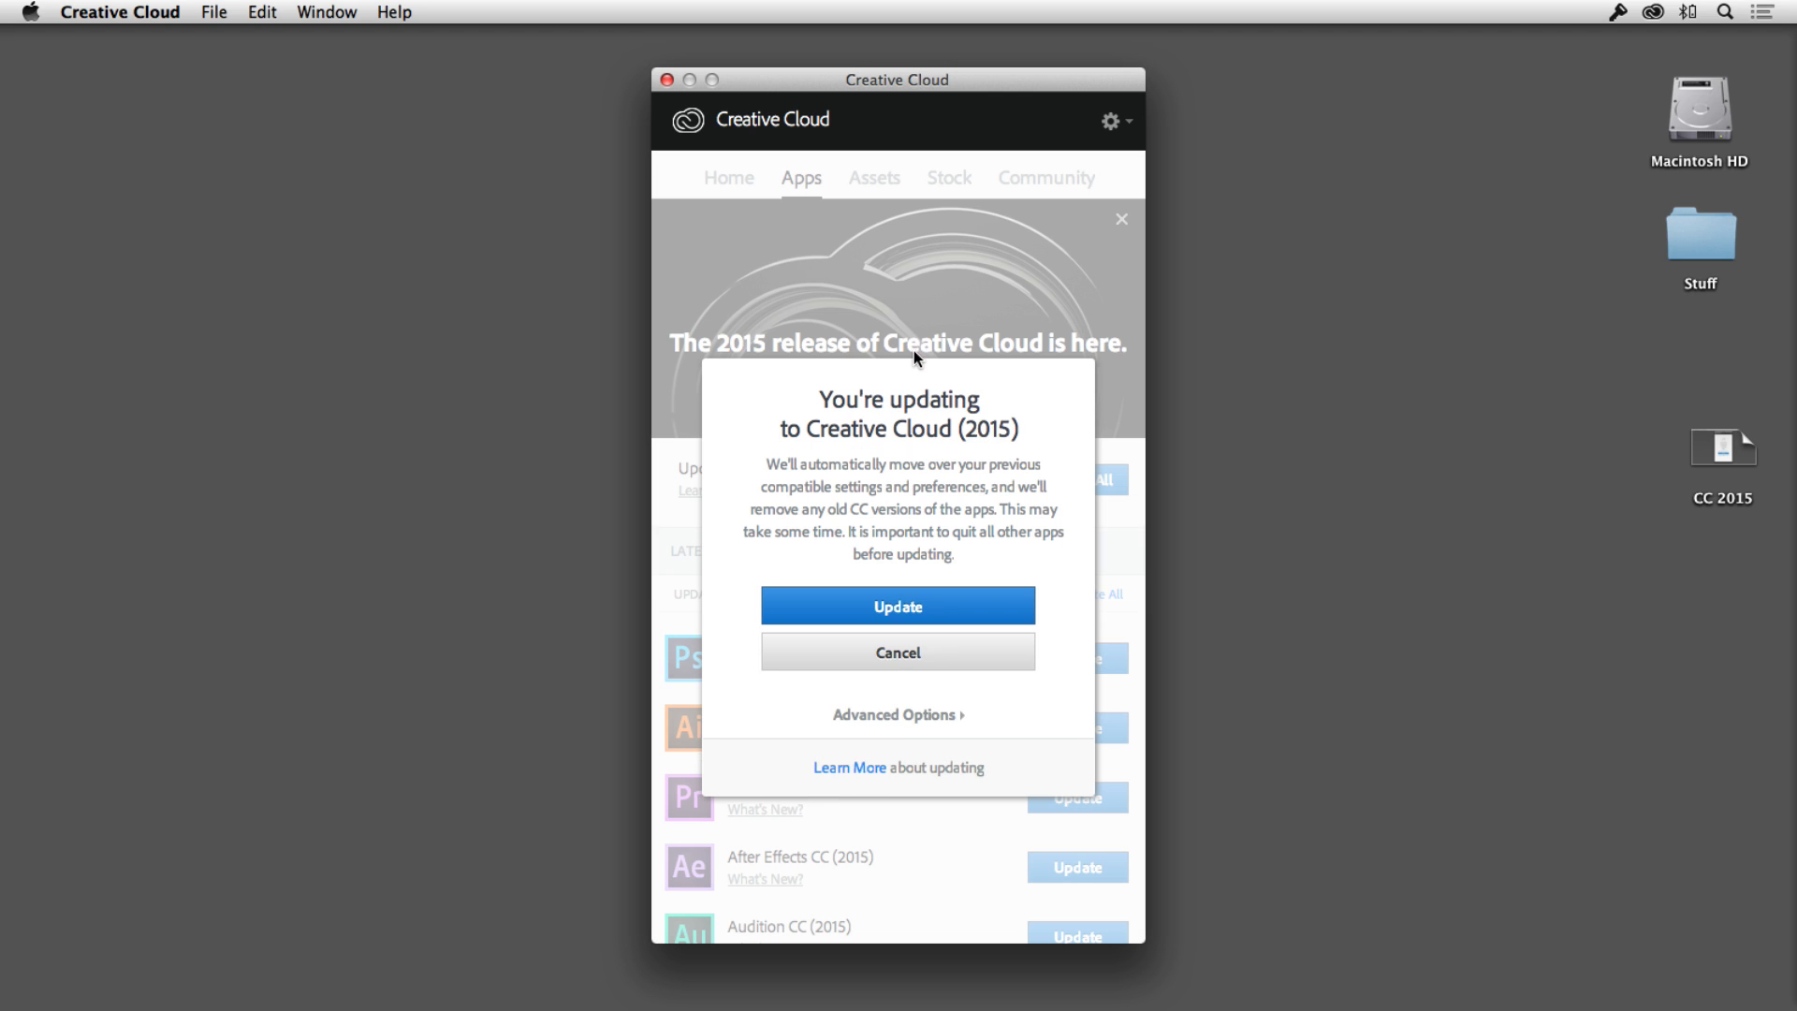
{"action": "mouse_move", "coordinate": [958, 724]}
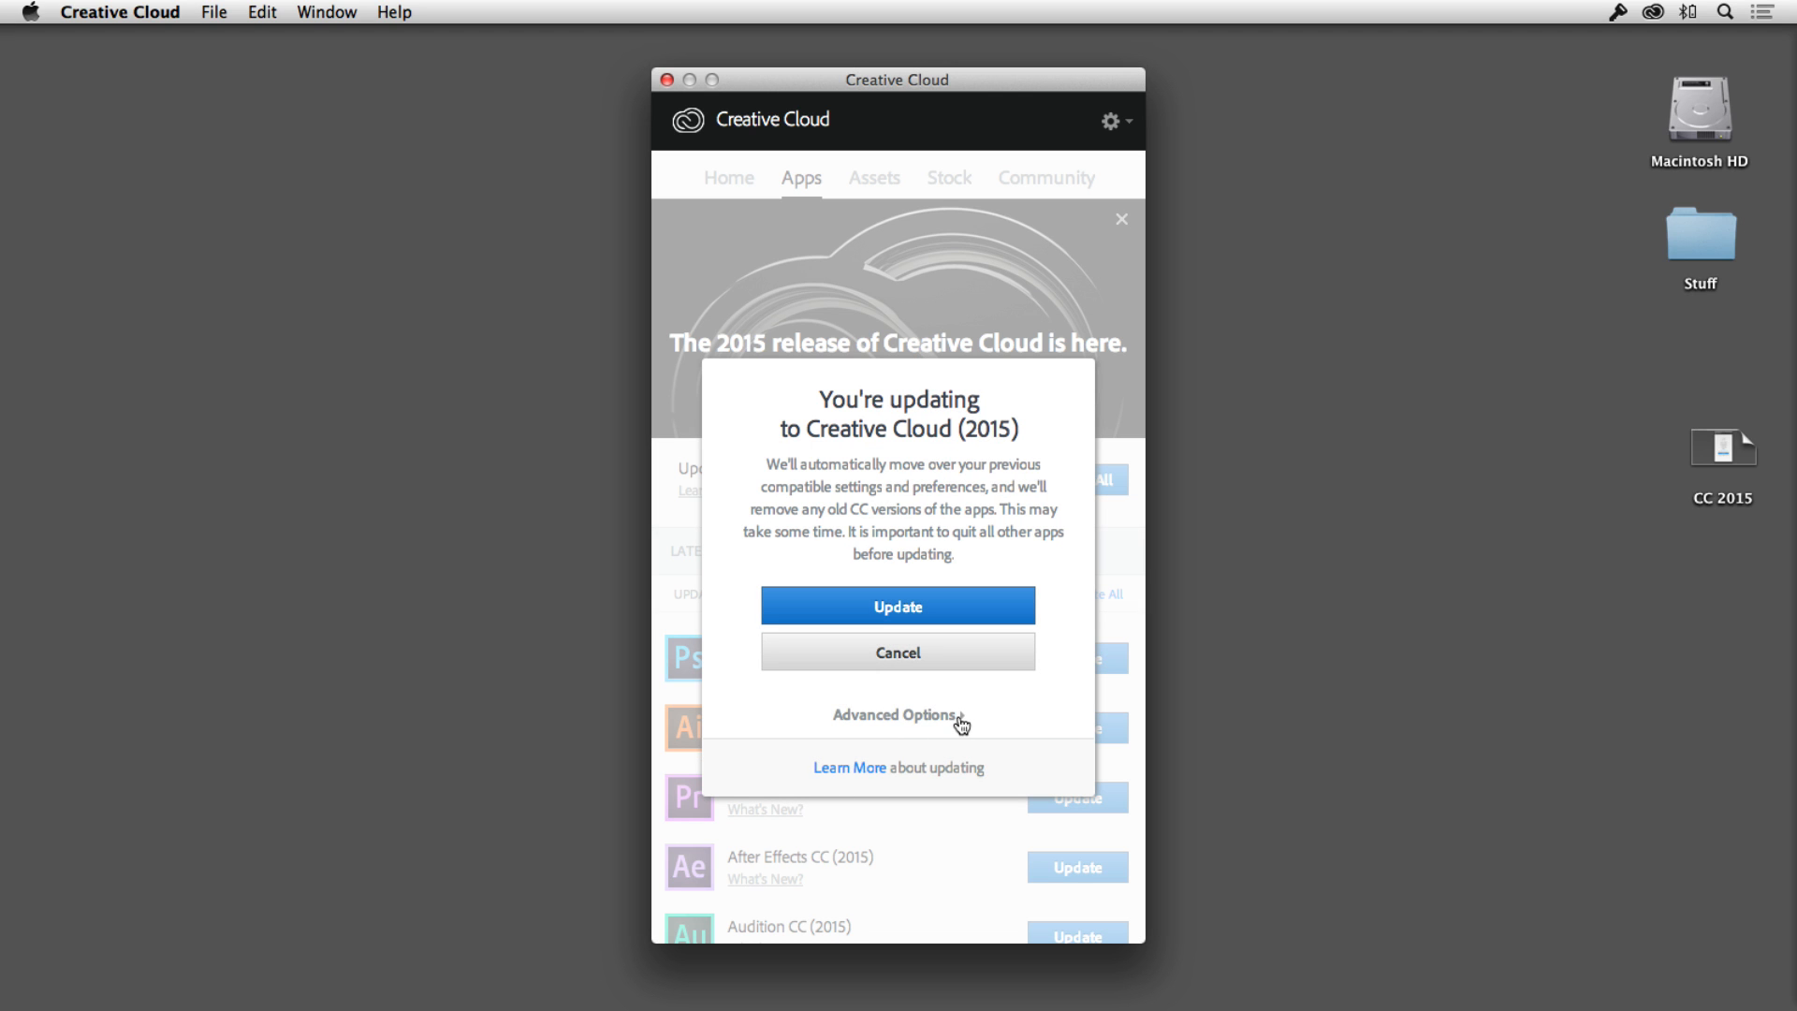
{"action": "mouse_move", "coordinate": [959, 721]}
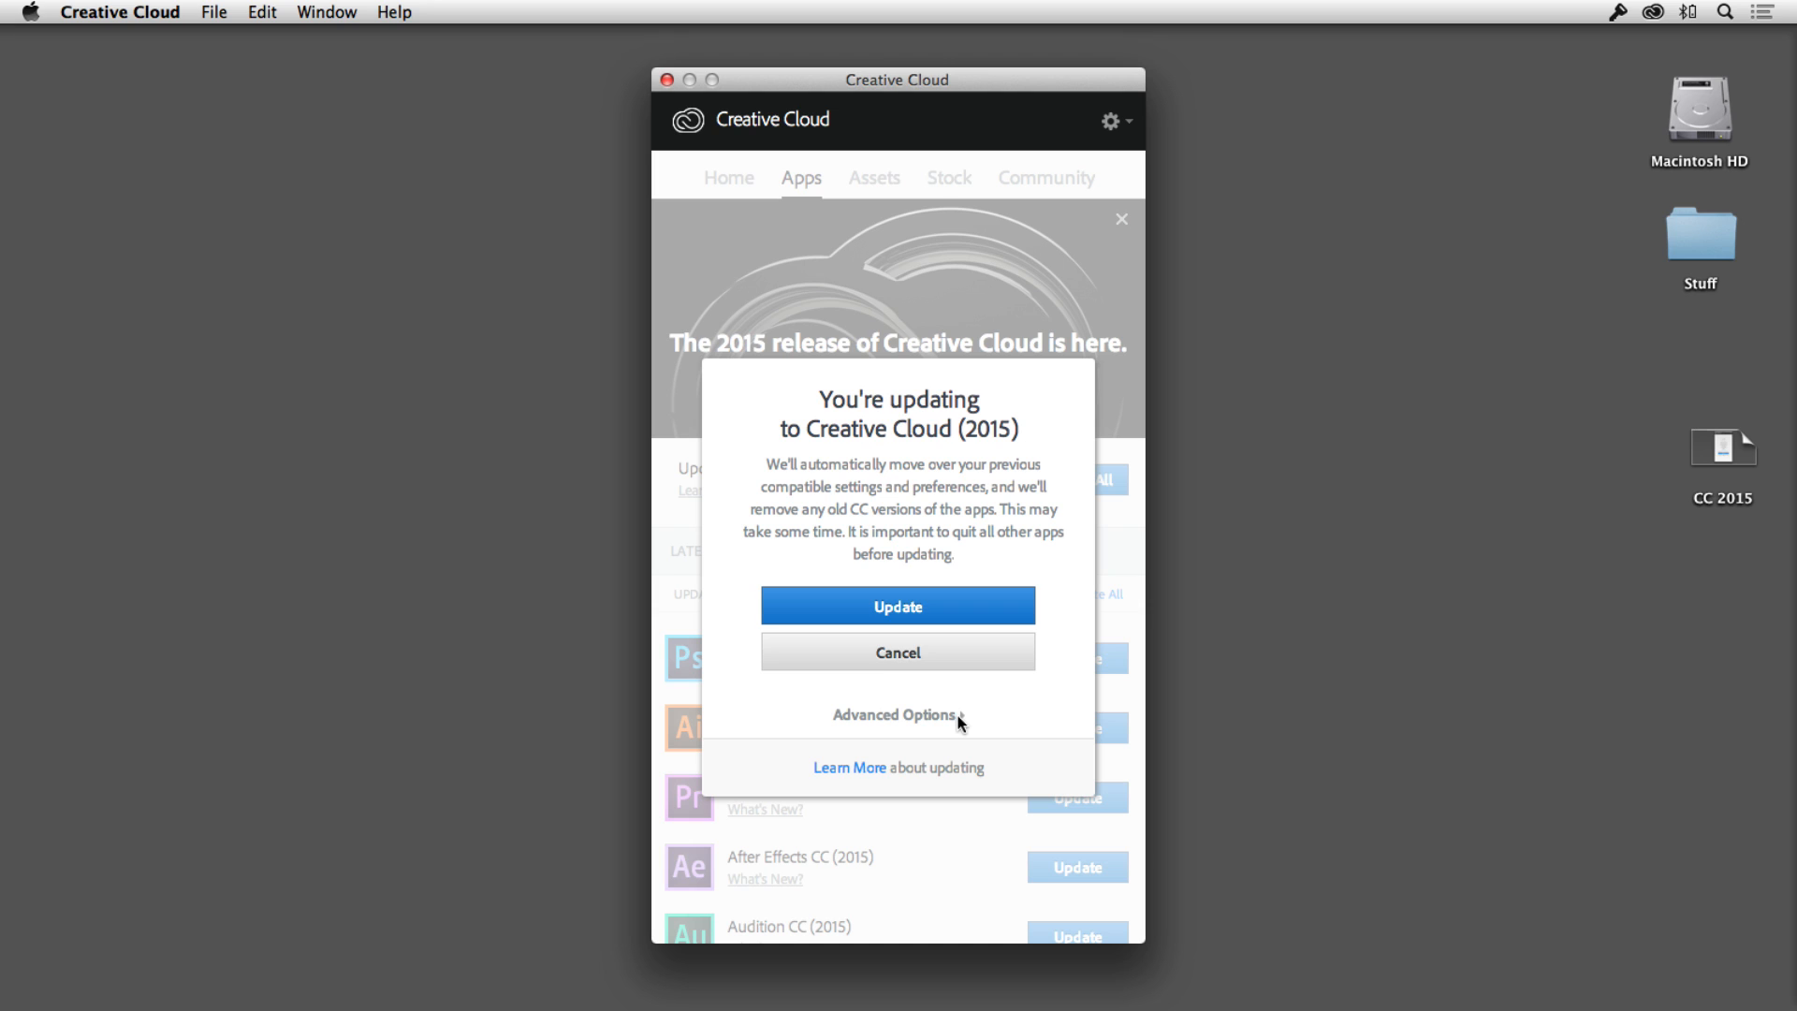
{"action": "mouse_move", "coordinate": [899, 605]}
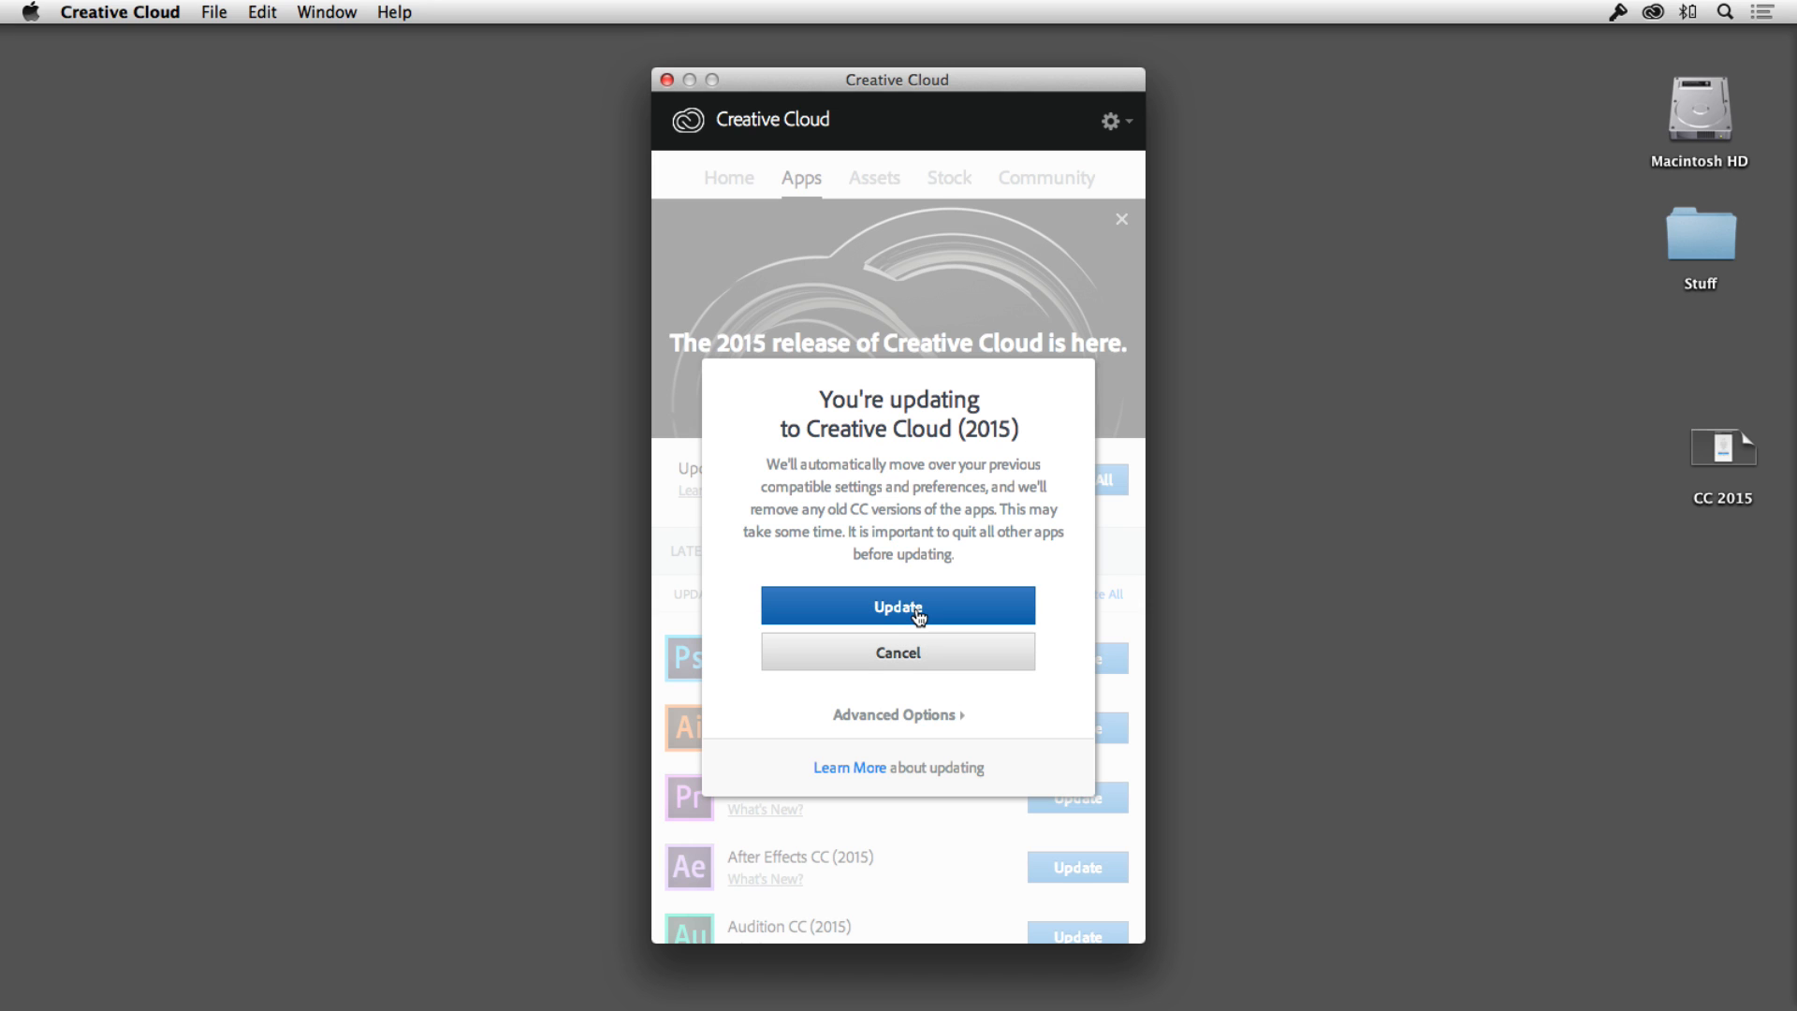
{"action": "mouse_move", "coordinate": [953, 724]}
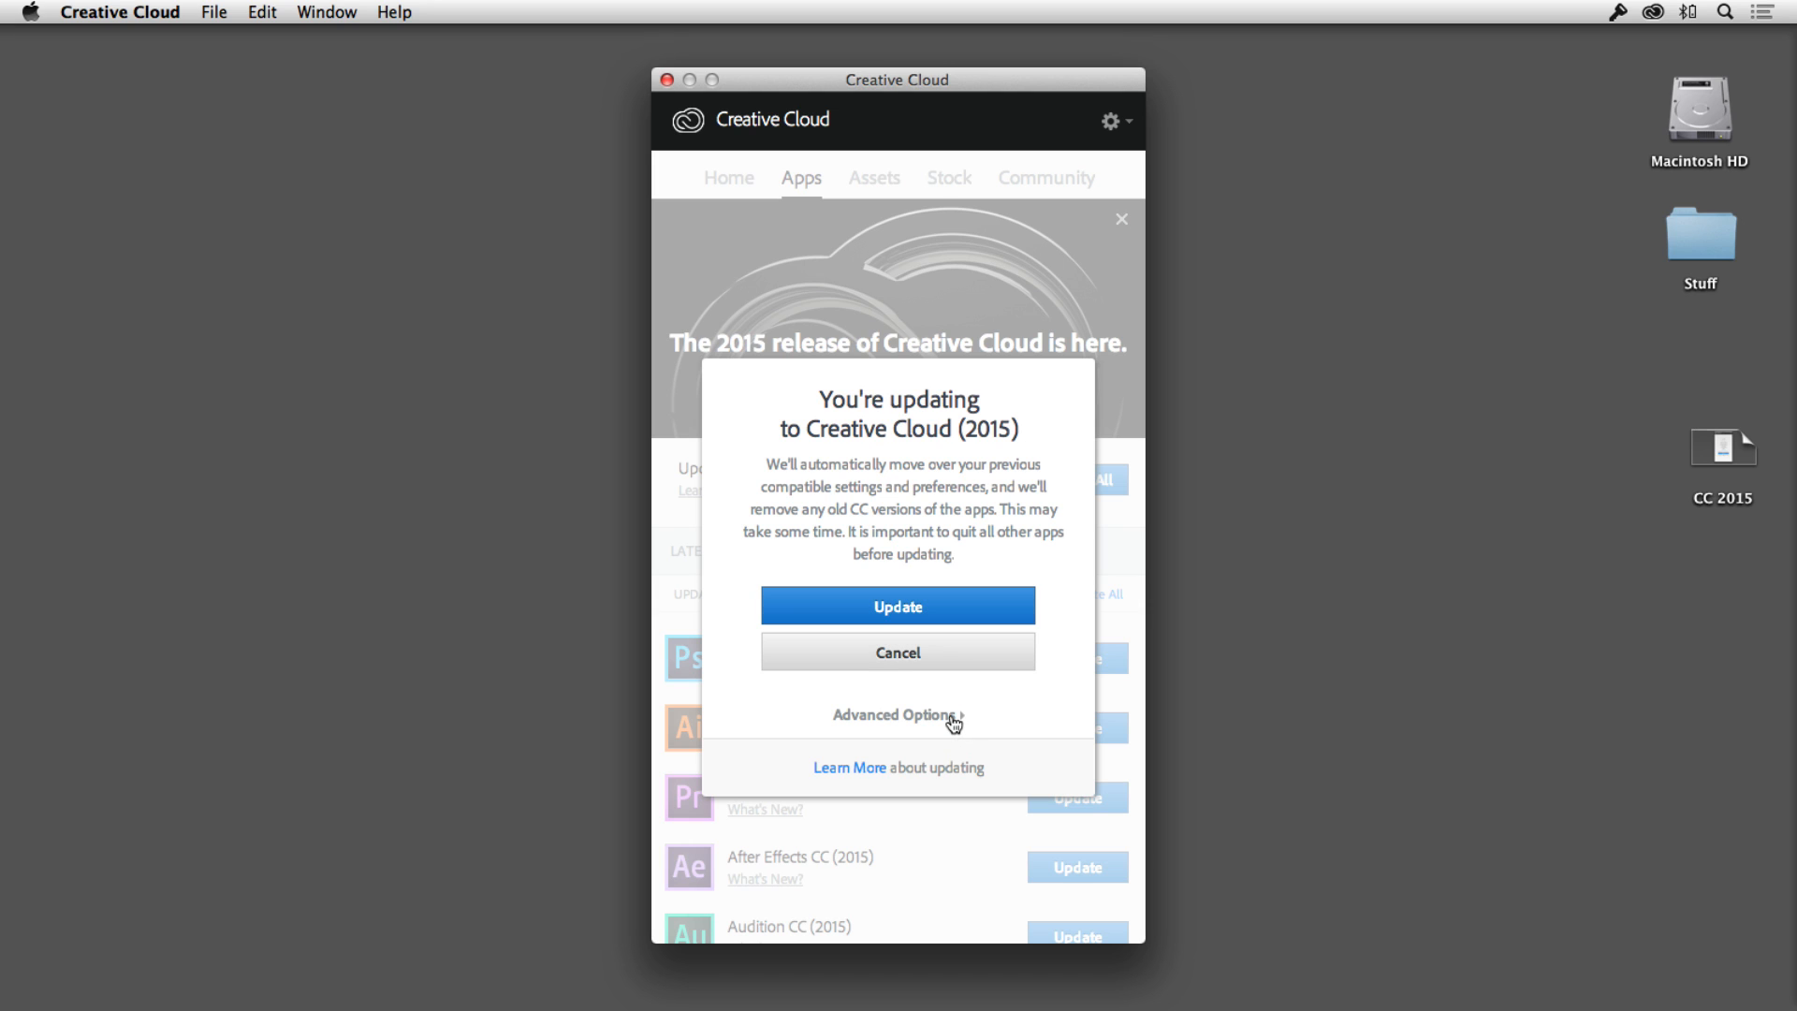
Step: Start the CC (2015) update with Remove old versions and Import previous settings unchecked
{"action": "left_click", "coordinate": [897, 714]}
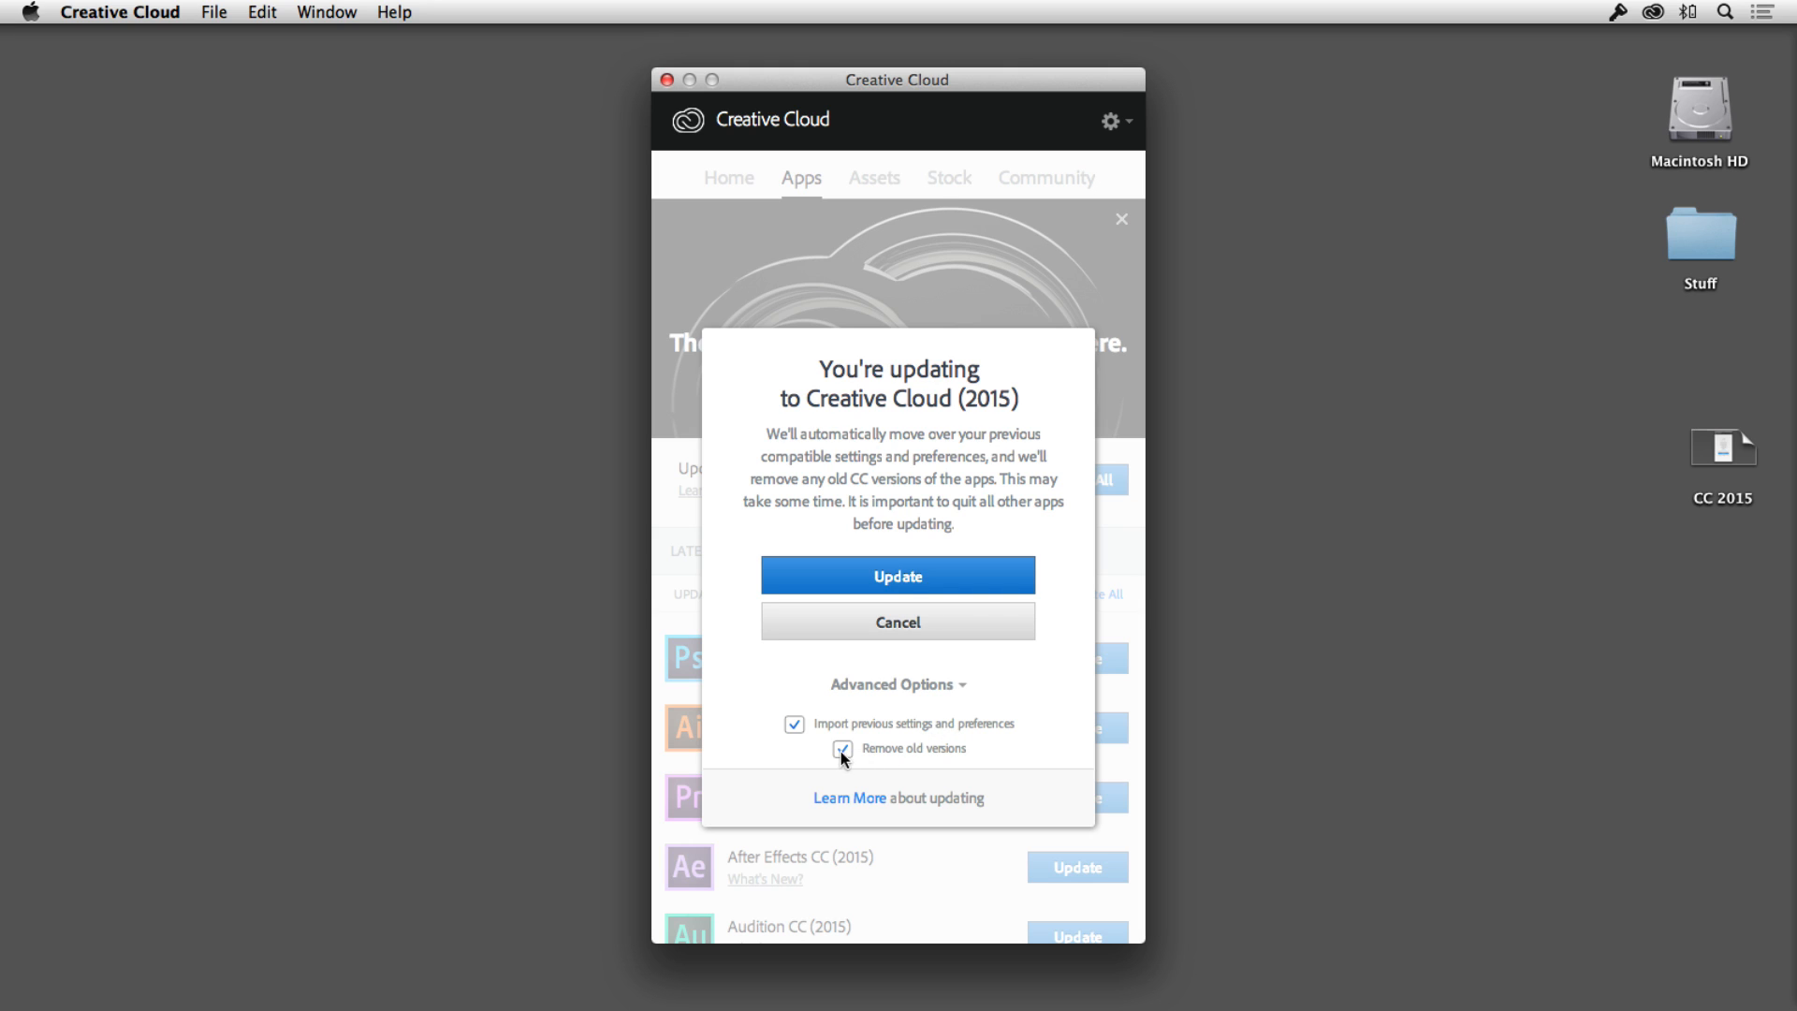
{"action": "left_click", "coordinate": [795, 749]}
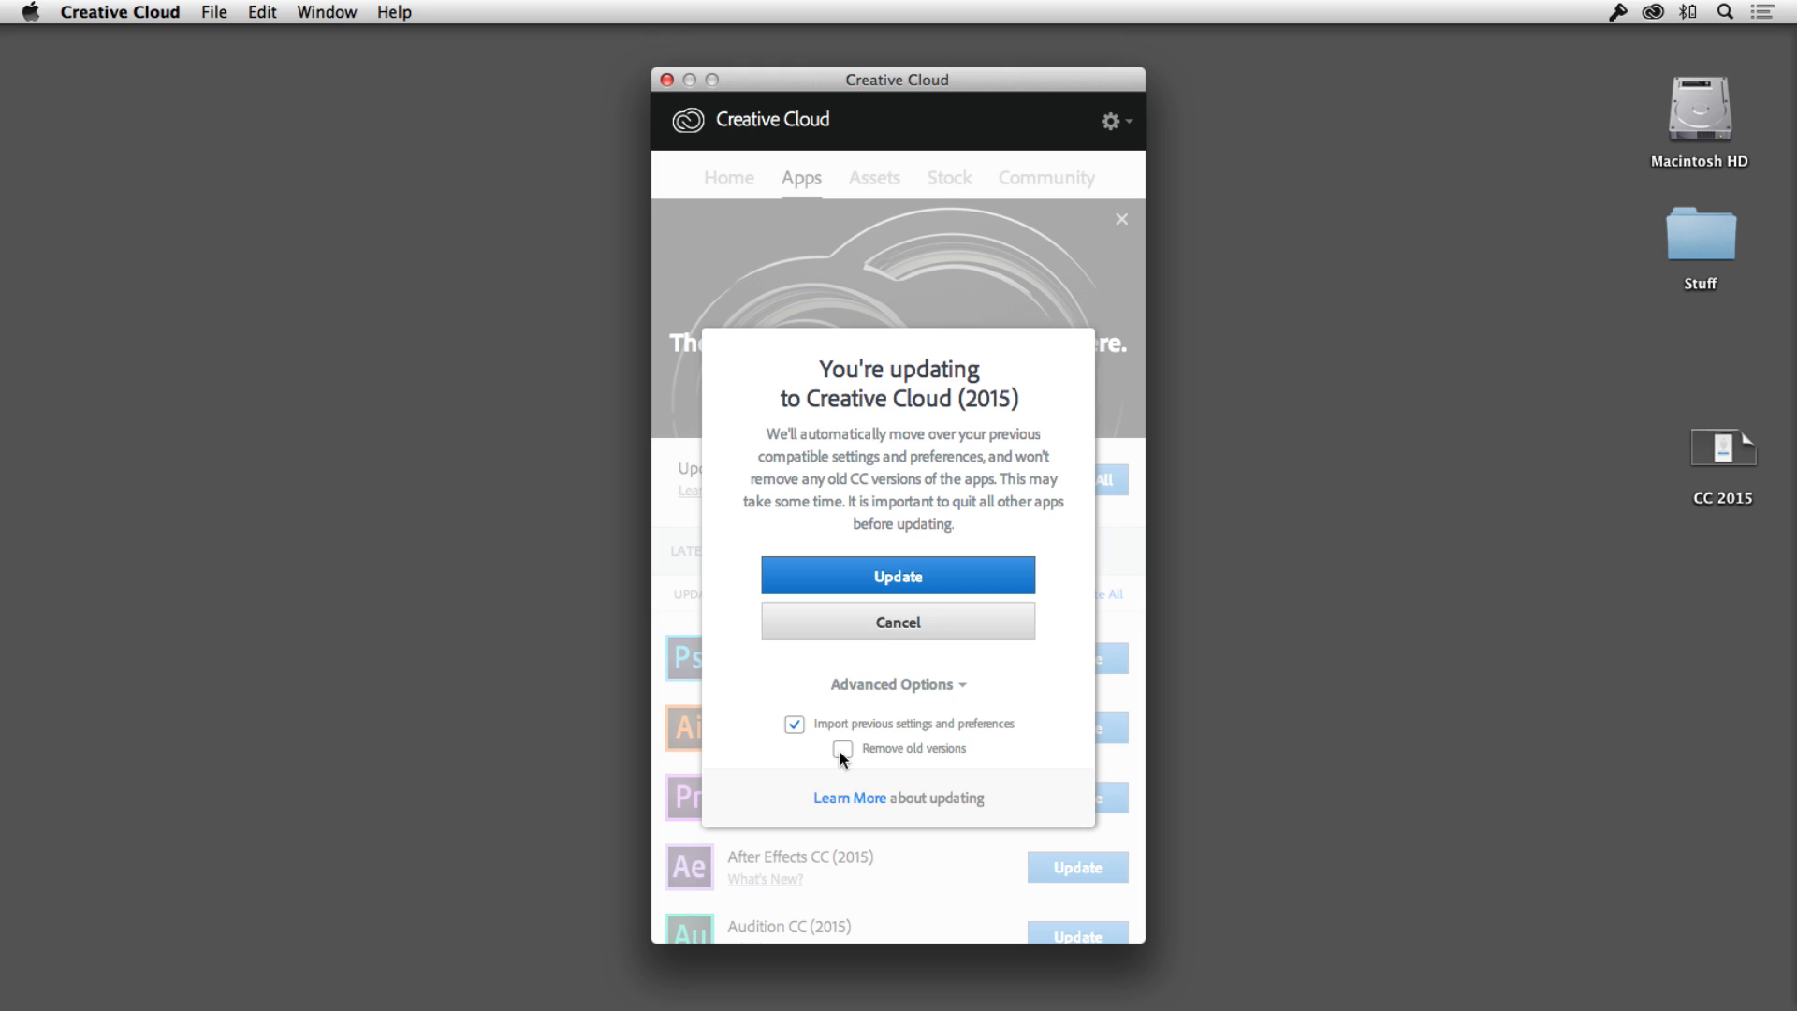
{"action": "left_click", "coordinate": [795, 723]}
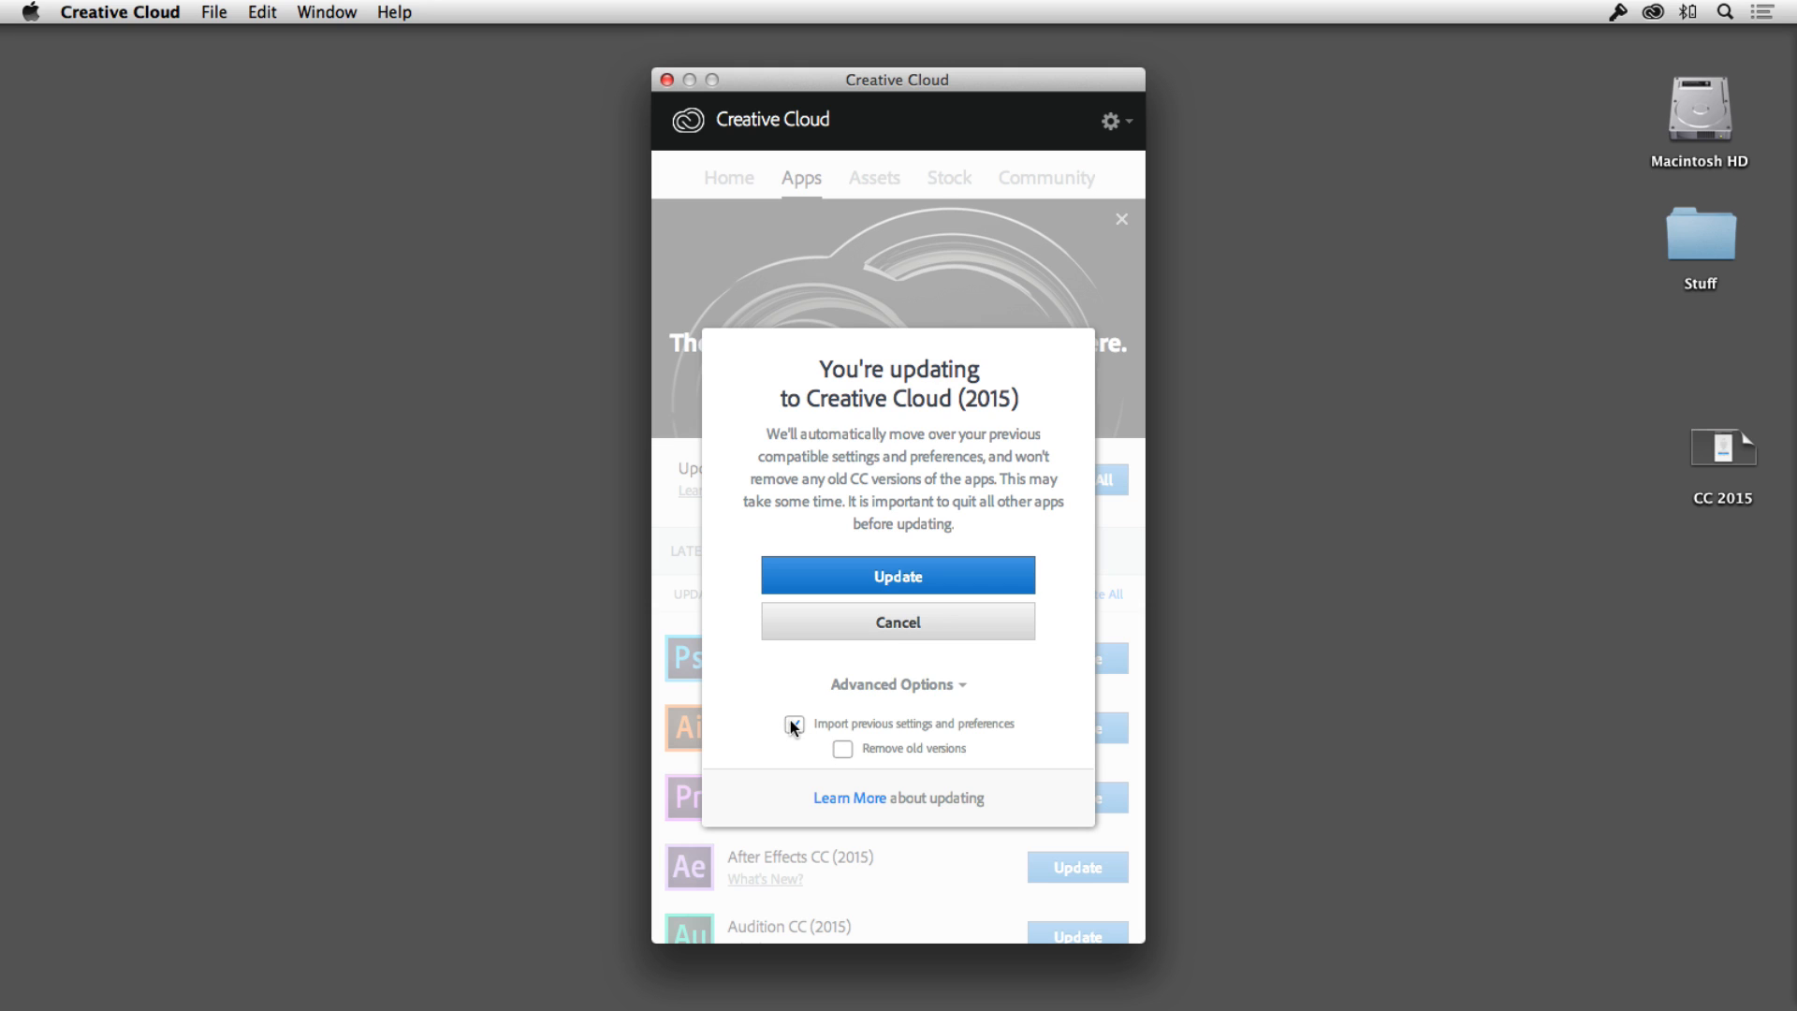
{"action": "left_click", "coordinate": [793, 728]}
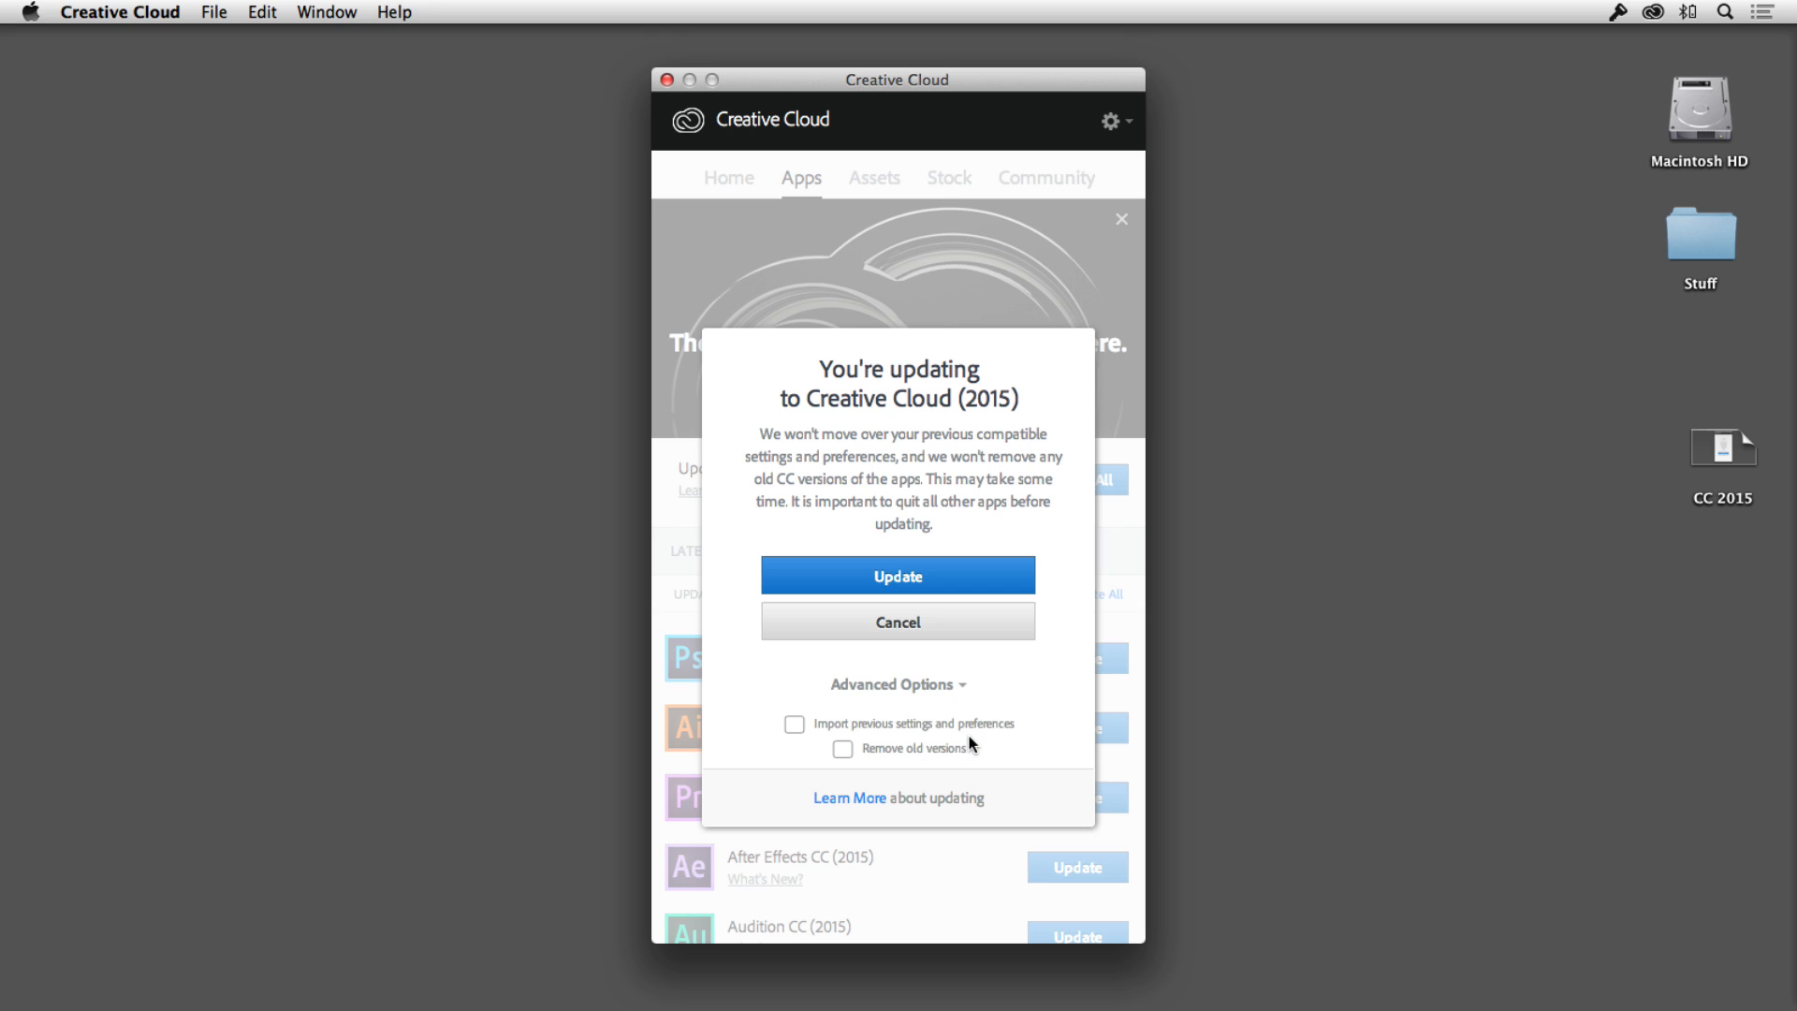
{"action": "mouse_move", "coordinate": [838, 787]}
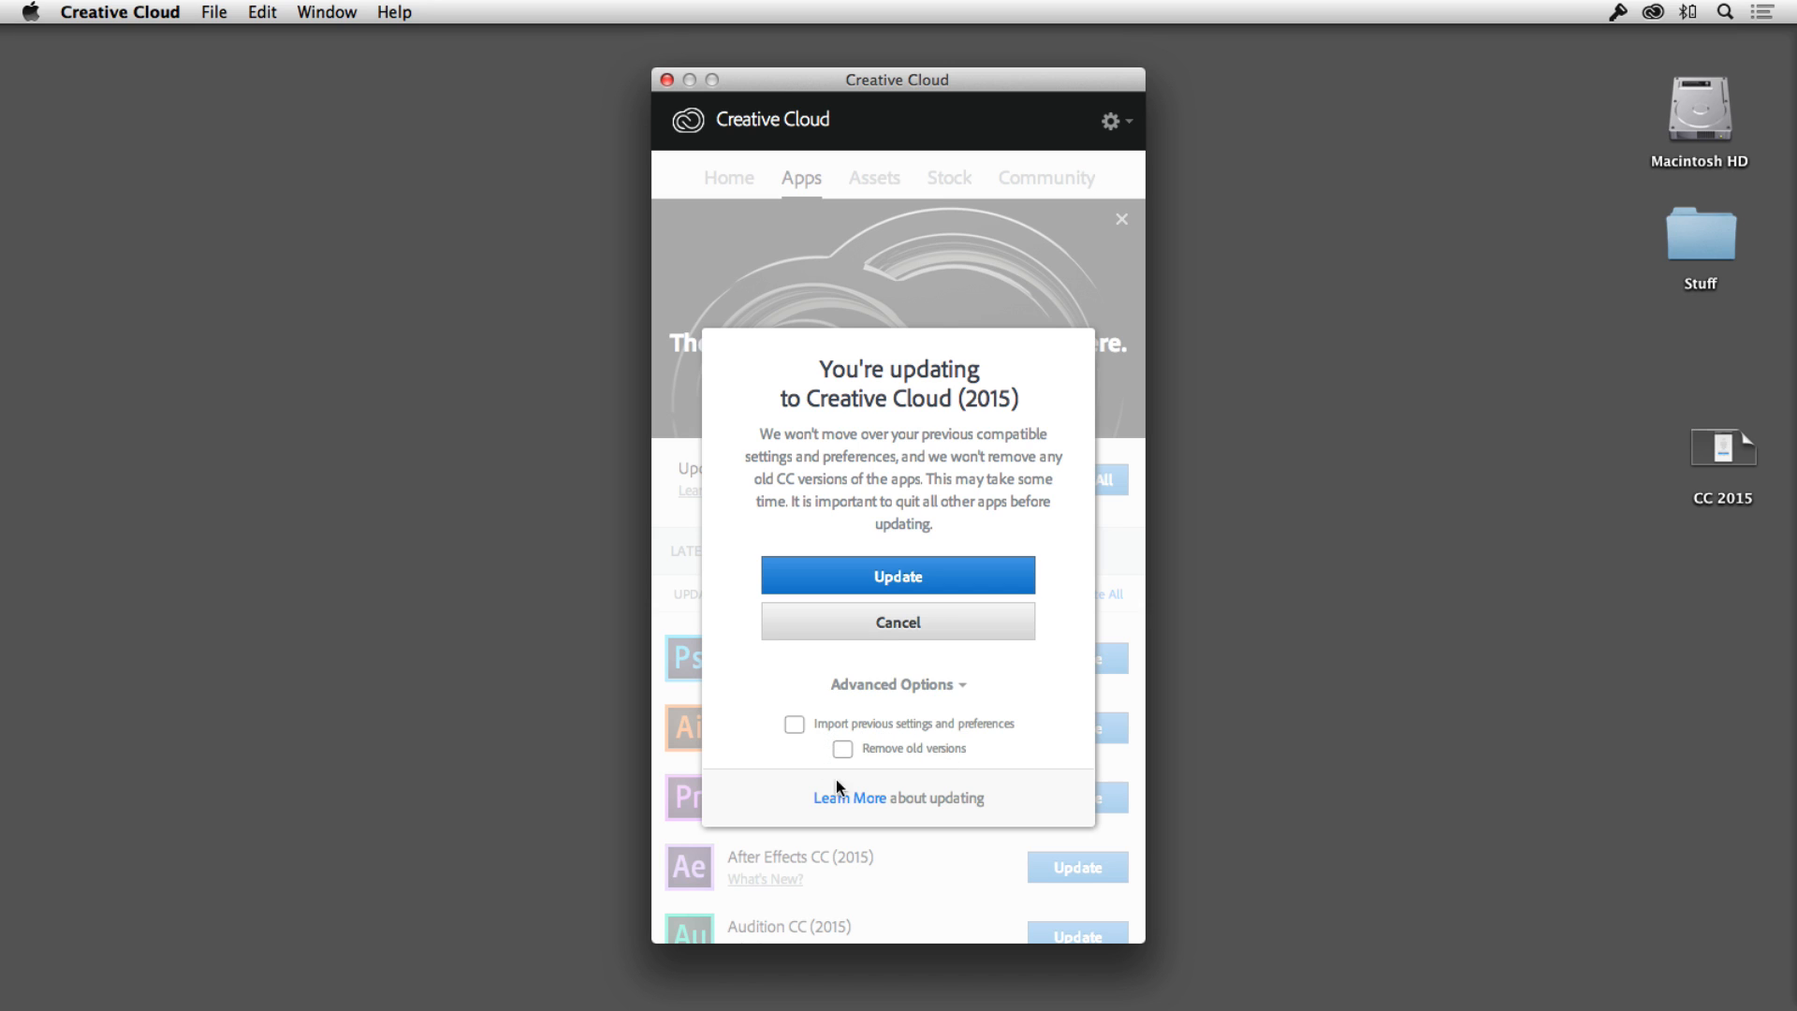
{"action": "mouse_move", "coordinate": [856, 762]}
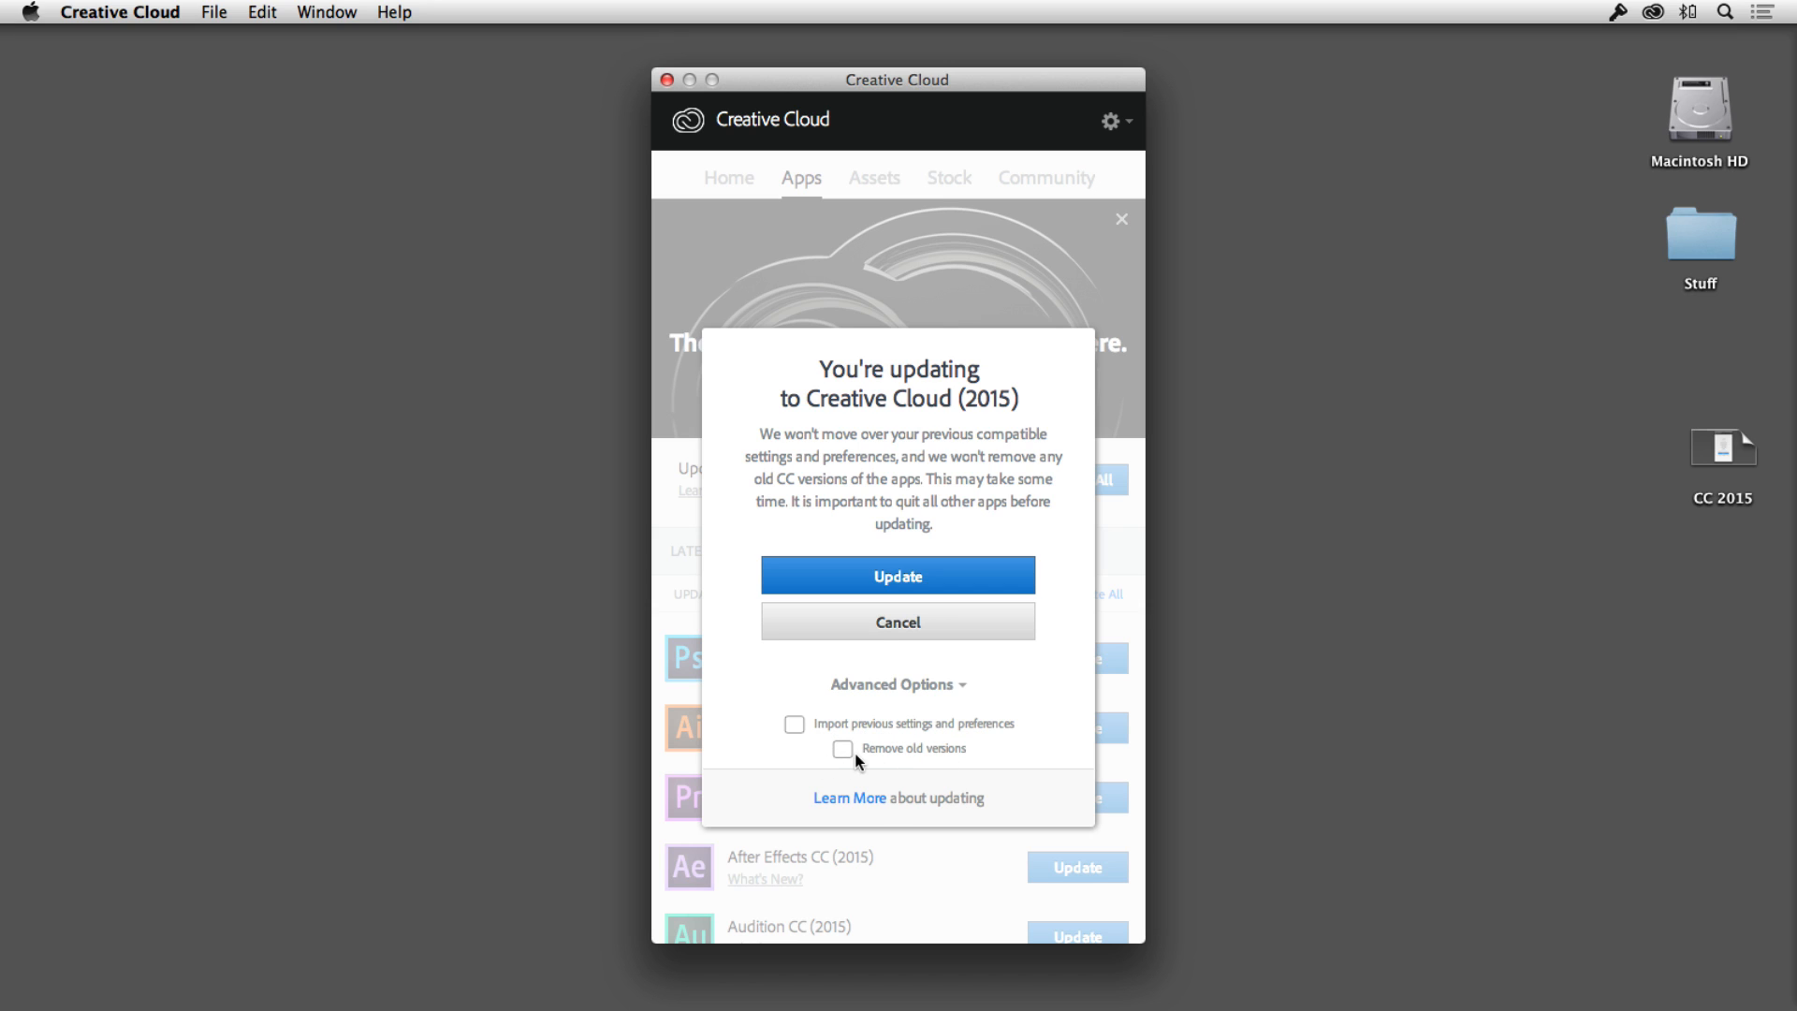
{"action": "mouse_move", "coordinate": [905, 739]}
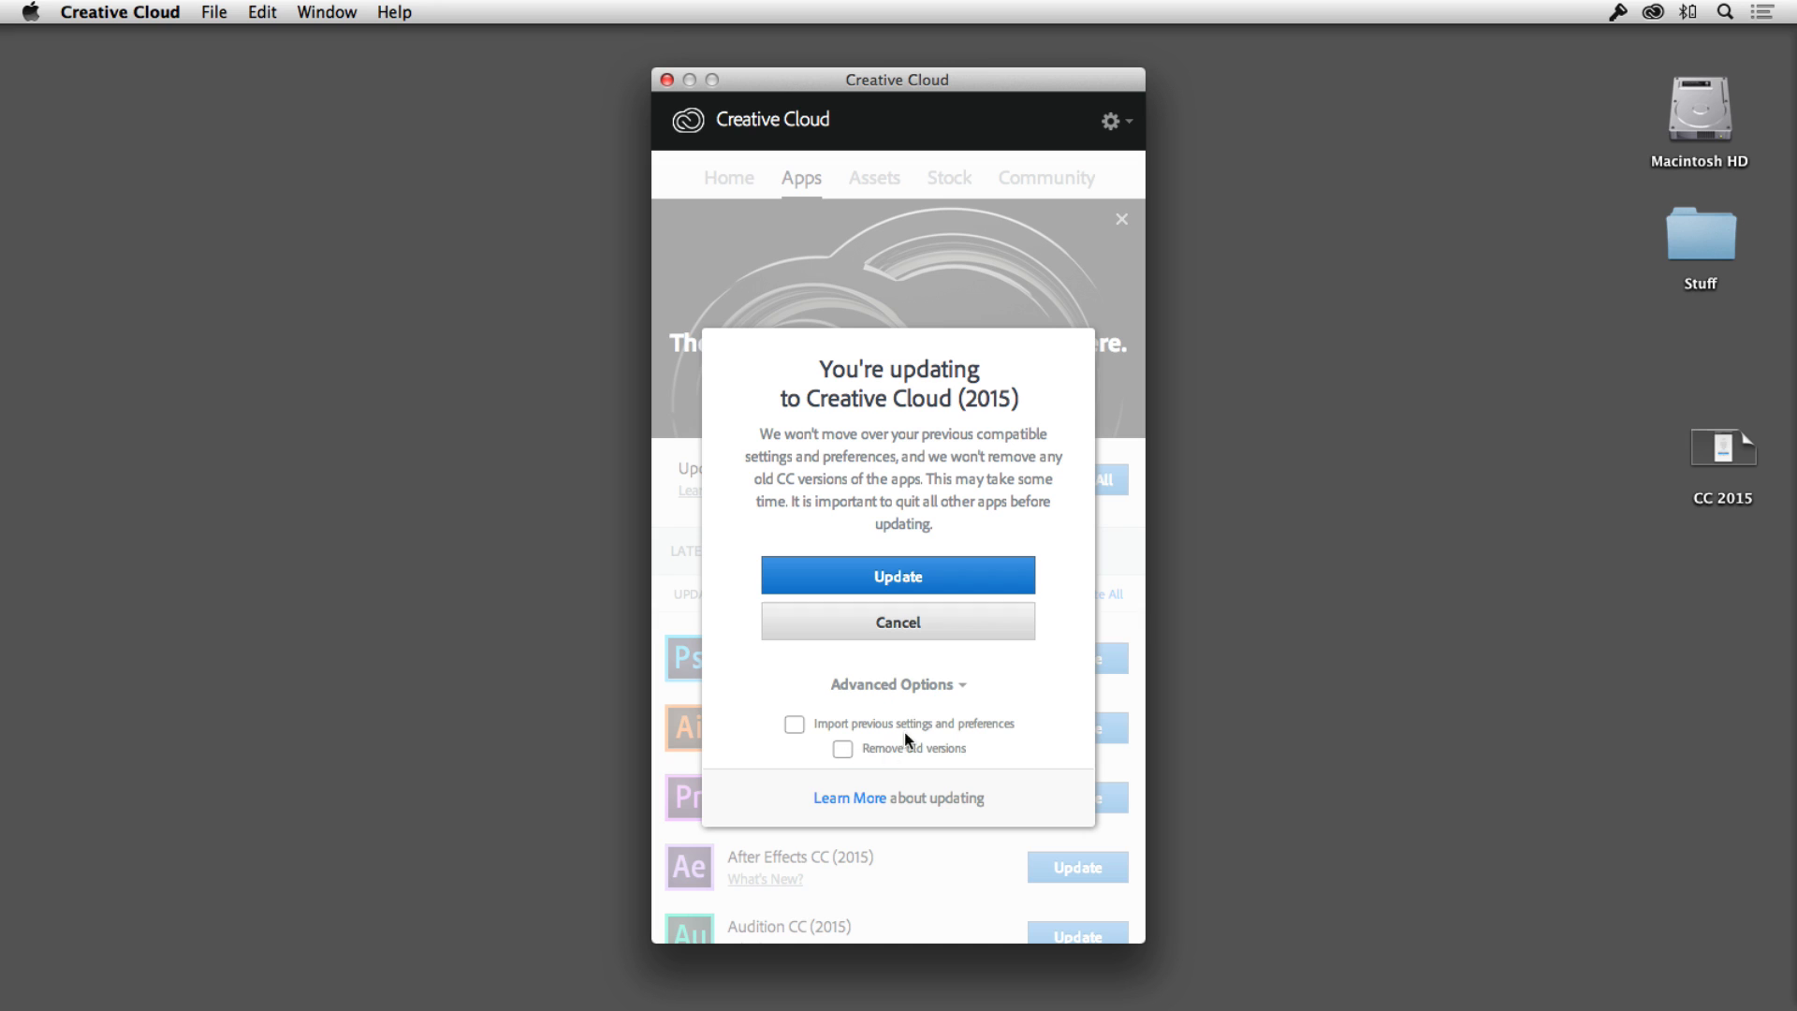
{"action": "left_click", "coordinate": [897, 576]}
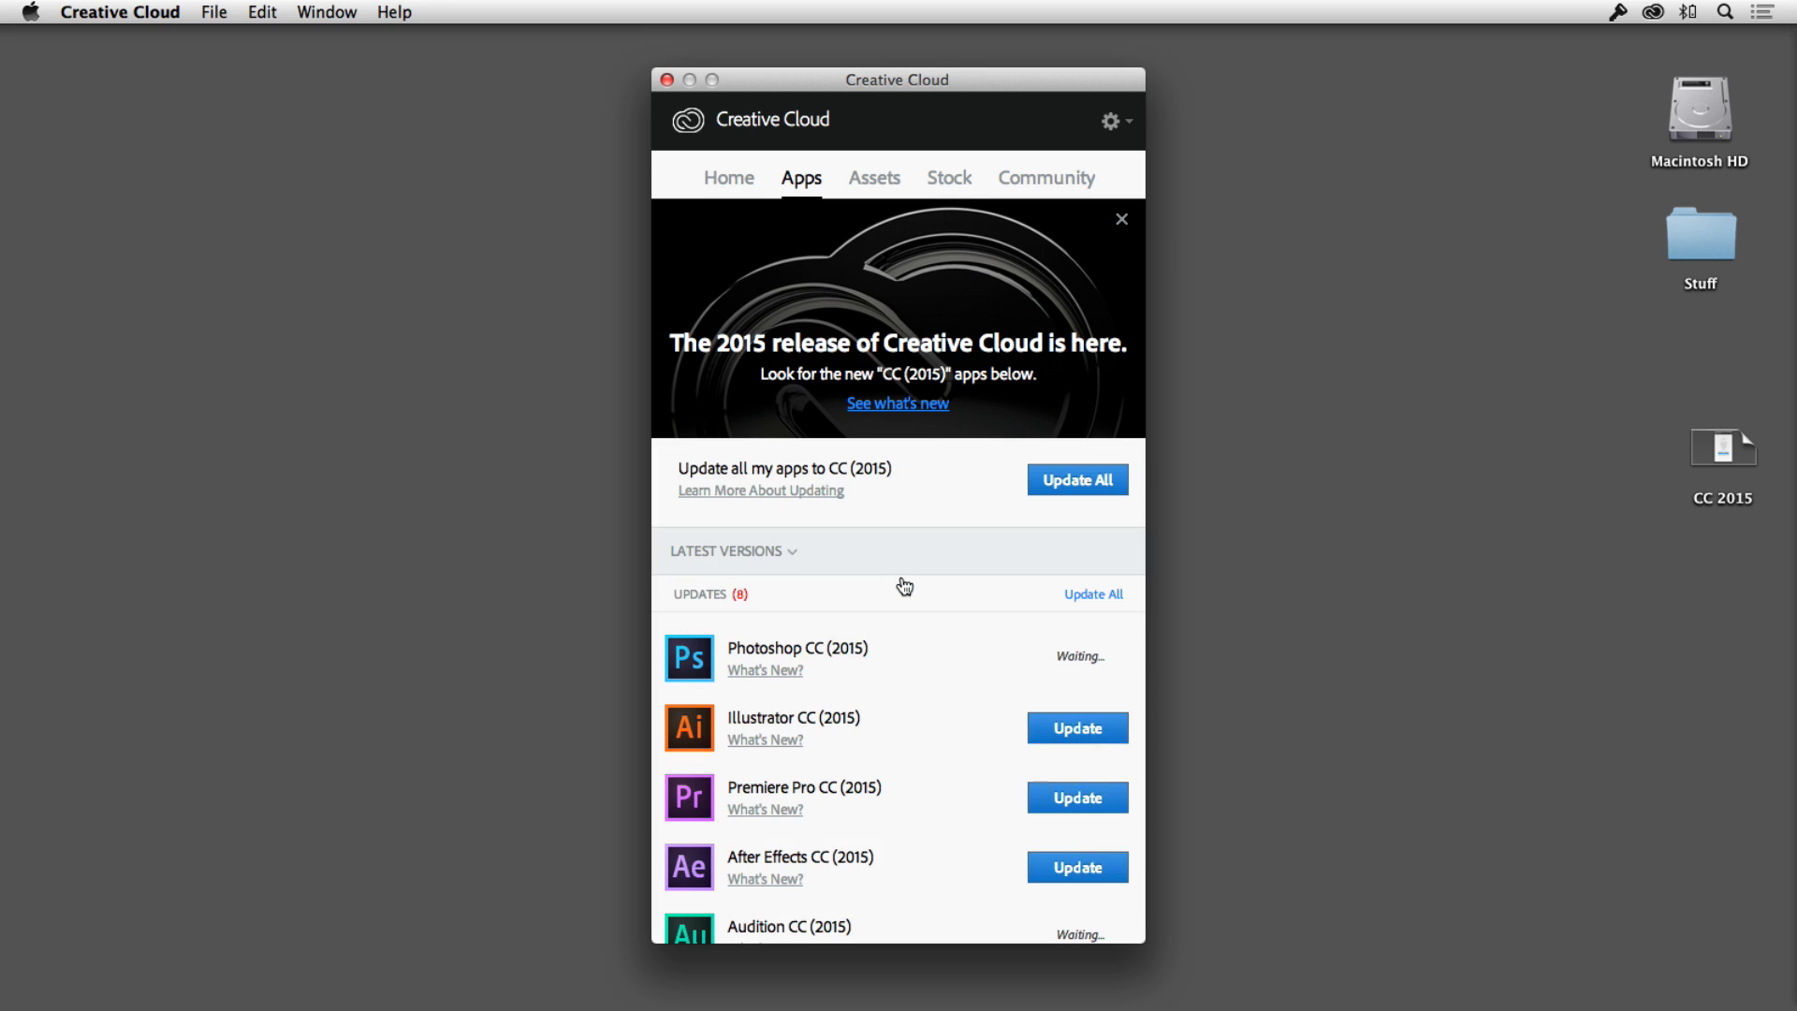
Step: Watch Photoshop CC (2015) begin installing at 0% while Illustrator, Premiere Pro, After Effects and Audition wait
{"action": "left_click", "coordinate": [1075, 479]}
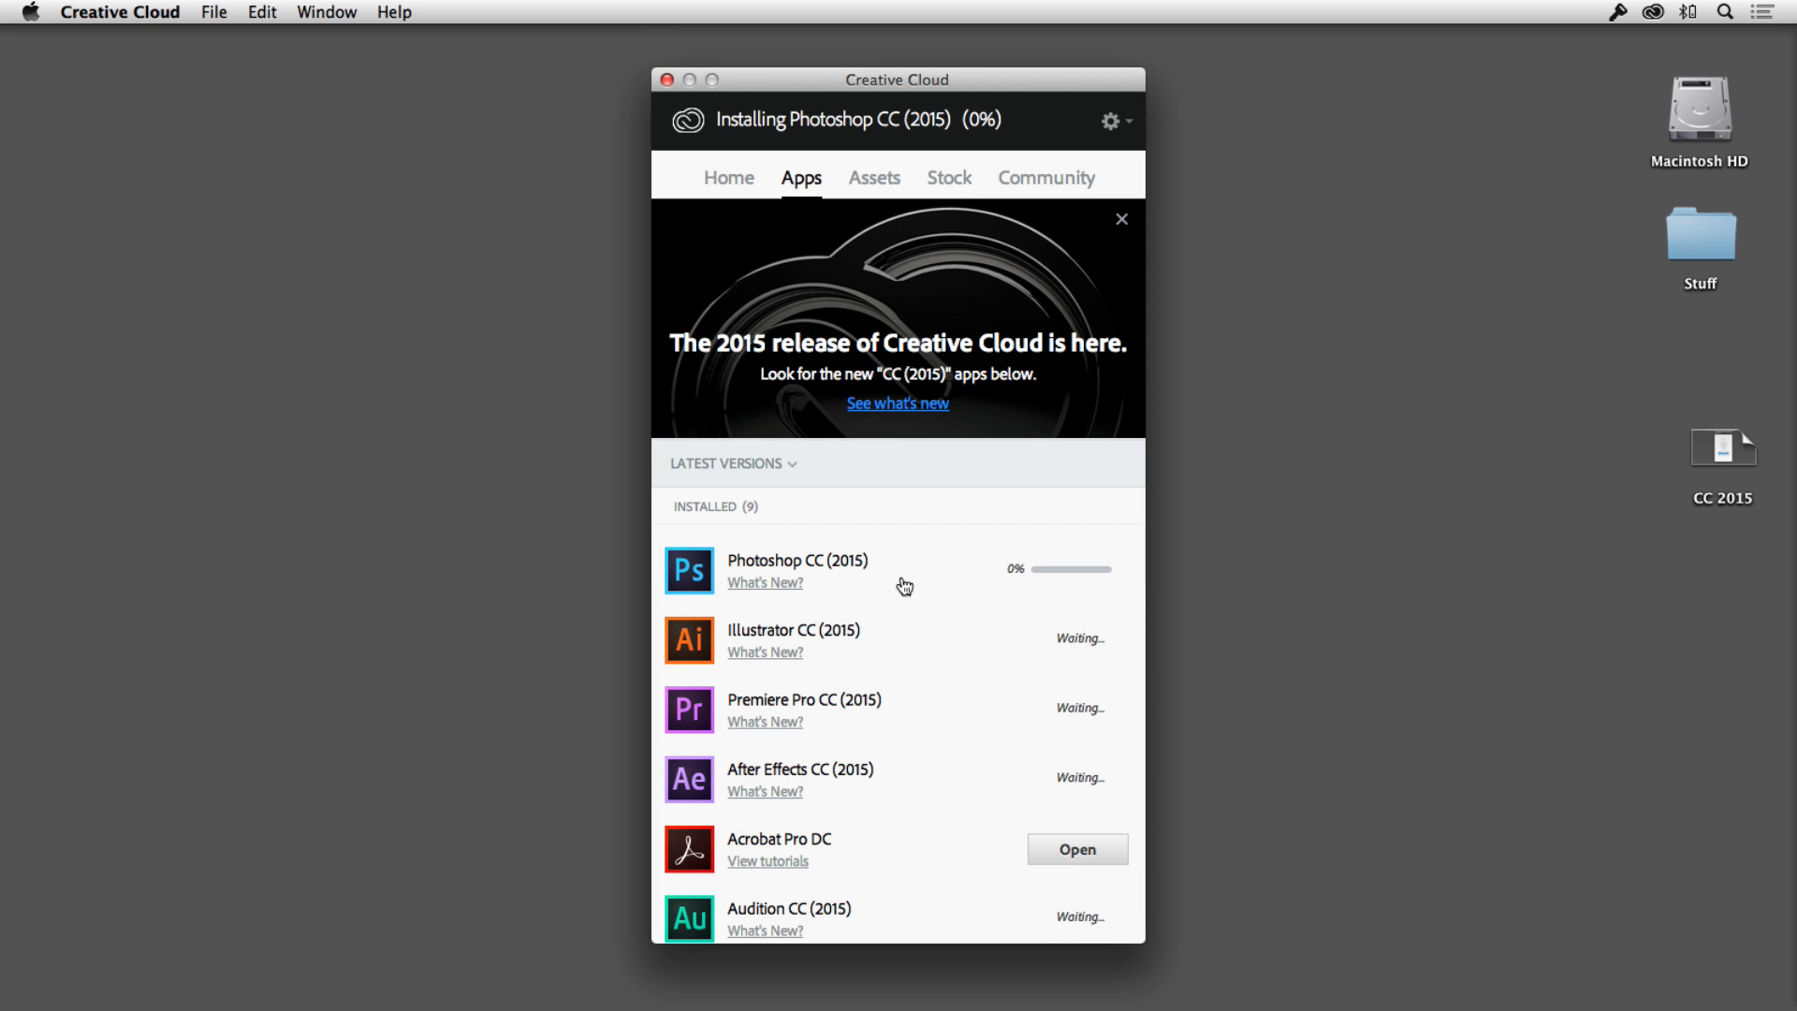
{"action": "mouse_move", "coordinate": [871, 907]}
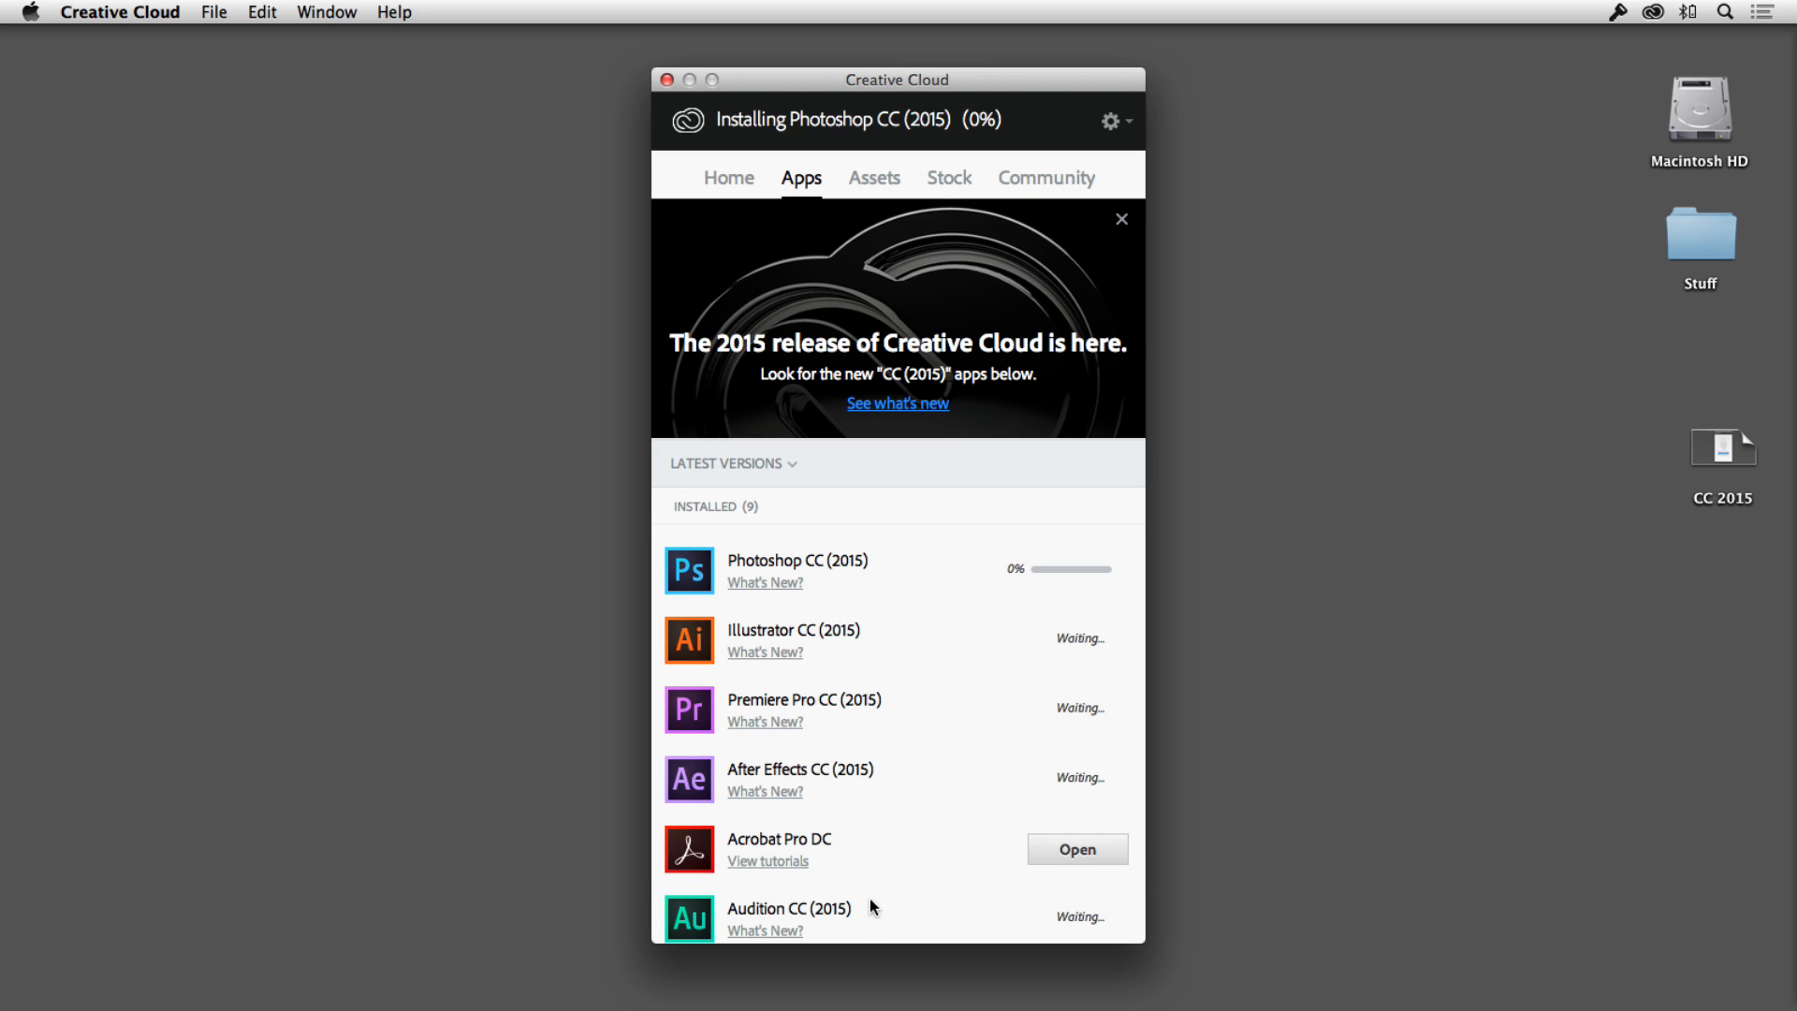
{"action": "mouse_move", "coordinate": [873, 578]}
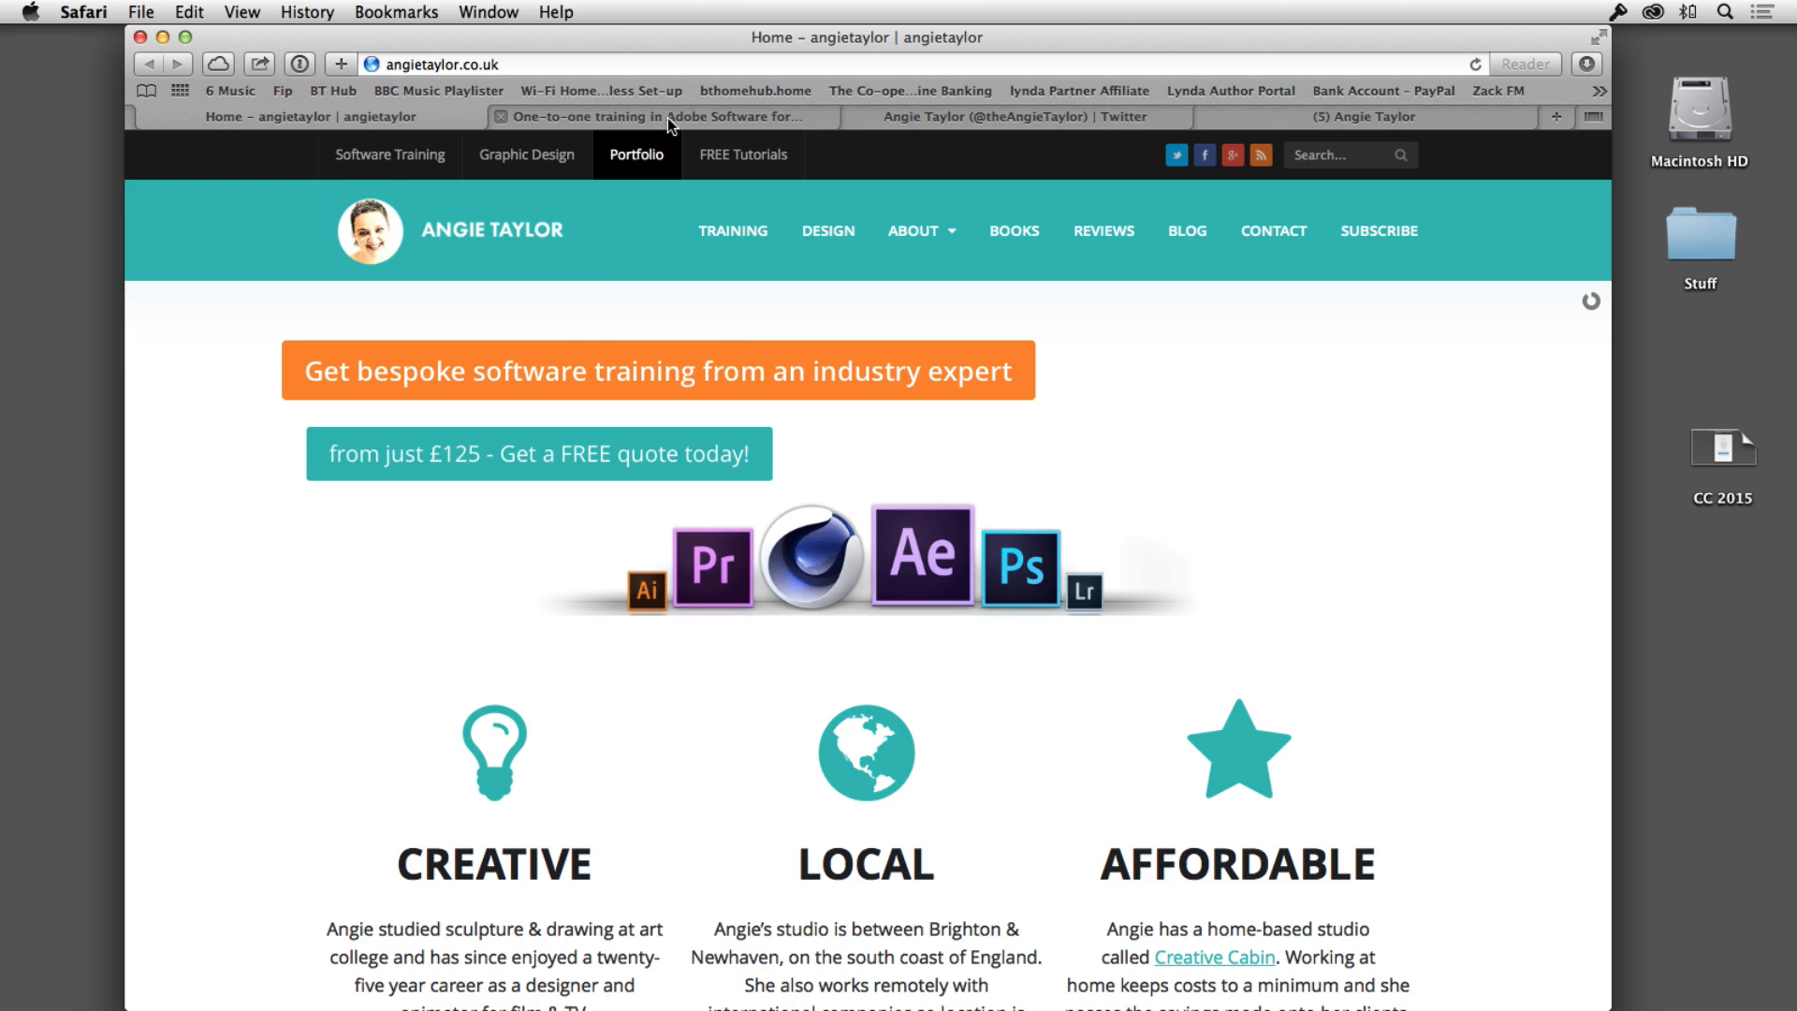
Step: View the Creative Cabin one-to-one training page, then the trainer's Twitter profile in Safari
{"action": "left_click", "coordinate": [653, 116]}
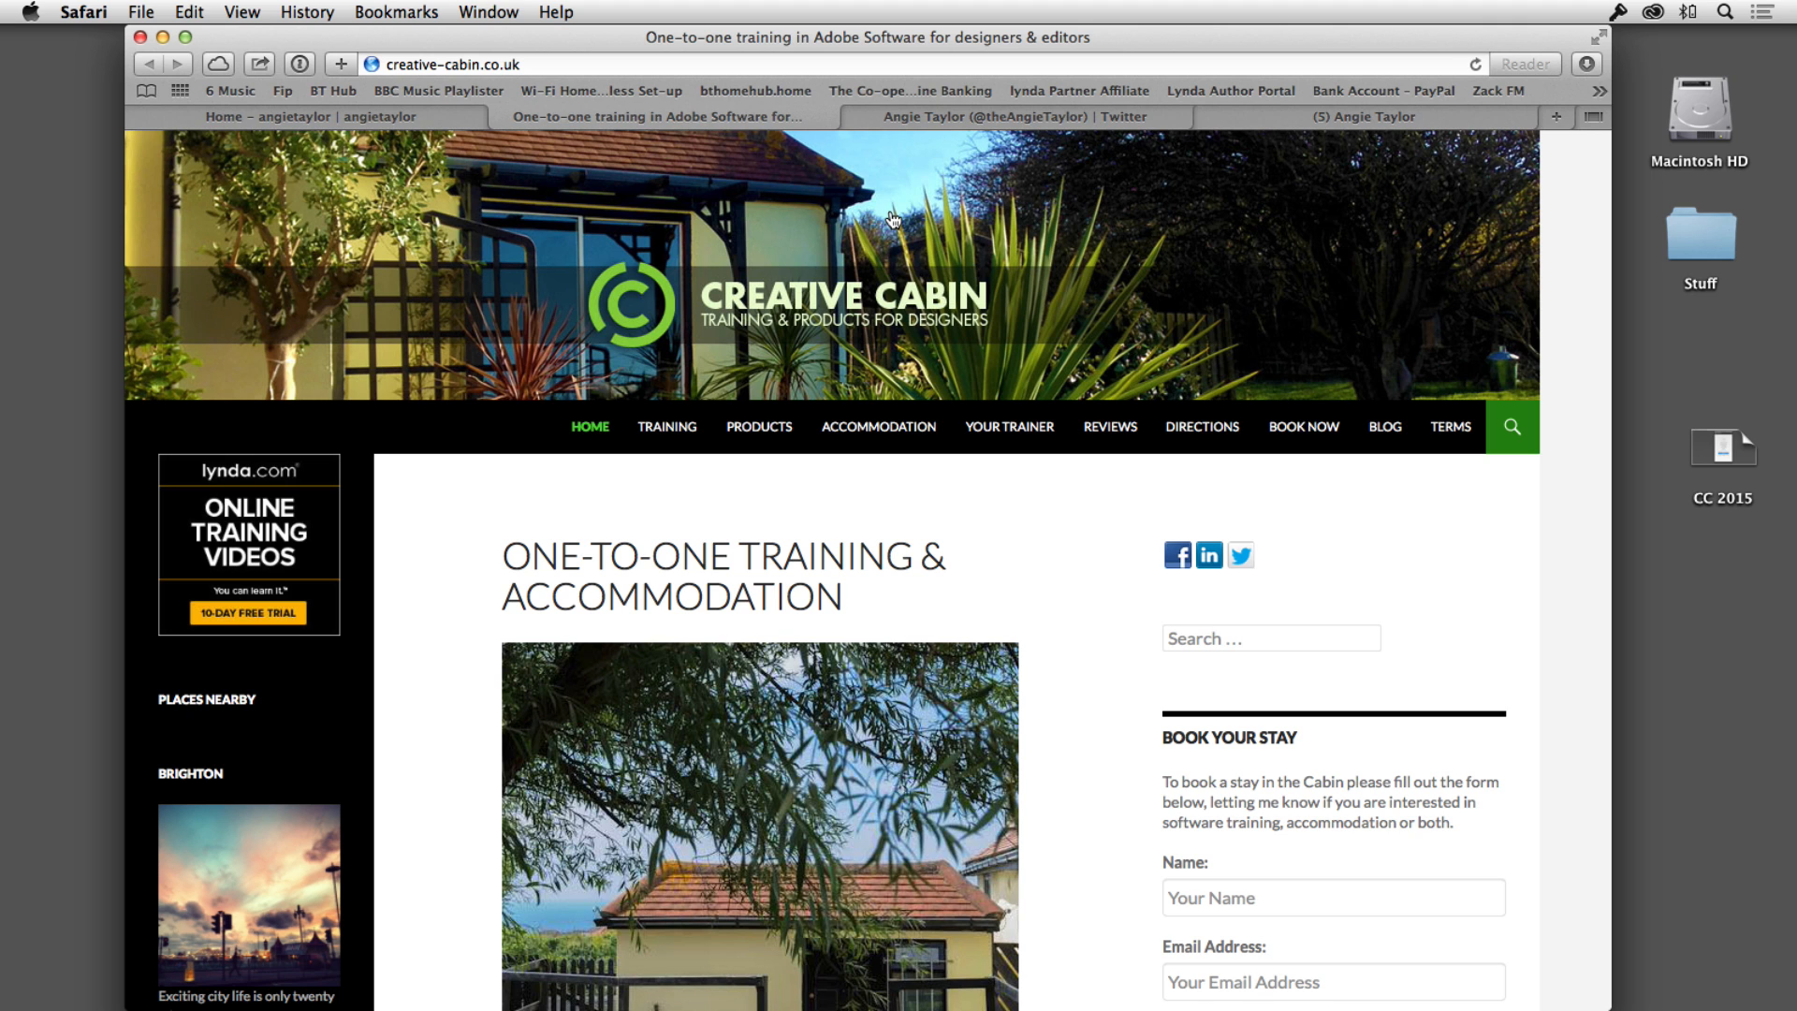
{"action": "left_click", "coordinate": [1005, 116]}
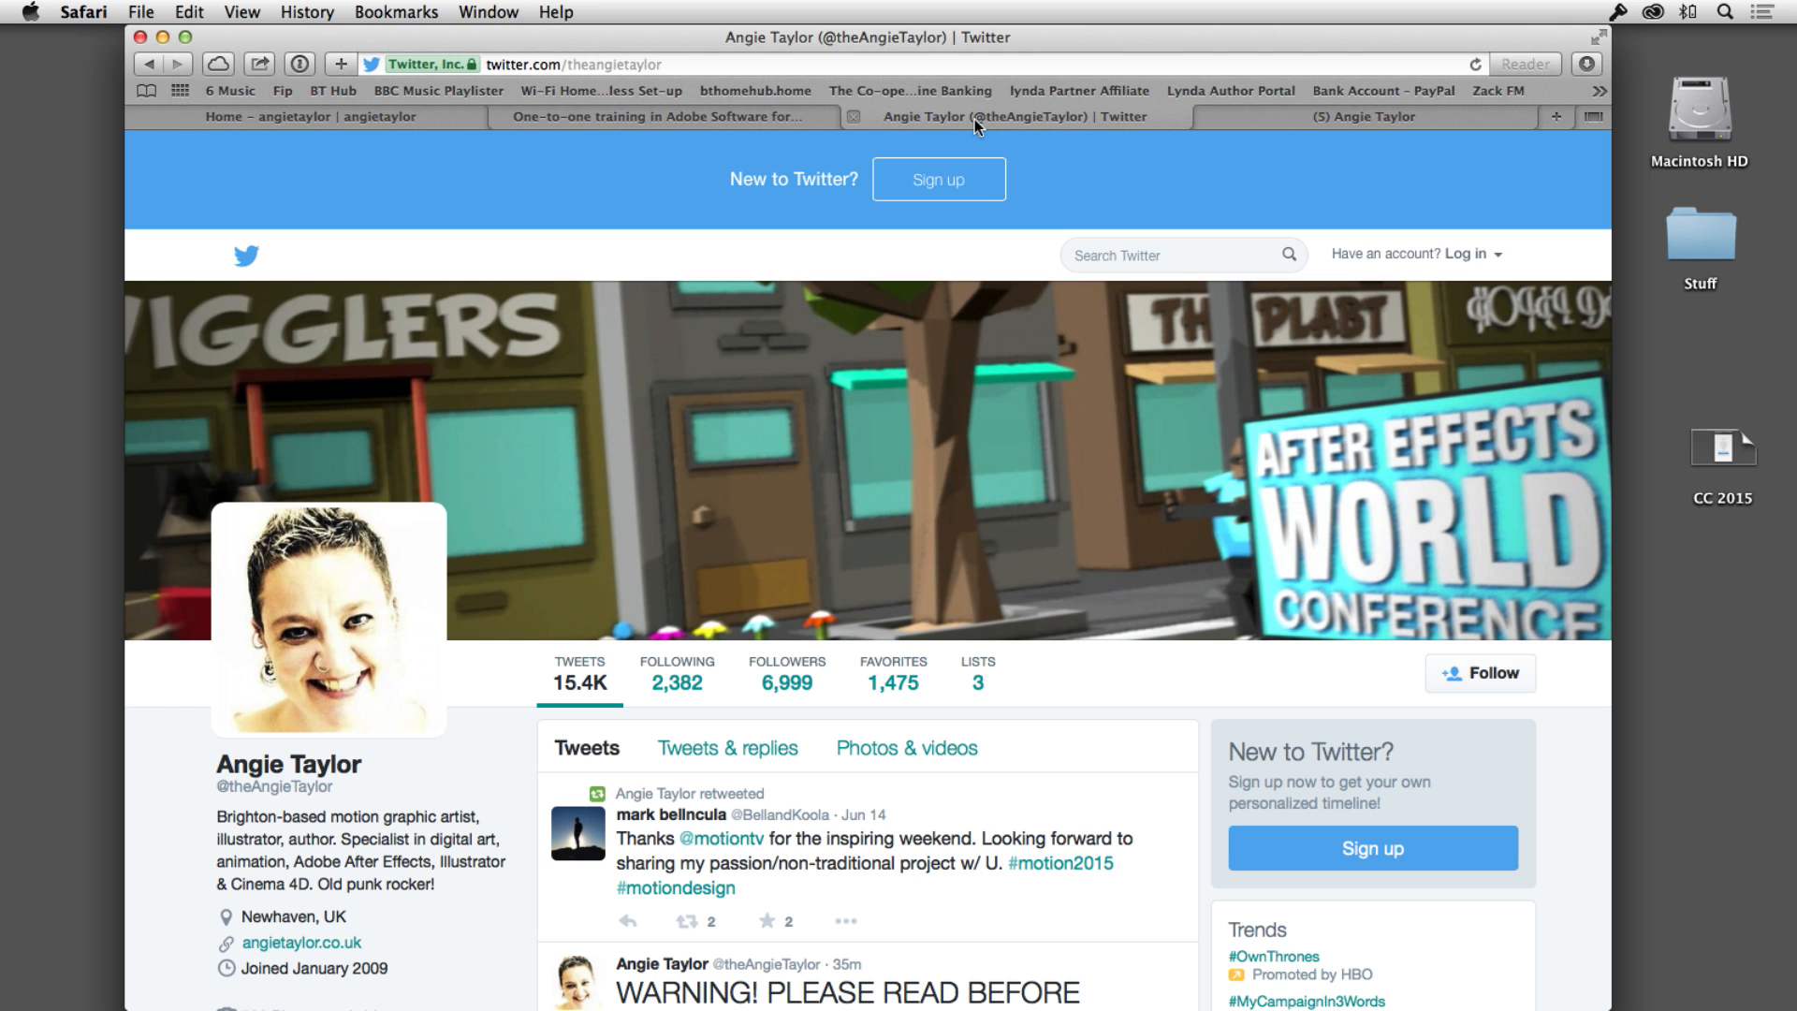
{"action": "mouse_move", "coordinate": [1092, 132]}
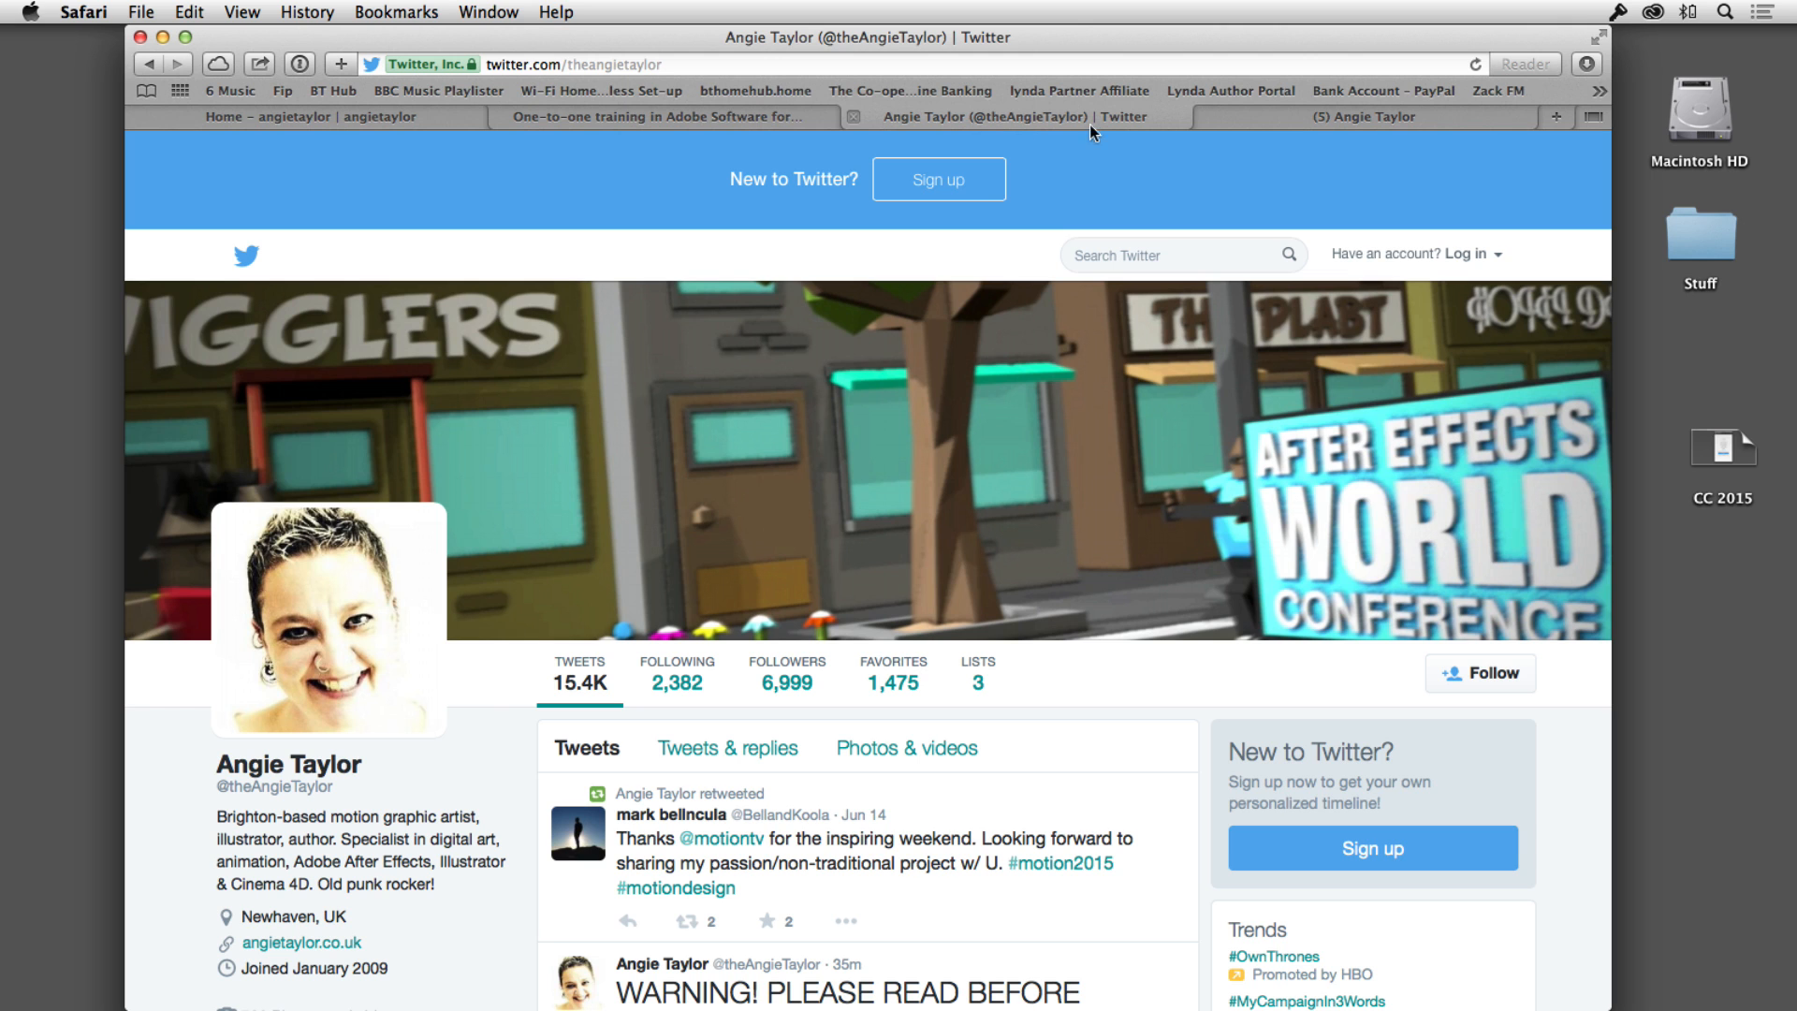
{"action": "left_click", "coordinate": [1361, 116]}
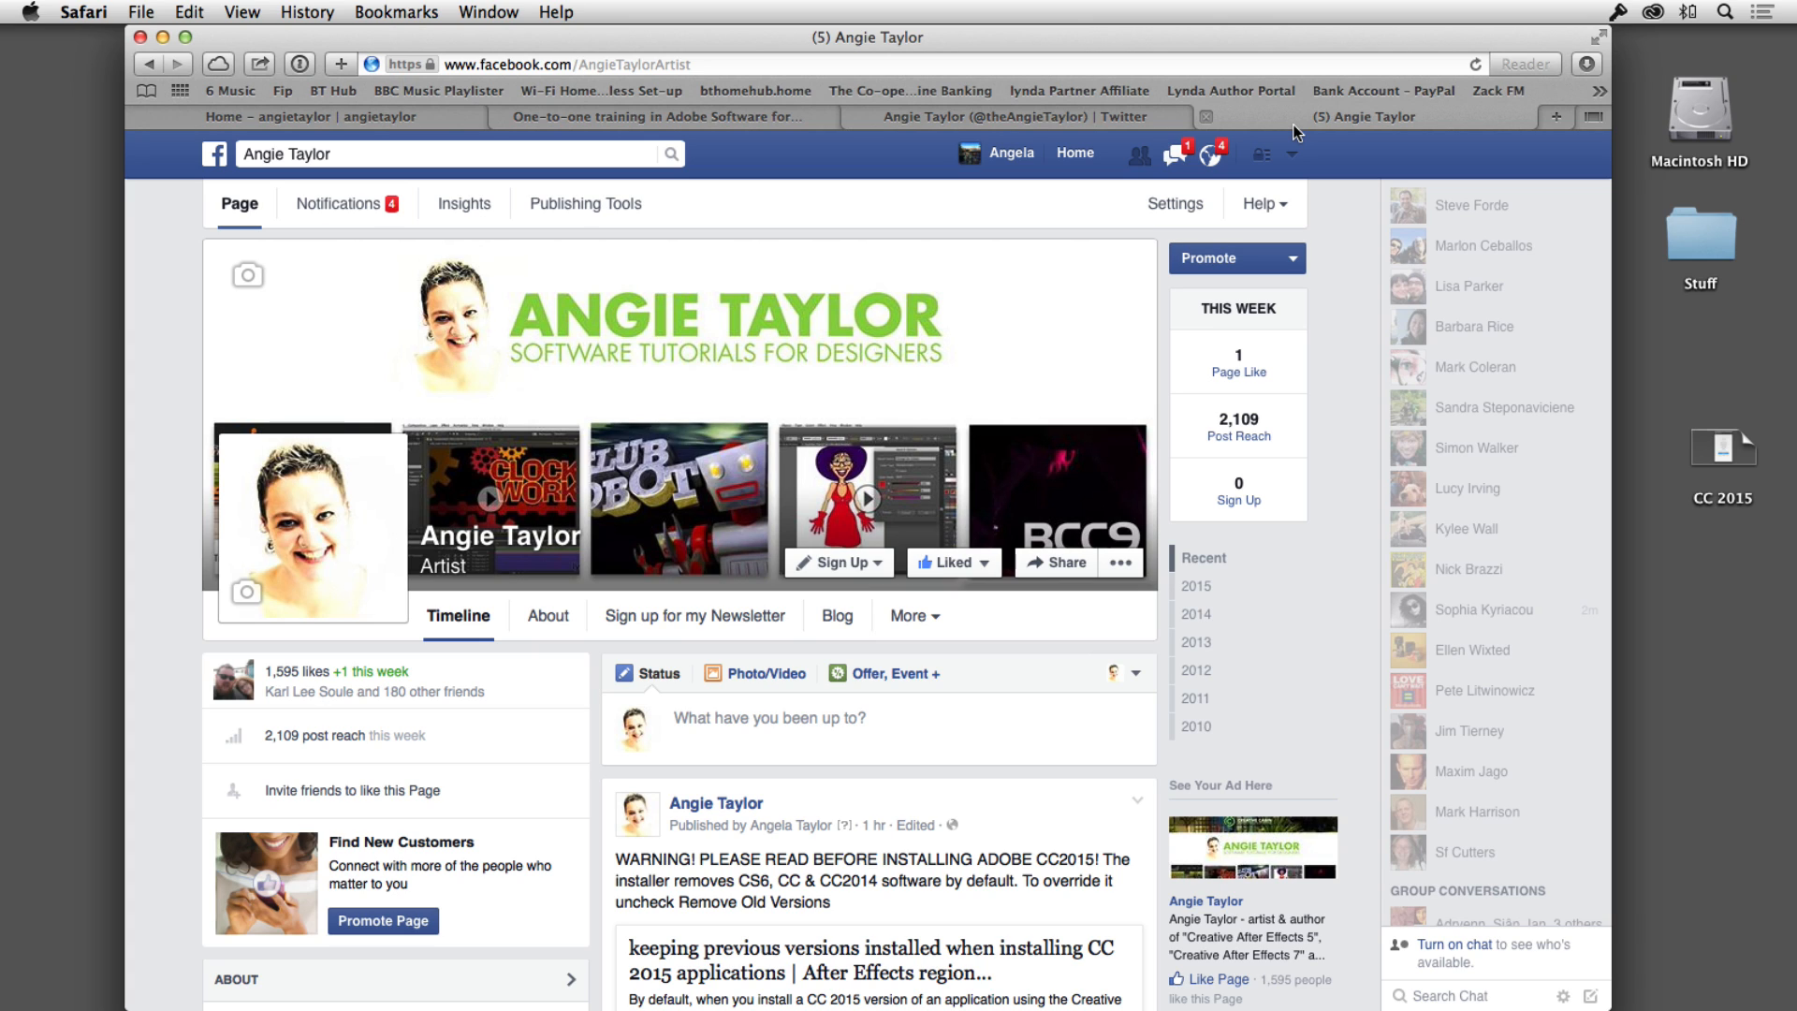
{"action": "mouse_move", "coordinate": [1257, 127]}
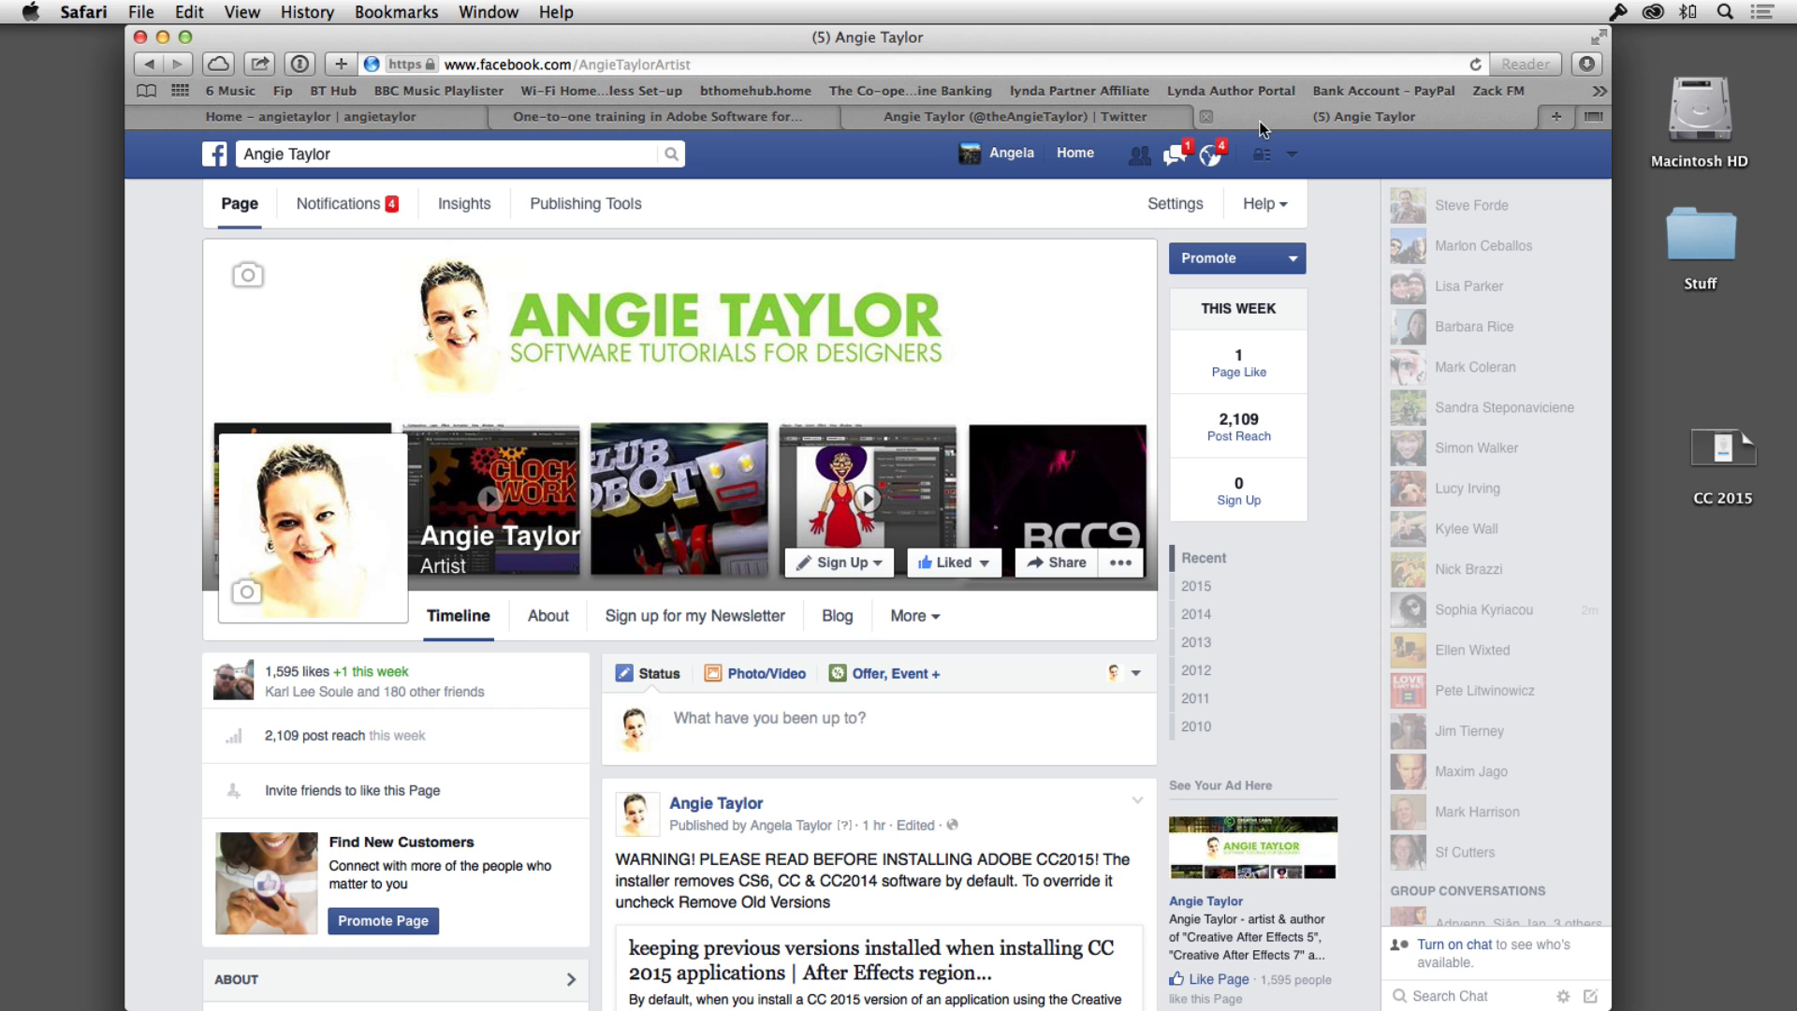
{"action": "left_click", "coordinate": [1008, 116]}
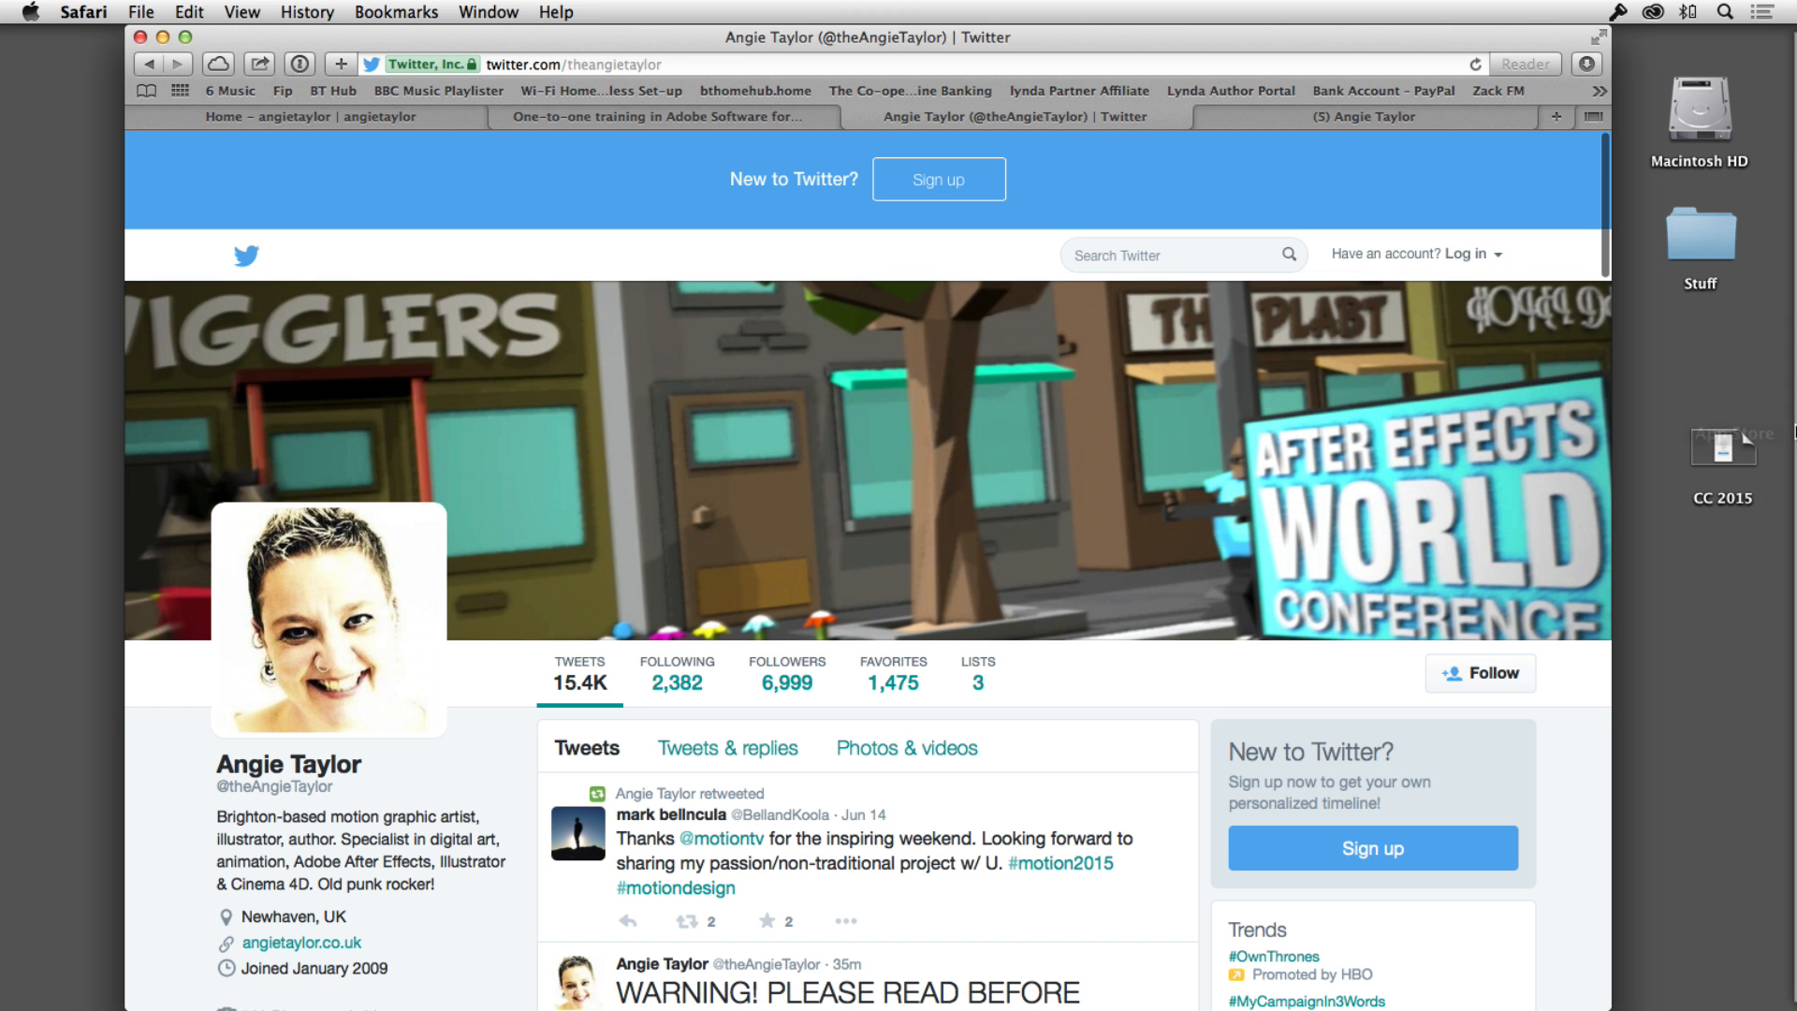